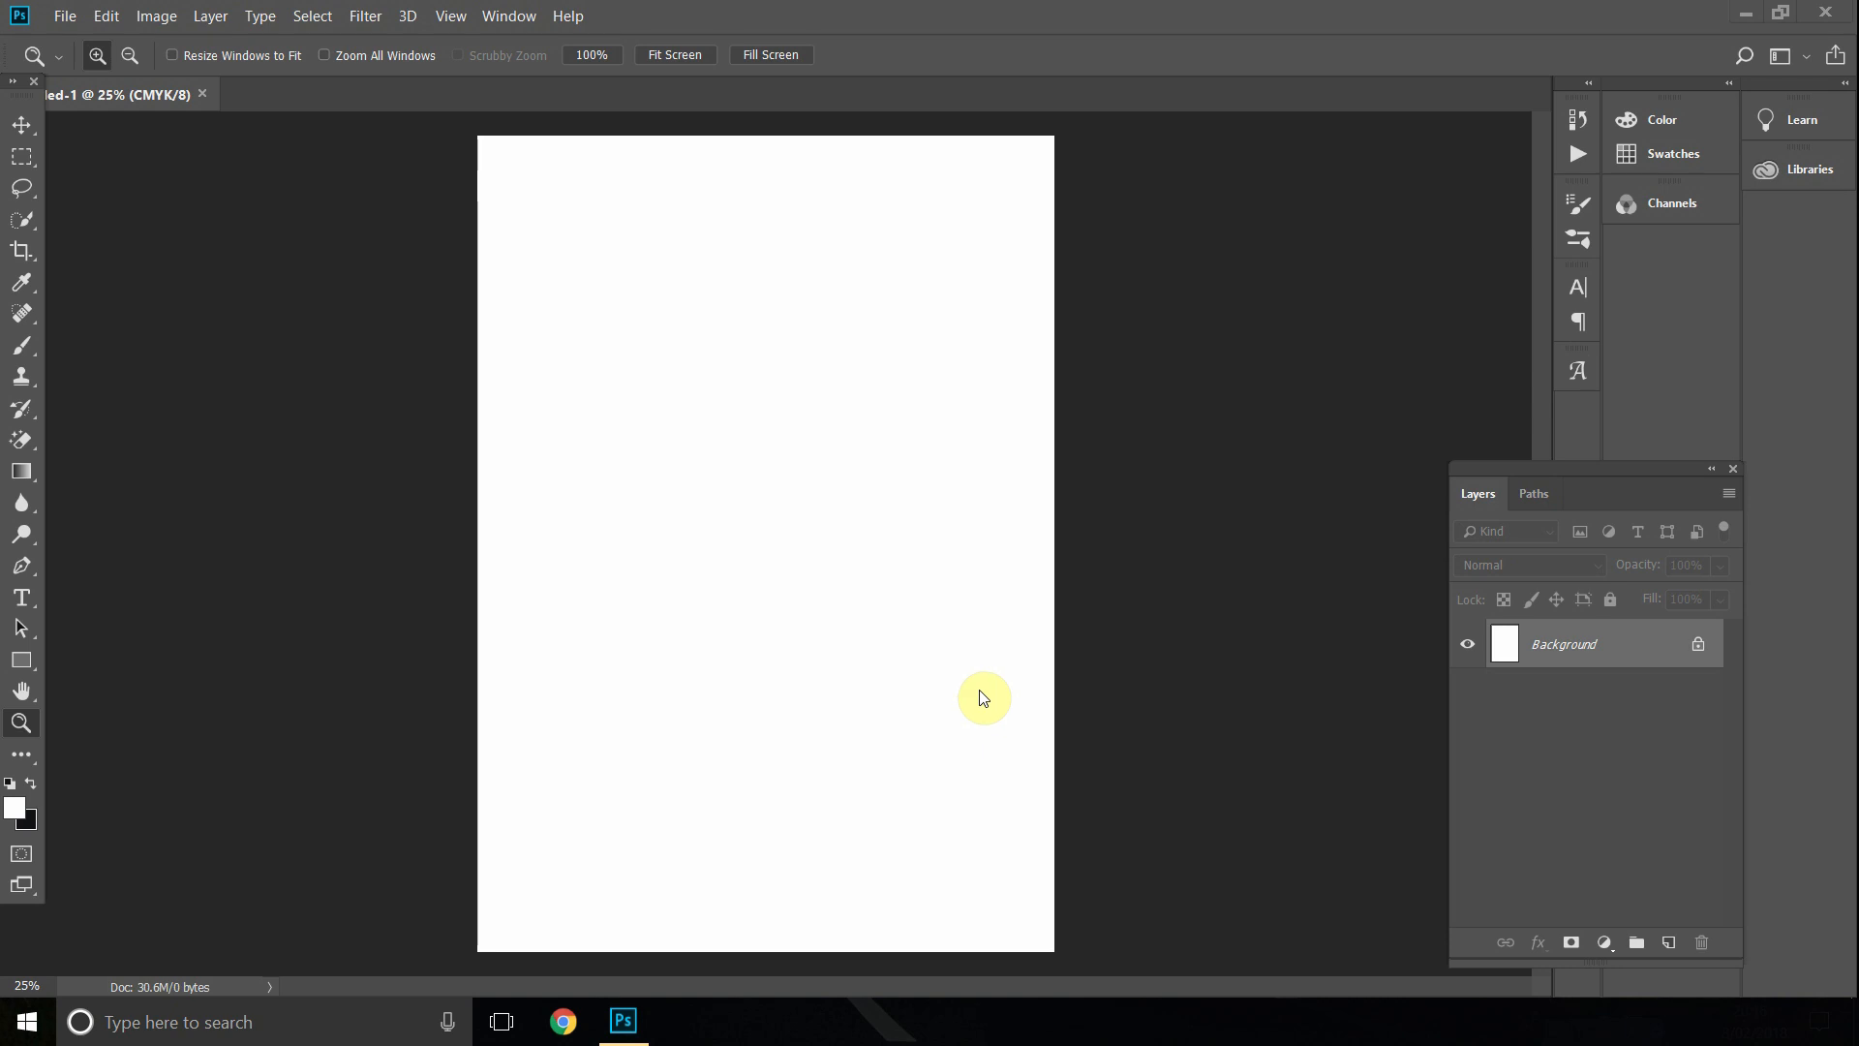
pyautogui.moveTo(1001, 653)
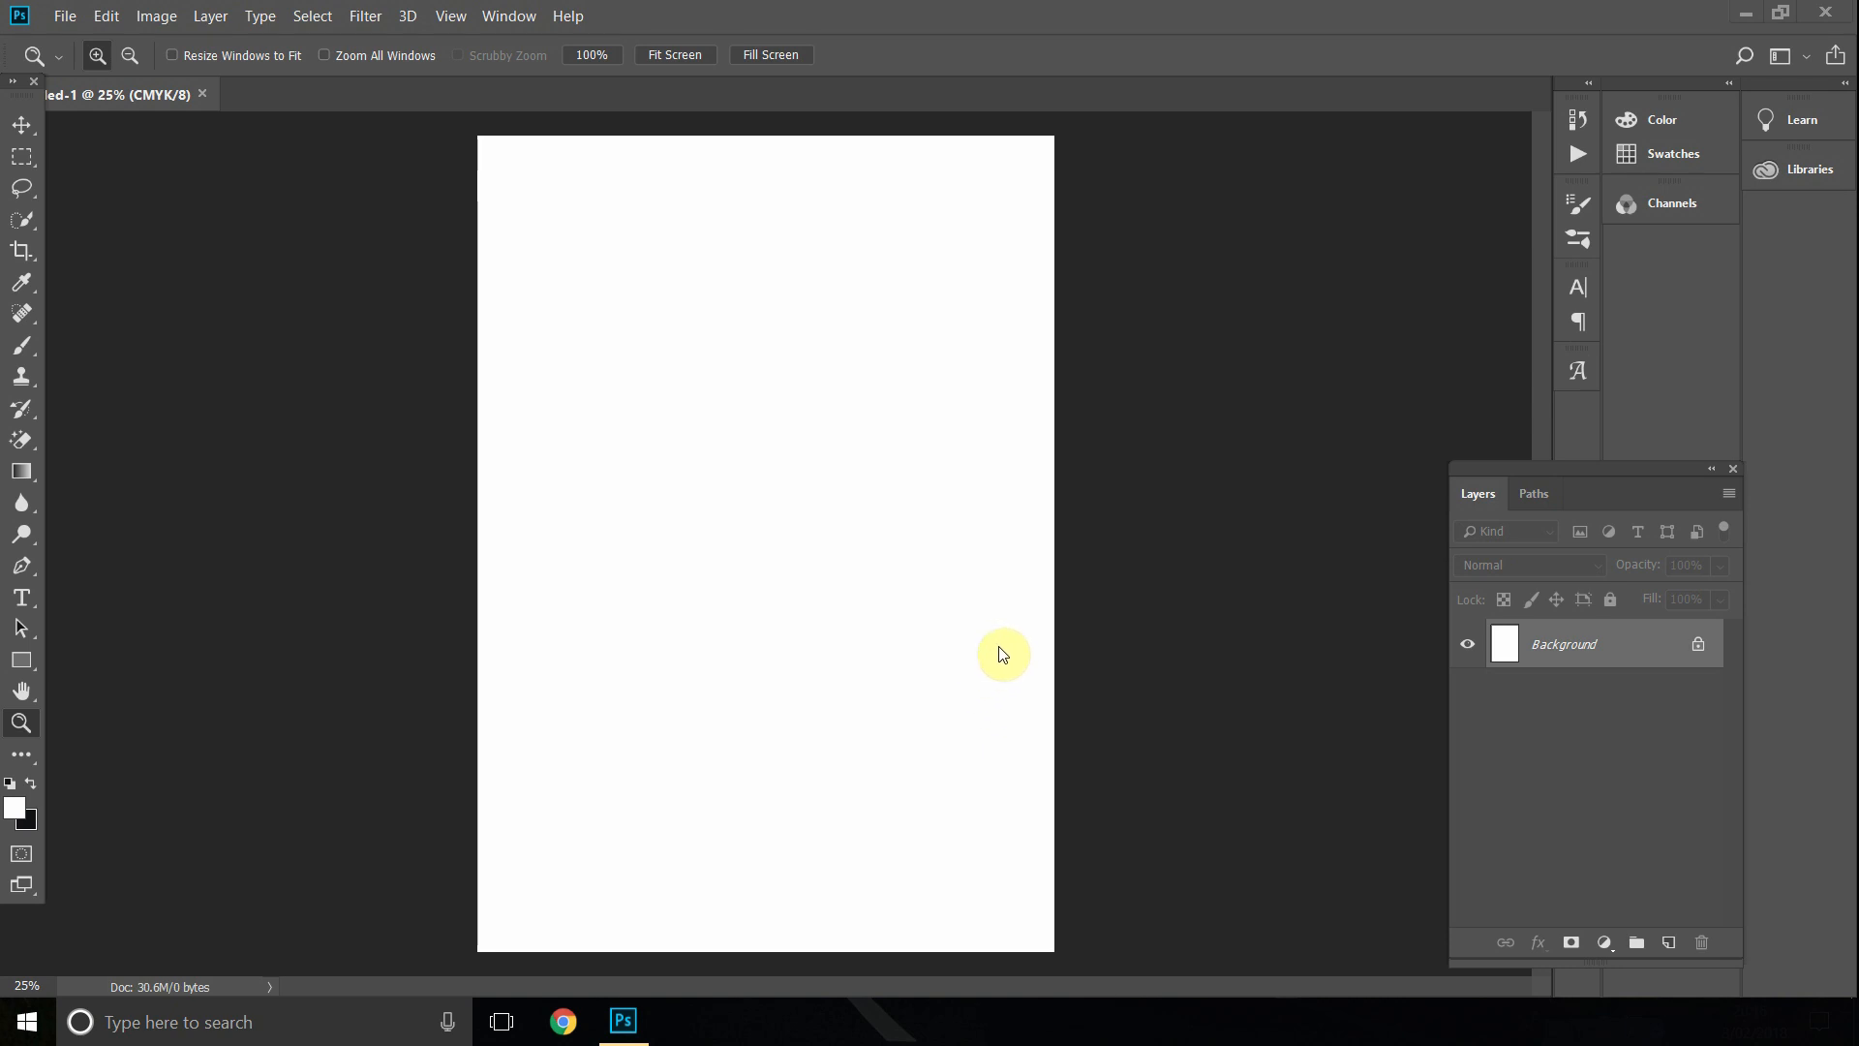
pyautogui.moveTo(997, 654)
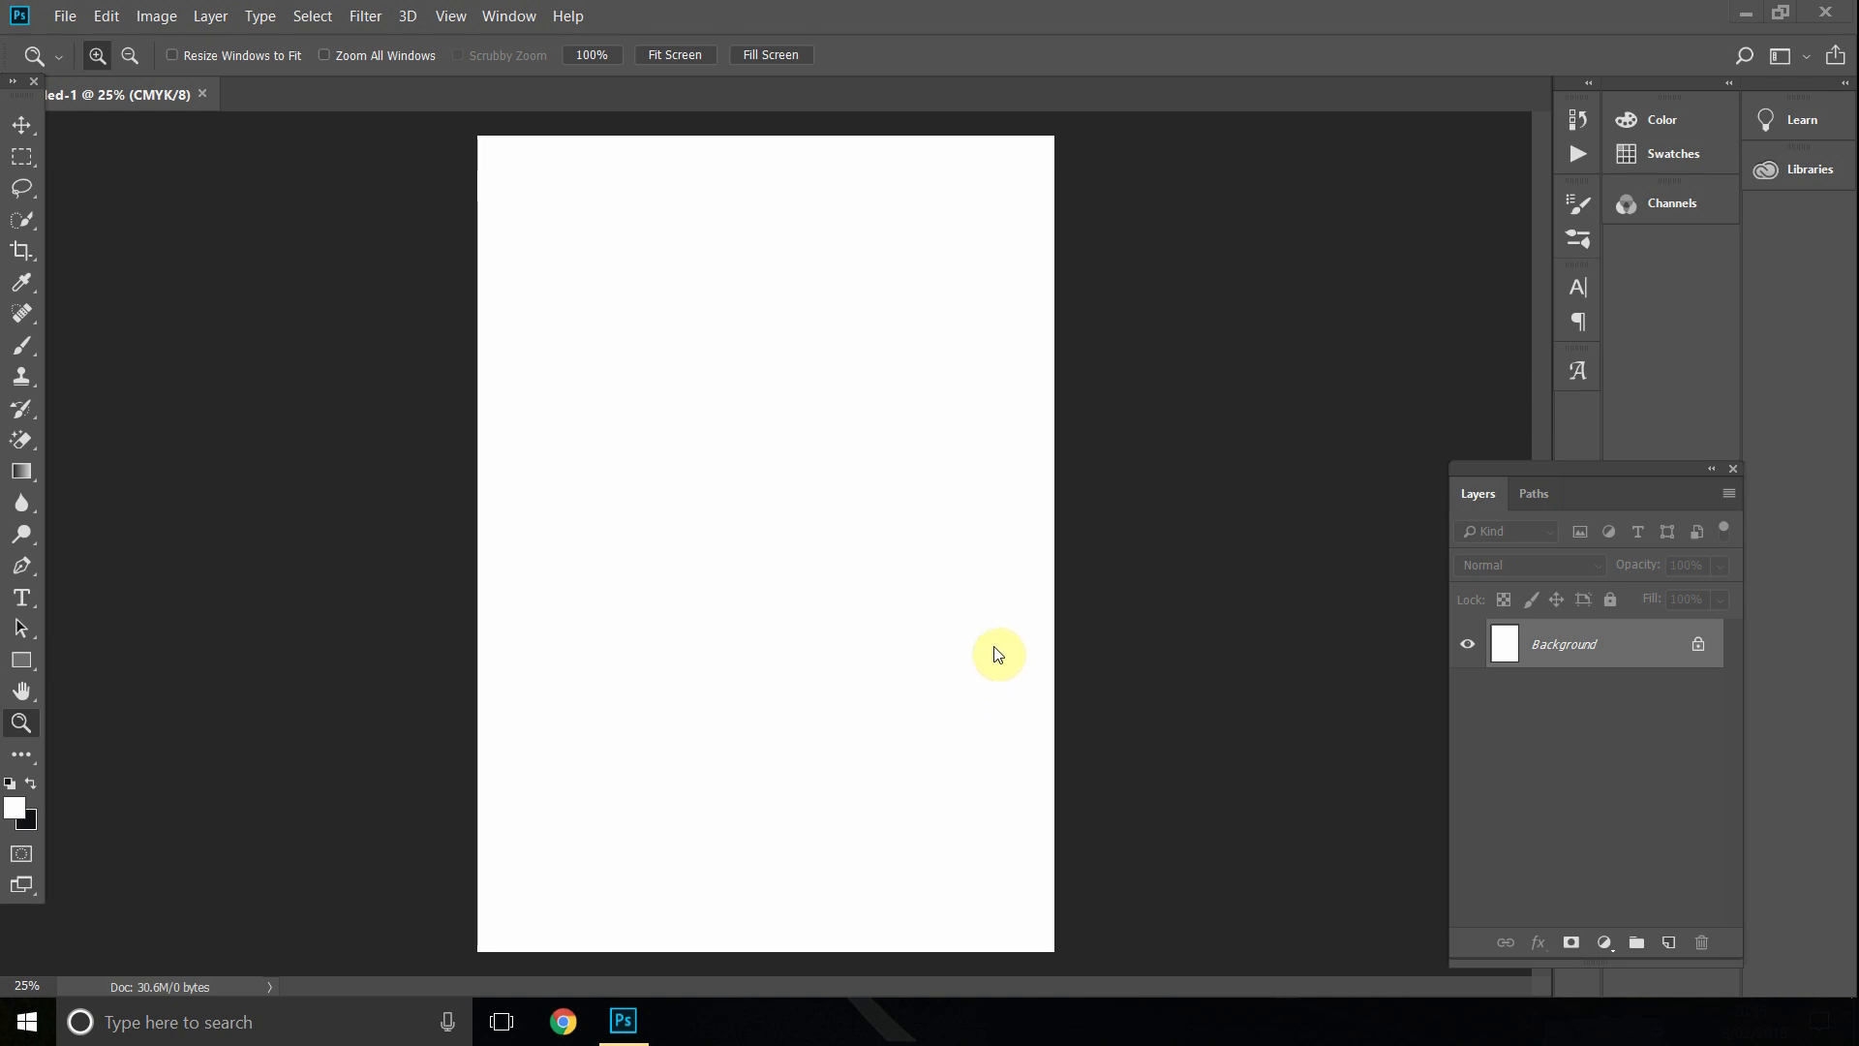
# Start a new document and name it A0.
pyautogui.click(64, 15)
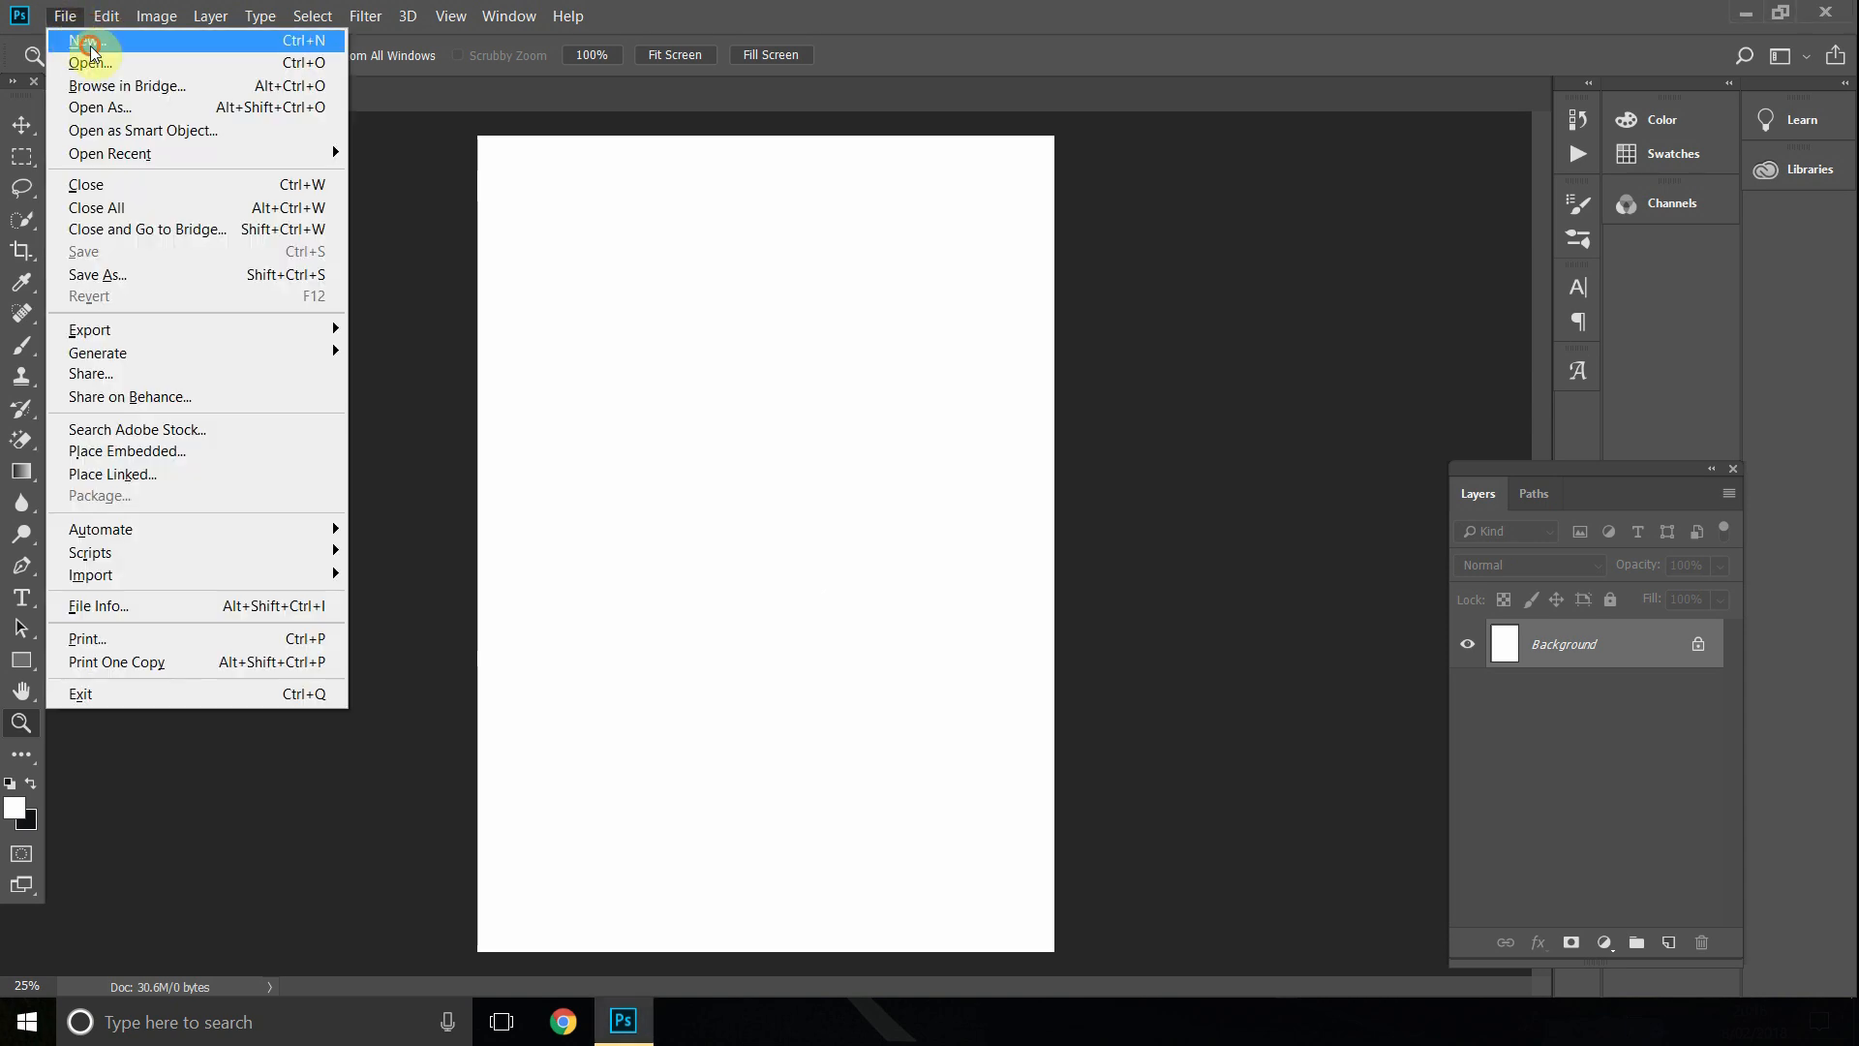
pyautogui.click(87, 41)
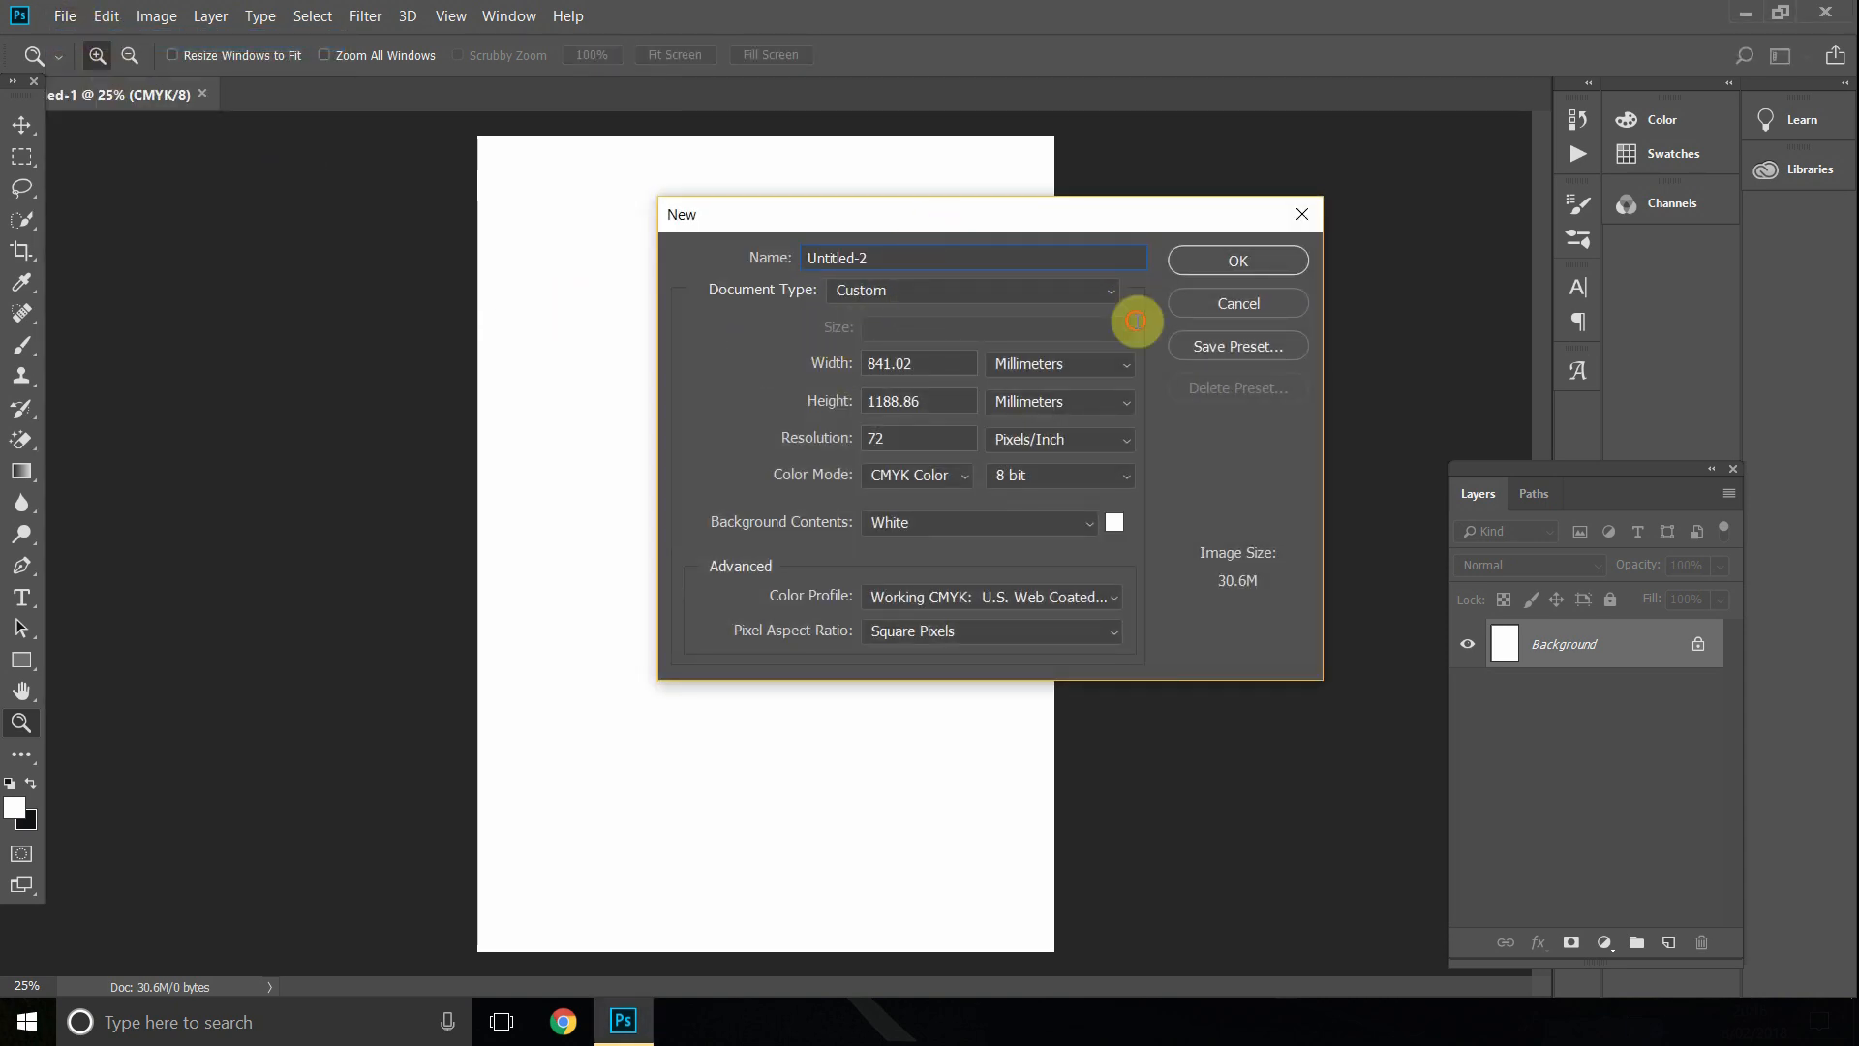
pyautogui.write('A')
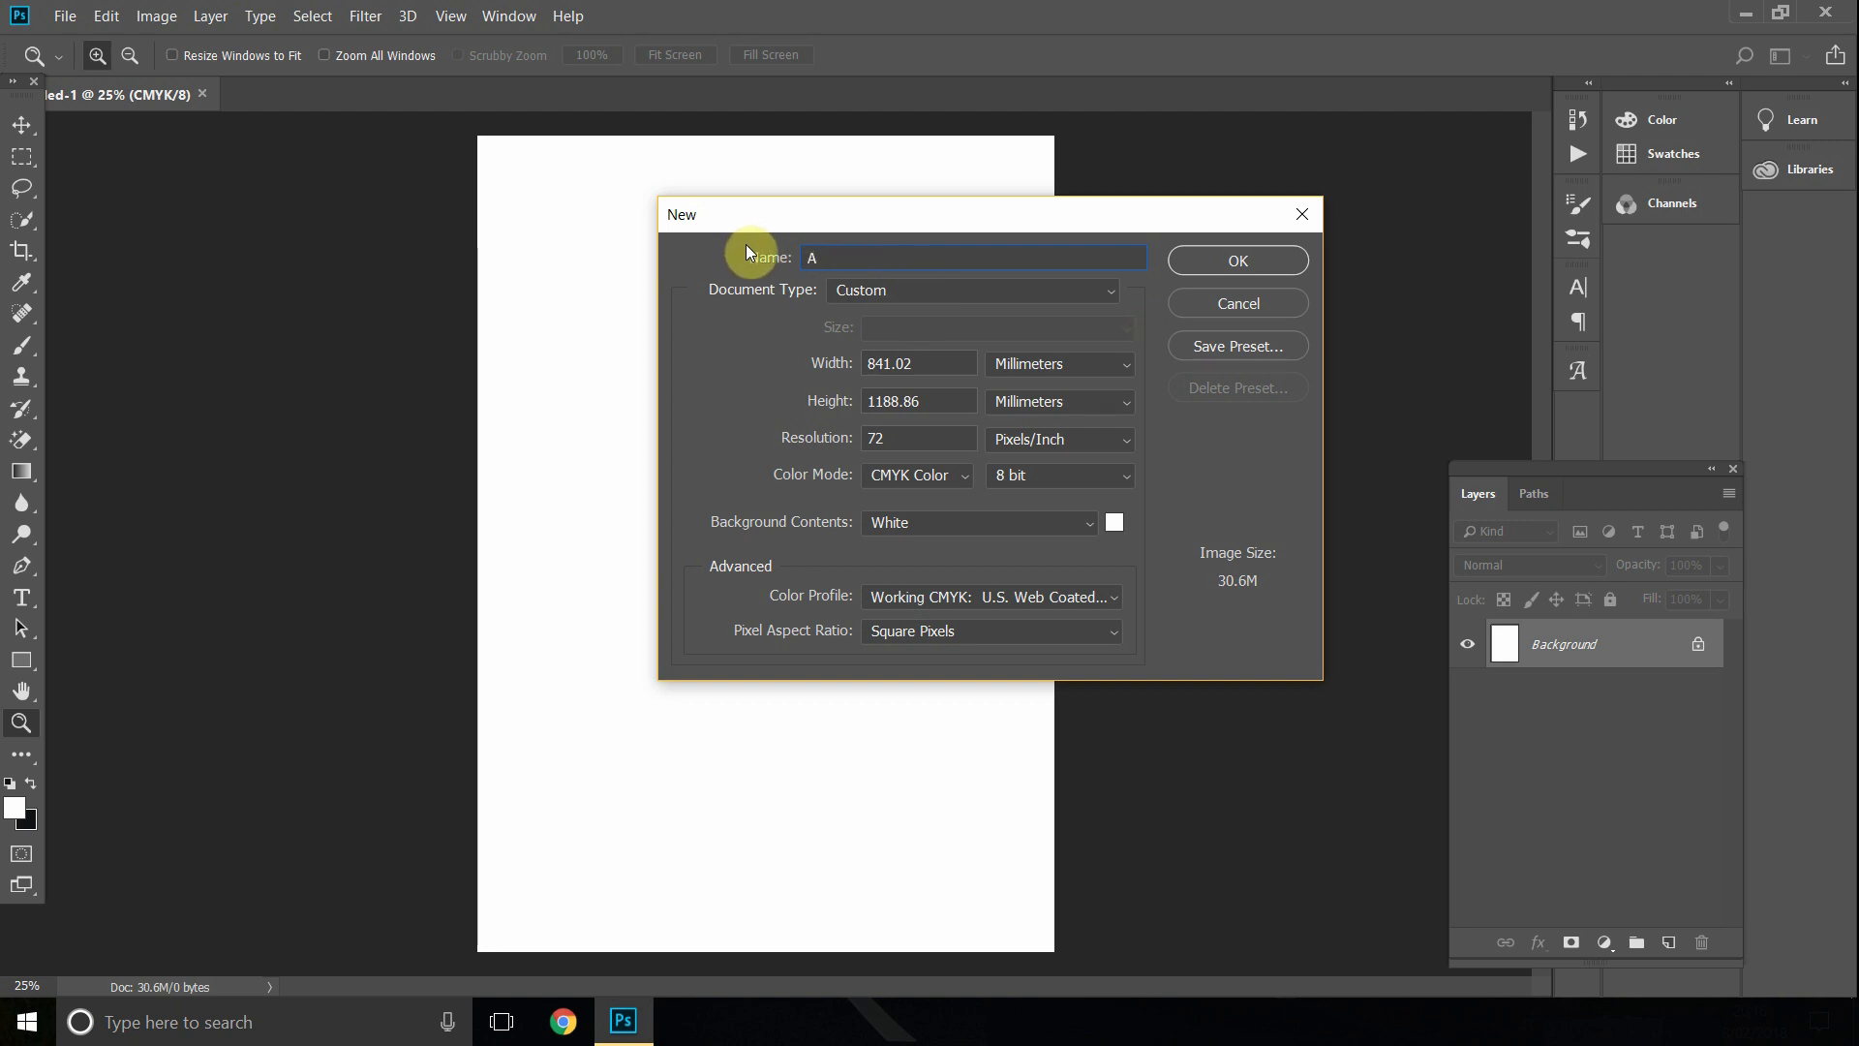
pyautogui.write('0-')
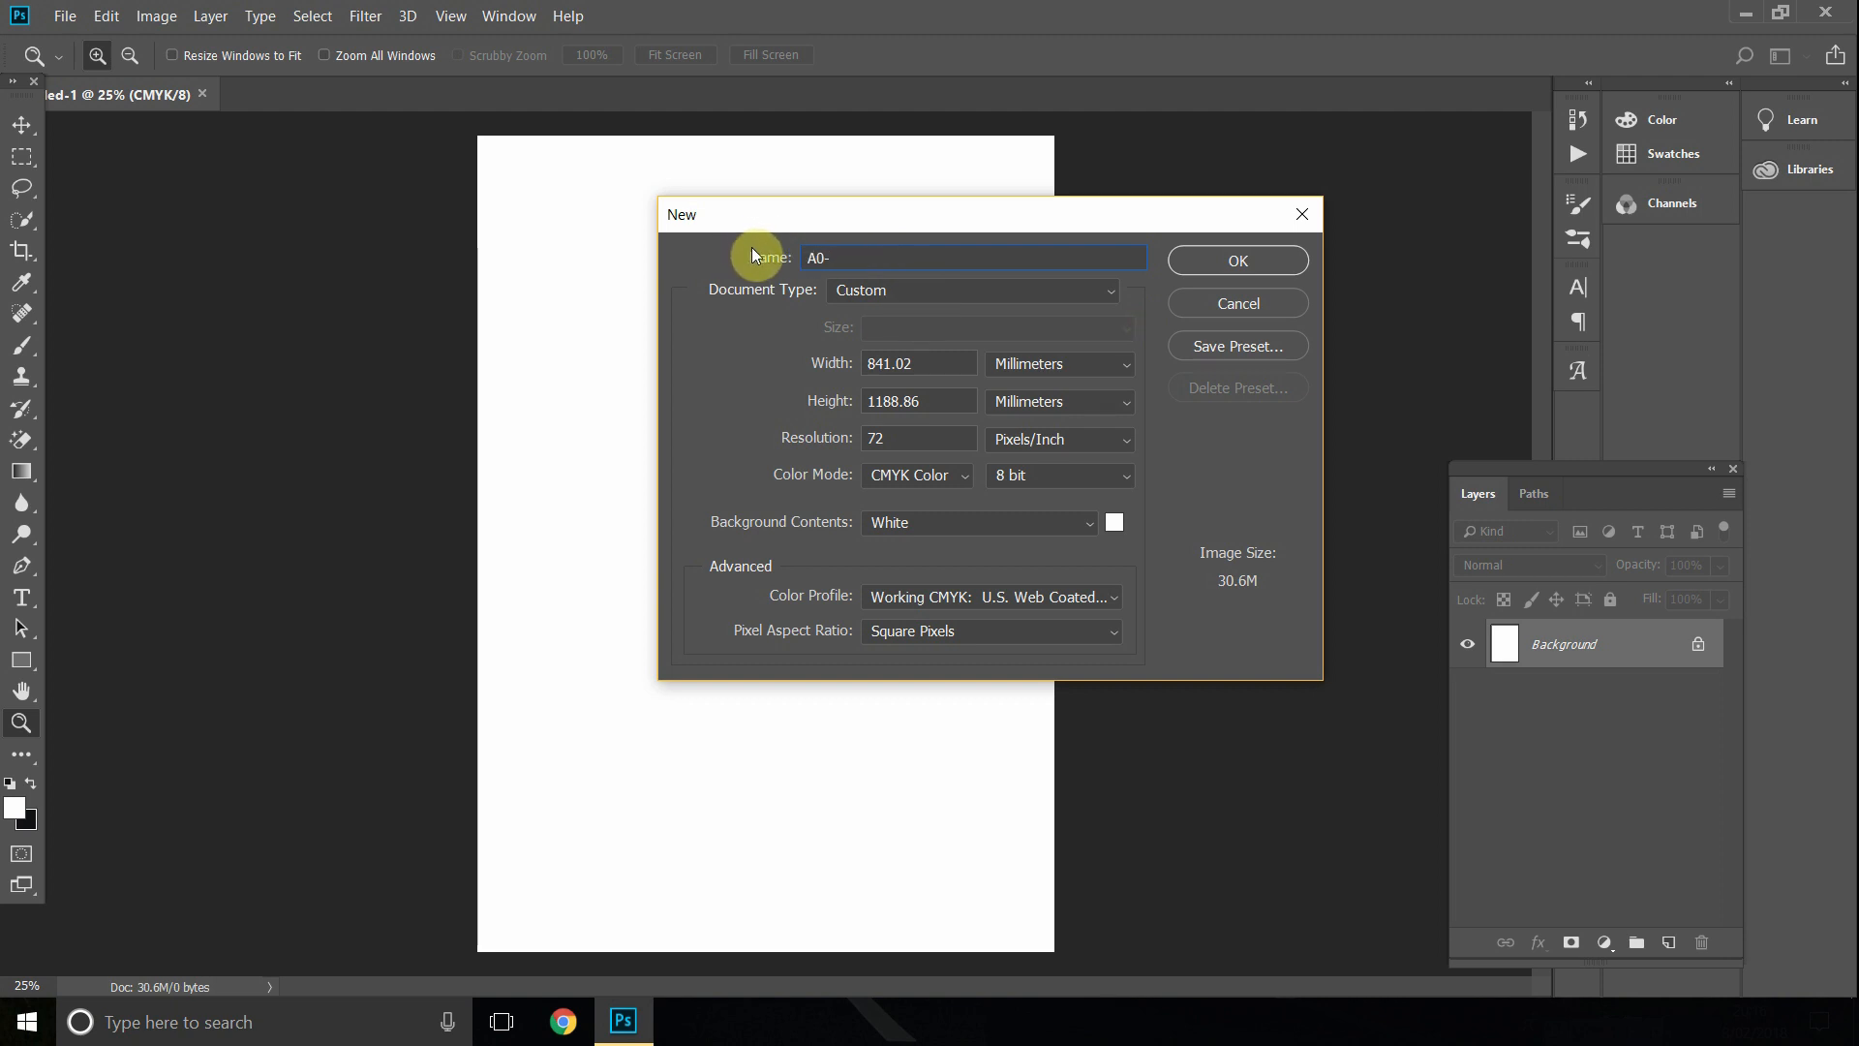
# Choose the International Paper A4 preset, keeping the width in millimetres.
pyautogui.click(970, 289)
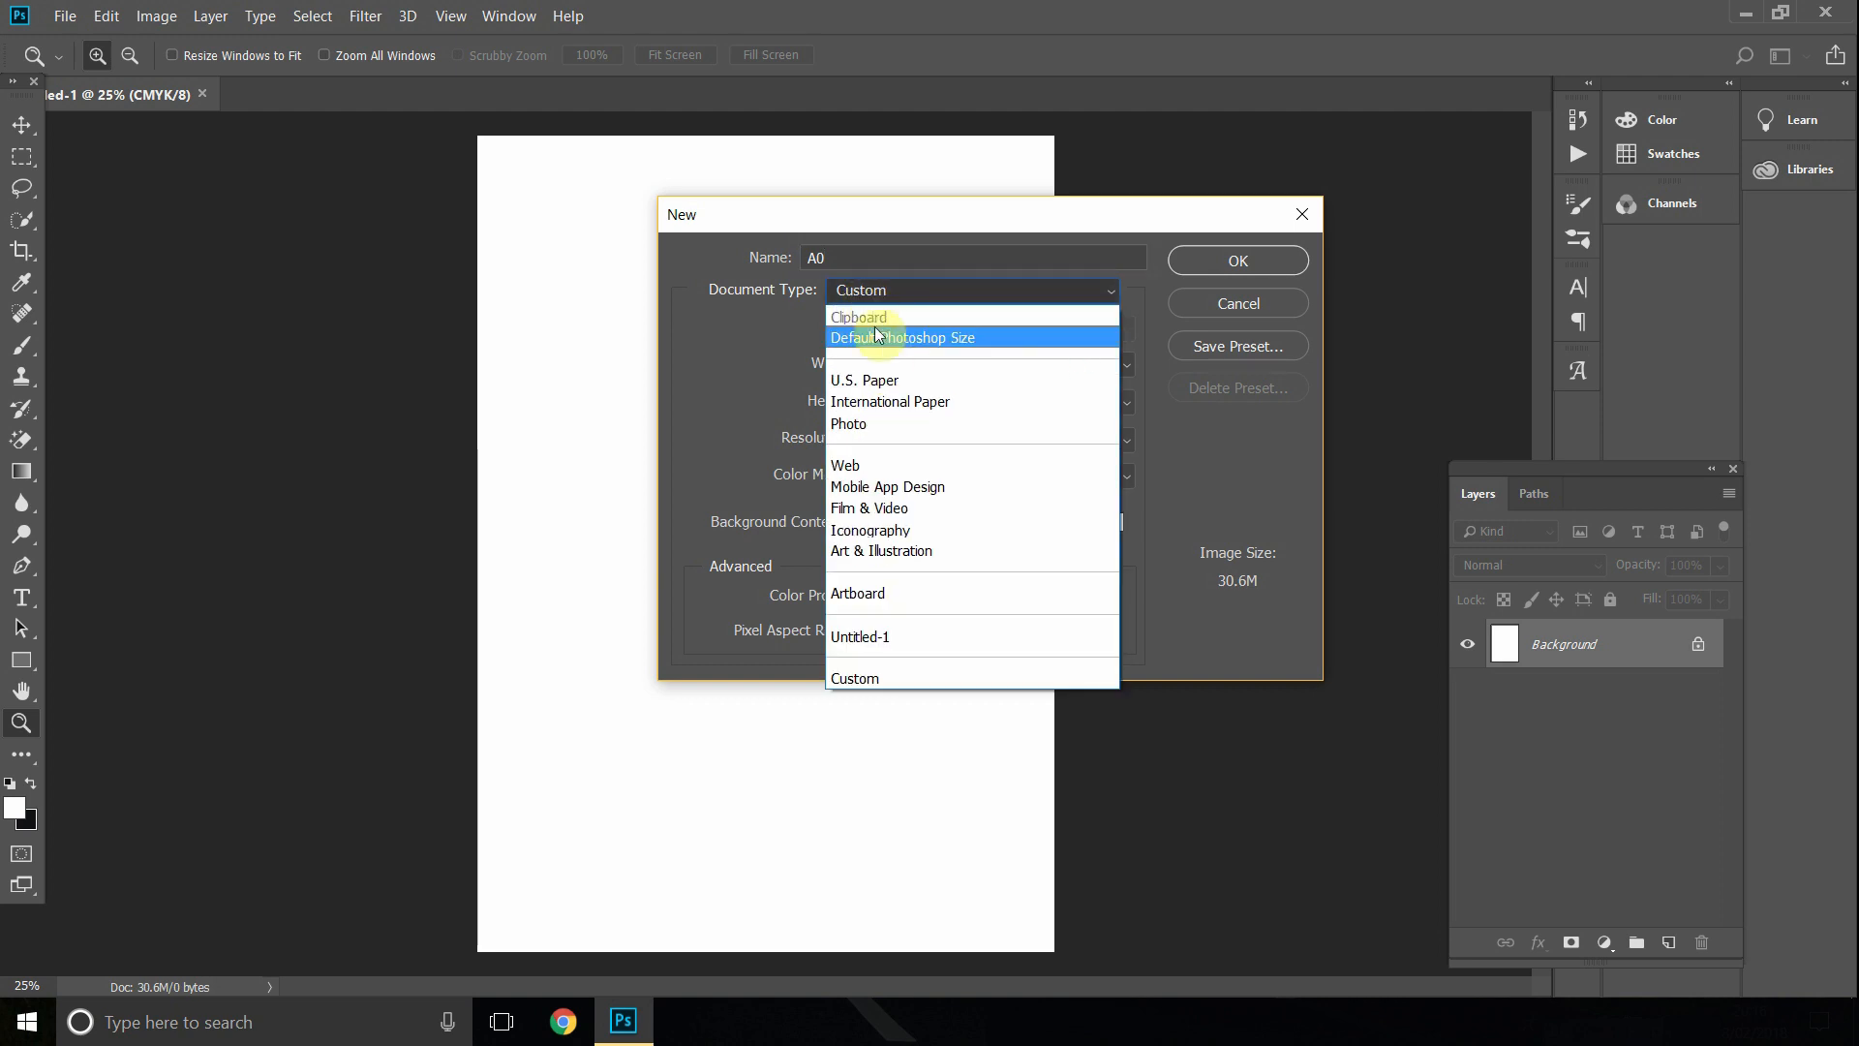
pyautogui.click(888, 401)
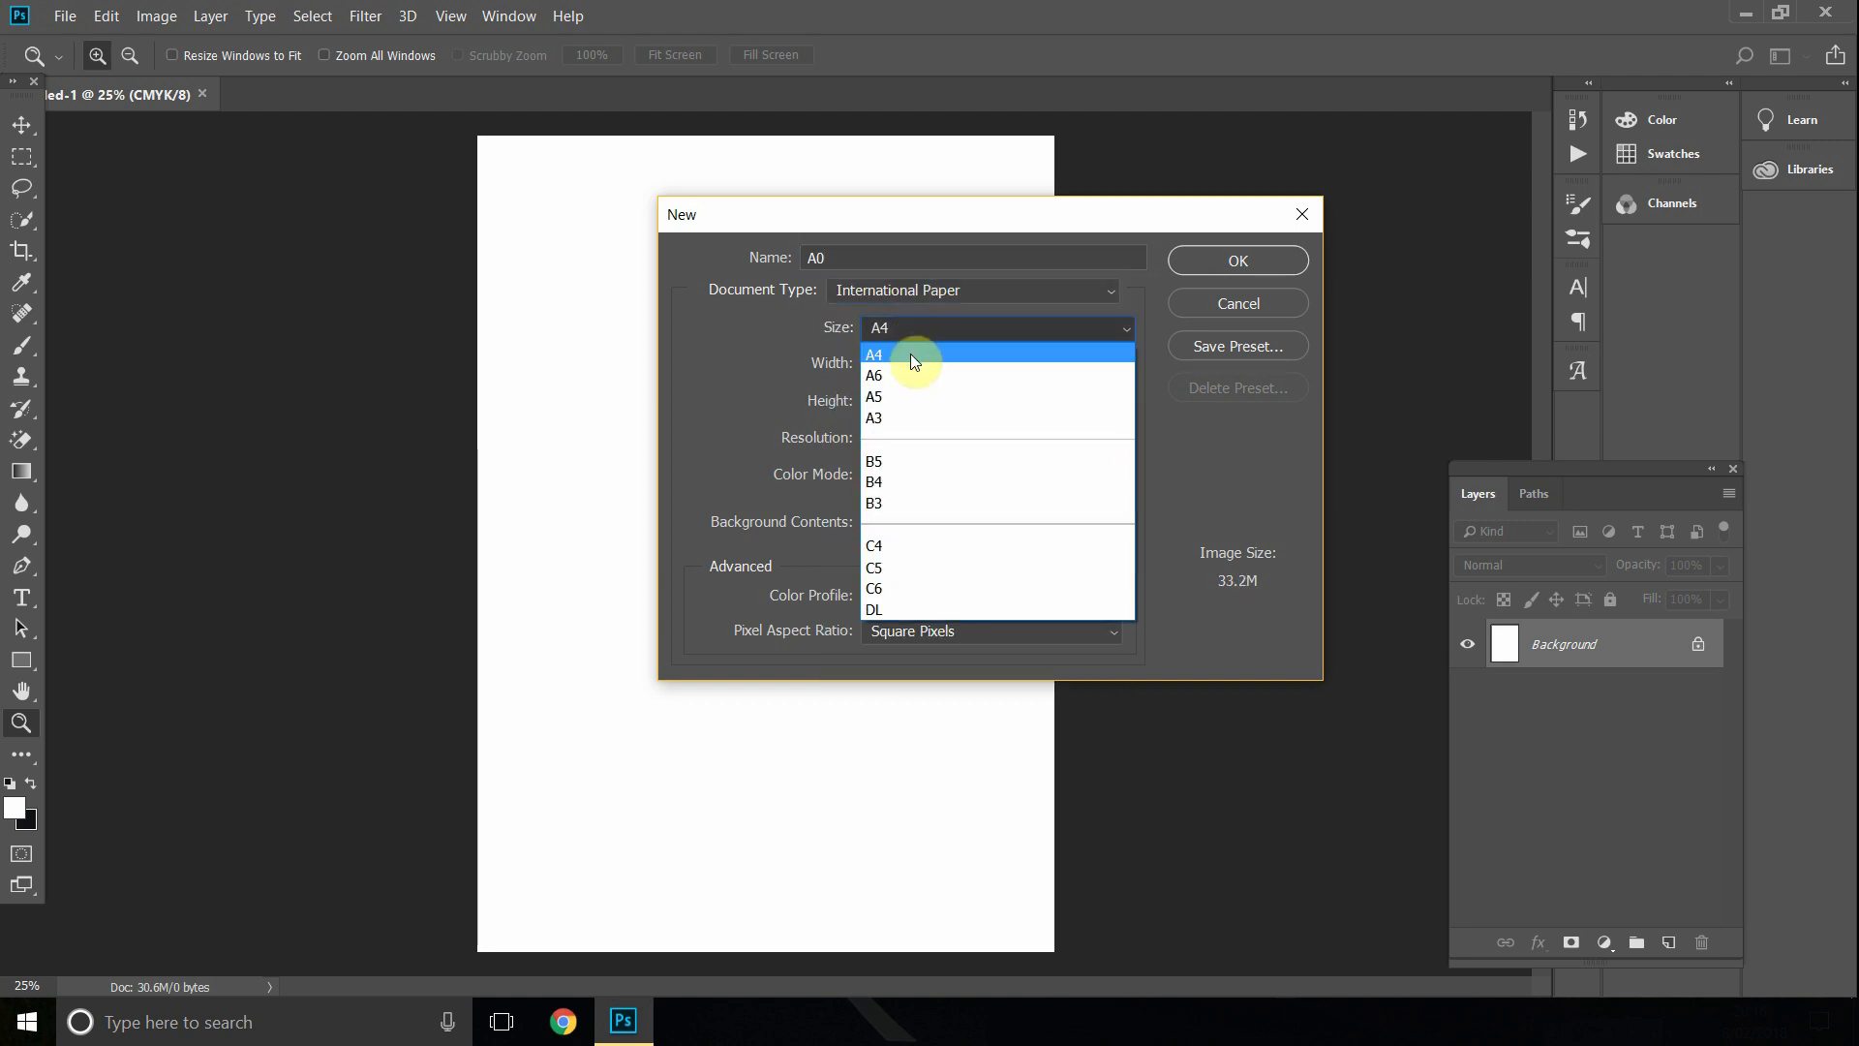
pyautogui.moveTo(910, 395)
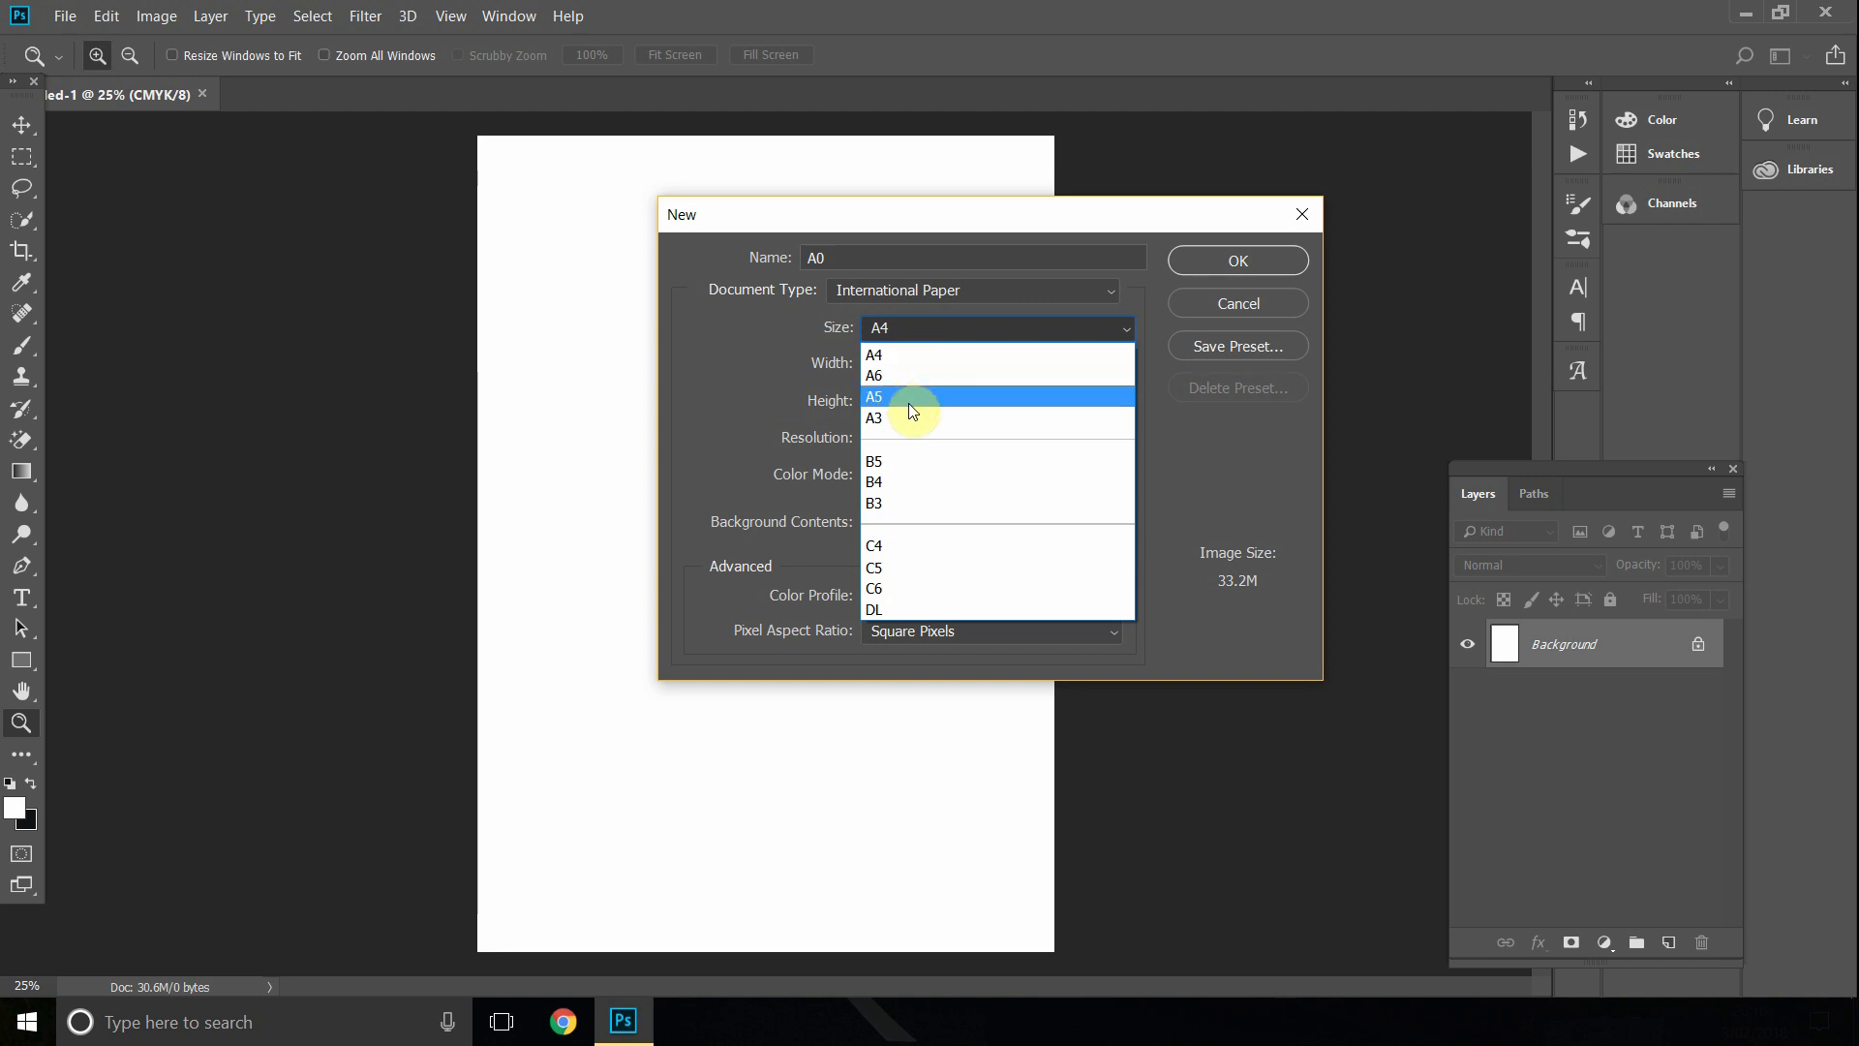
pyautogui.click(873, 355)
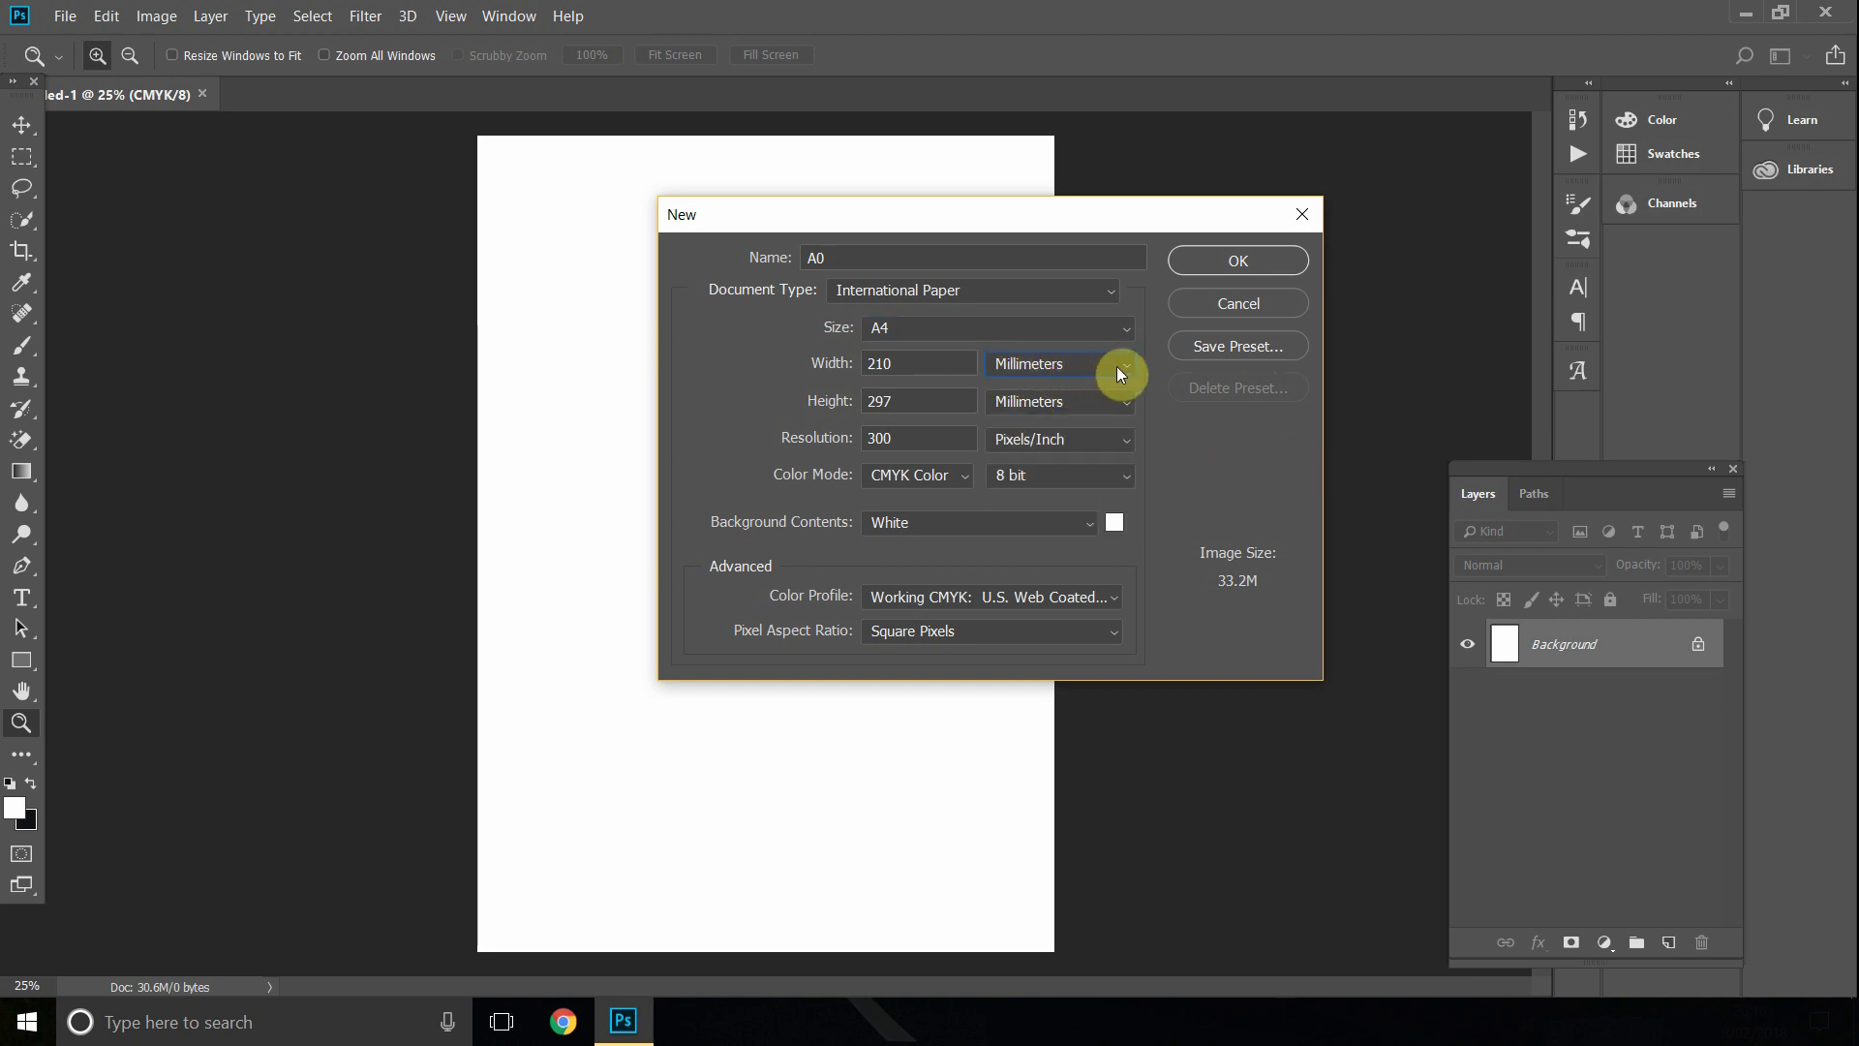
pyautogui.click(1055, 364)
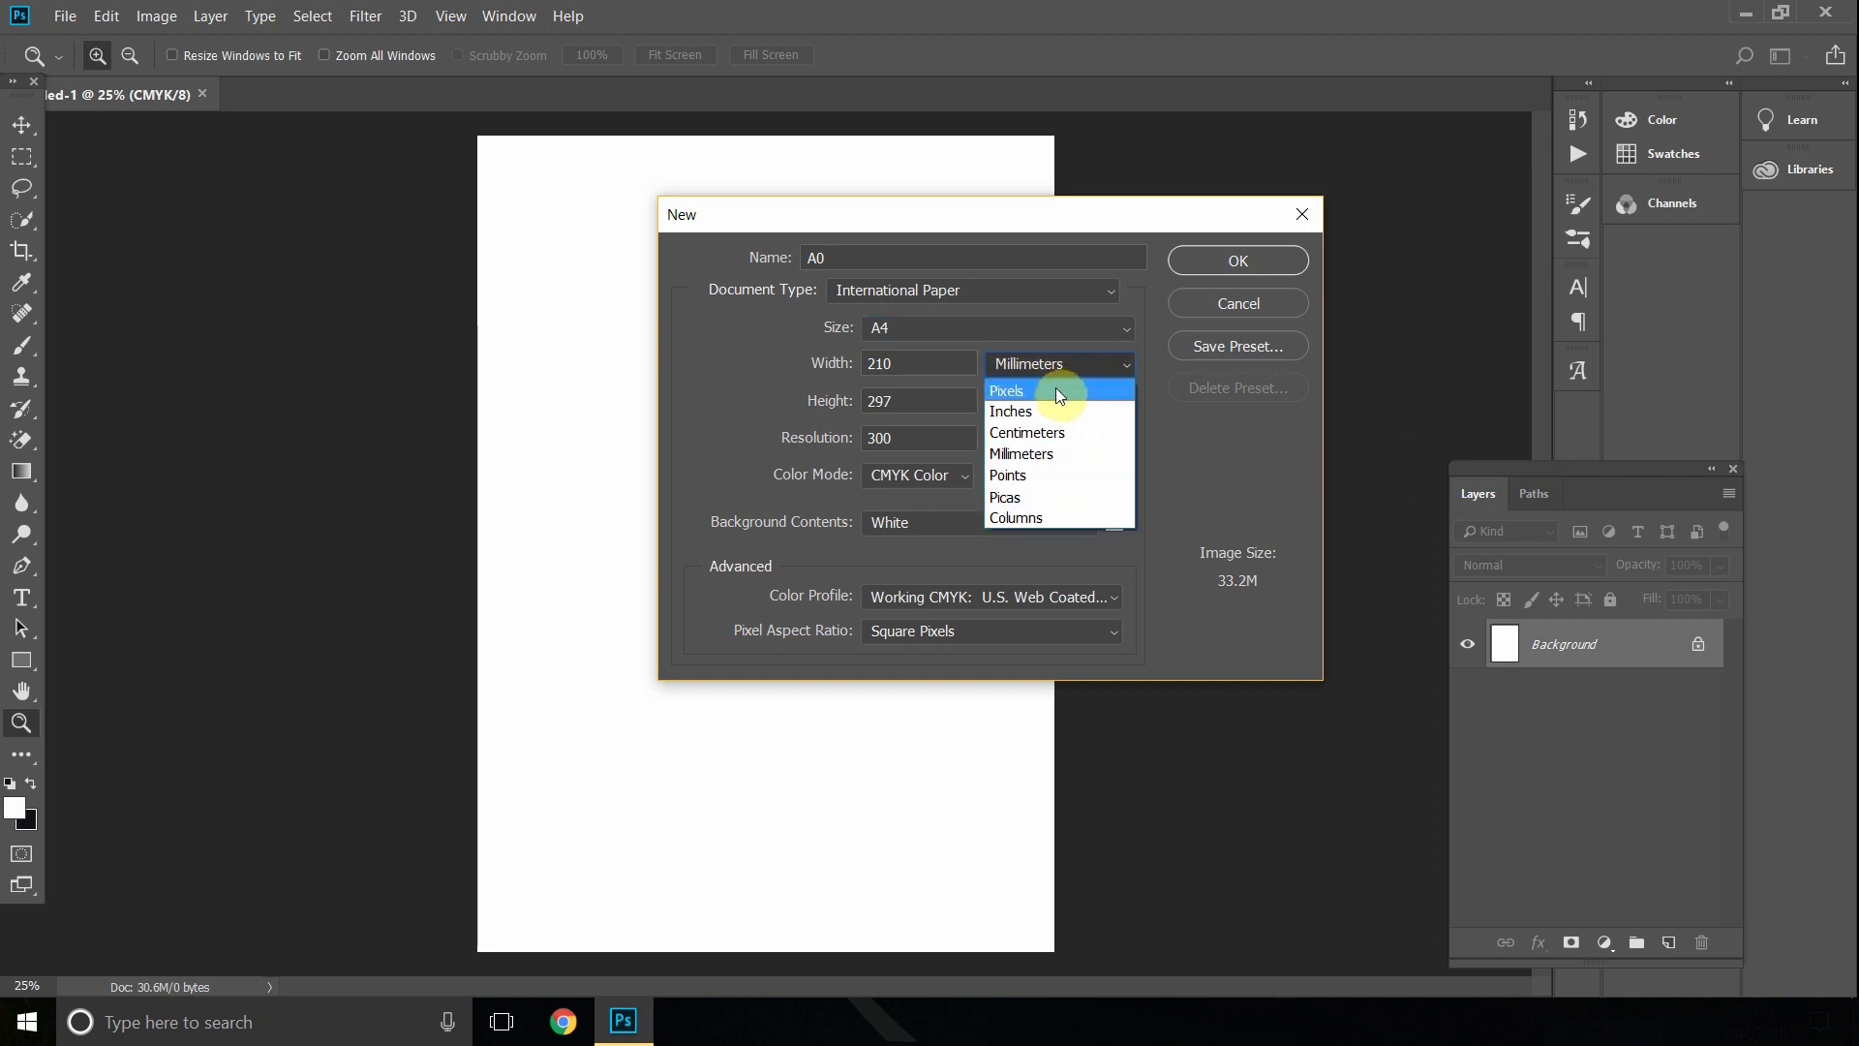
pyautogui.moveTo(1053, 453)
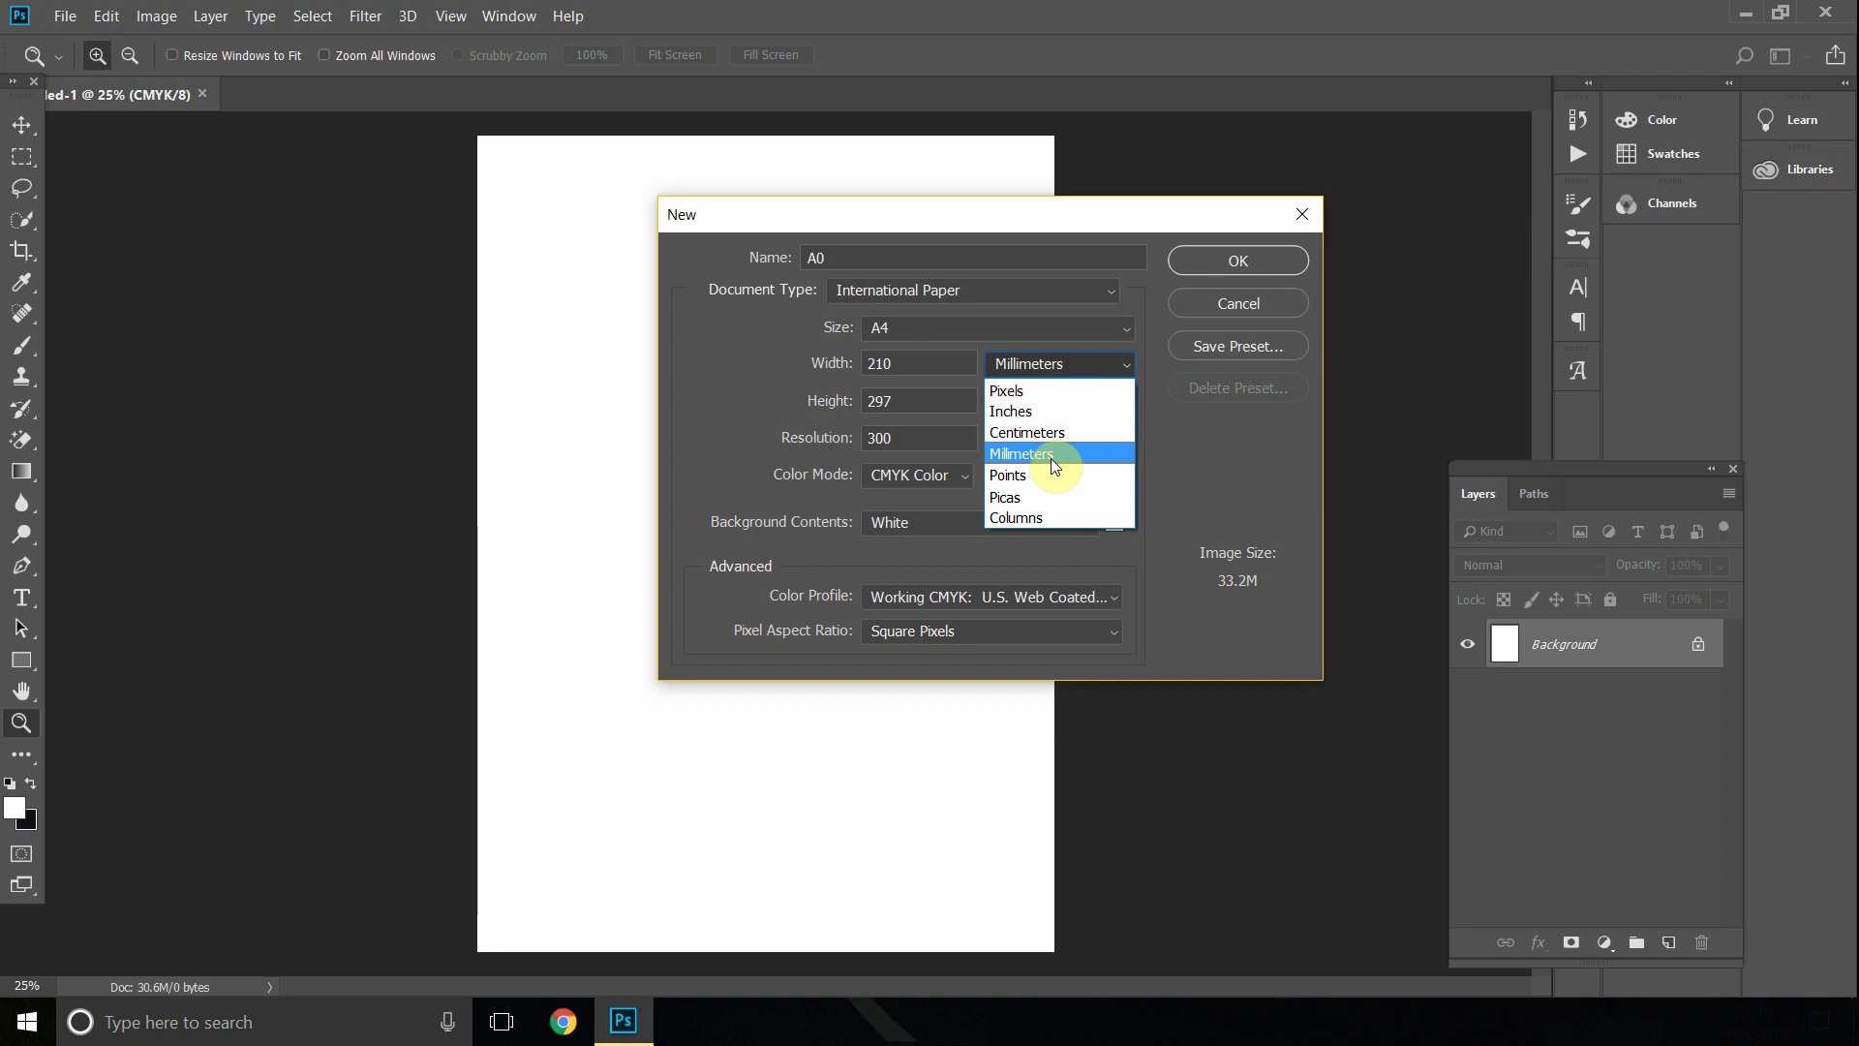
pyautogui.click(1023, 453)
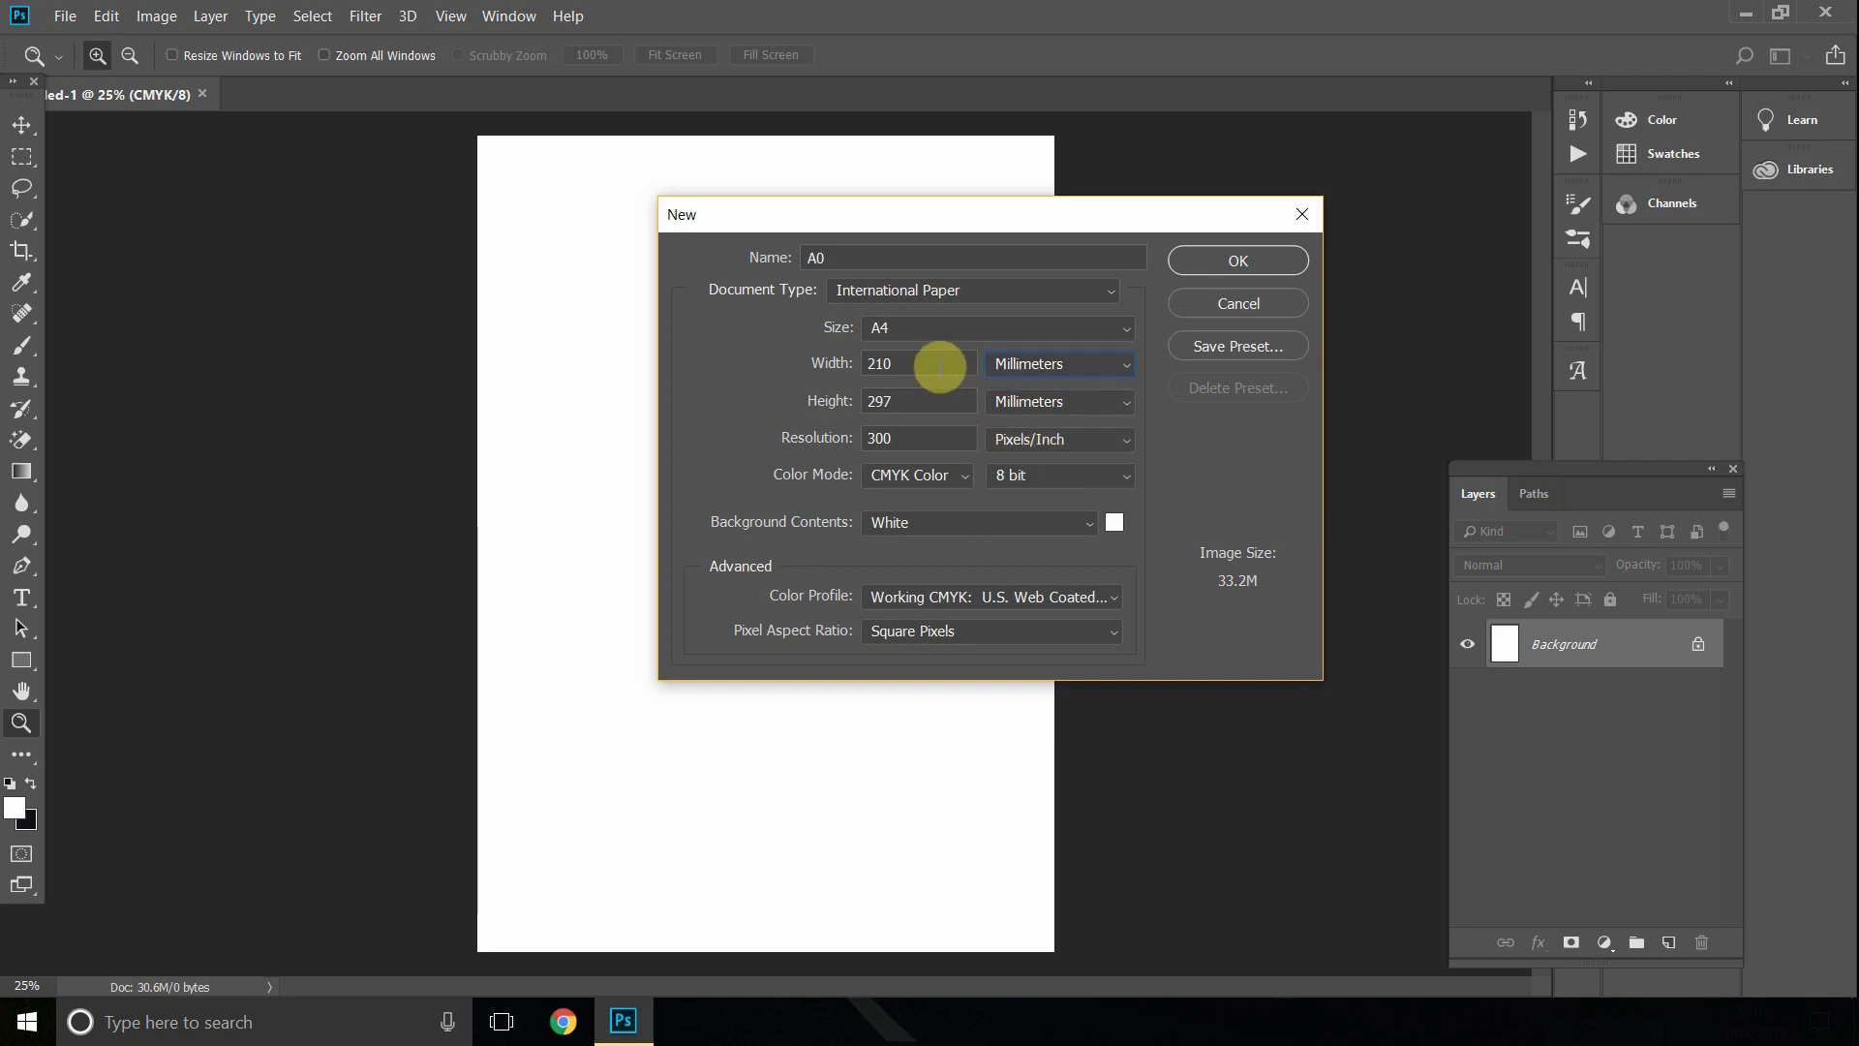
# Set the size to 841×1189 mm at 72 ppi.
pyautogui.tripleClick(918, 362)
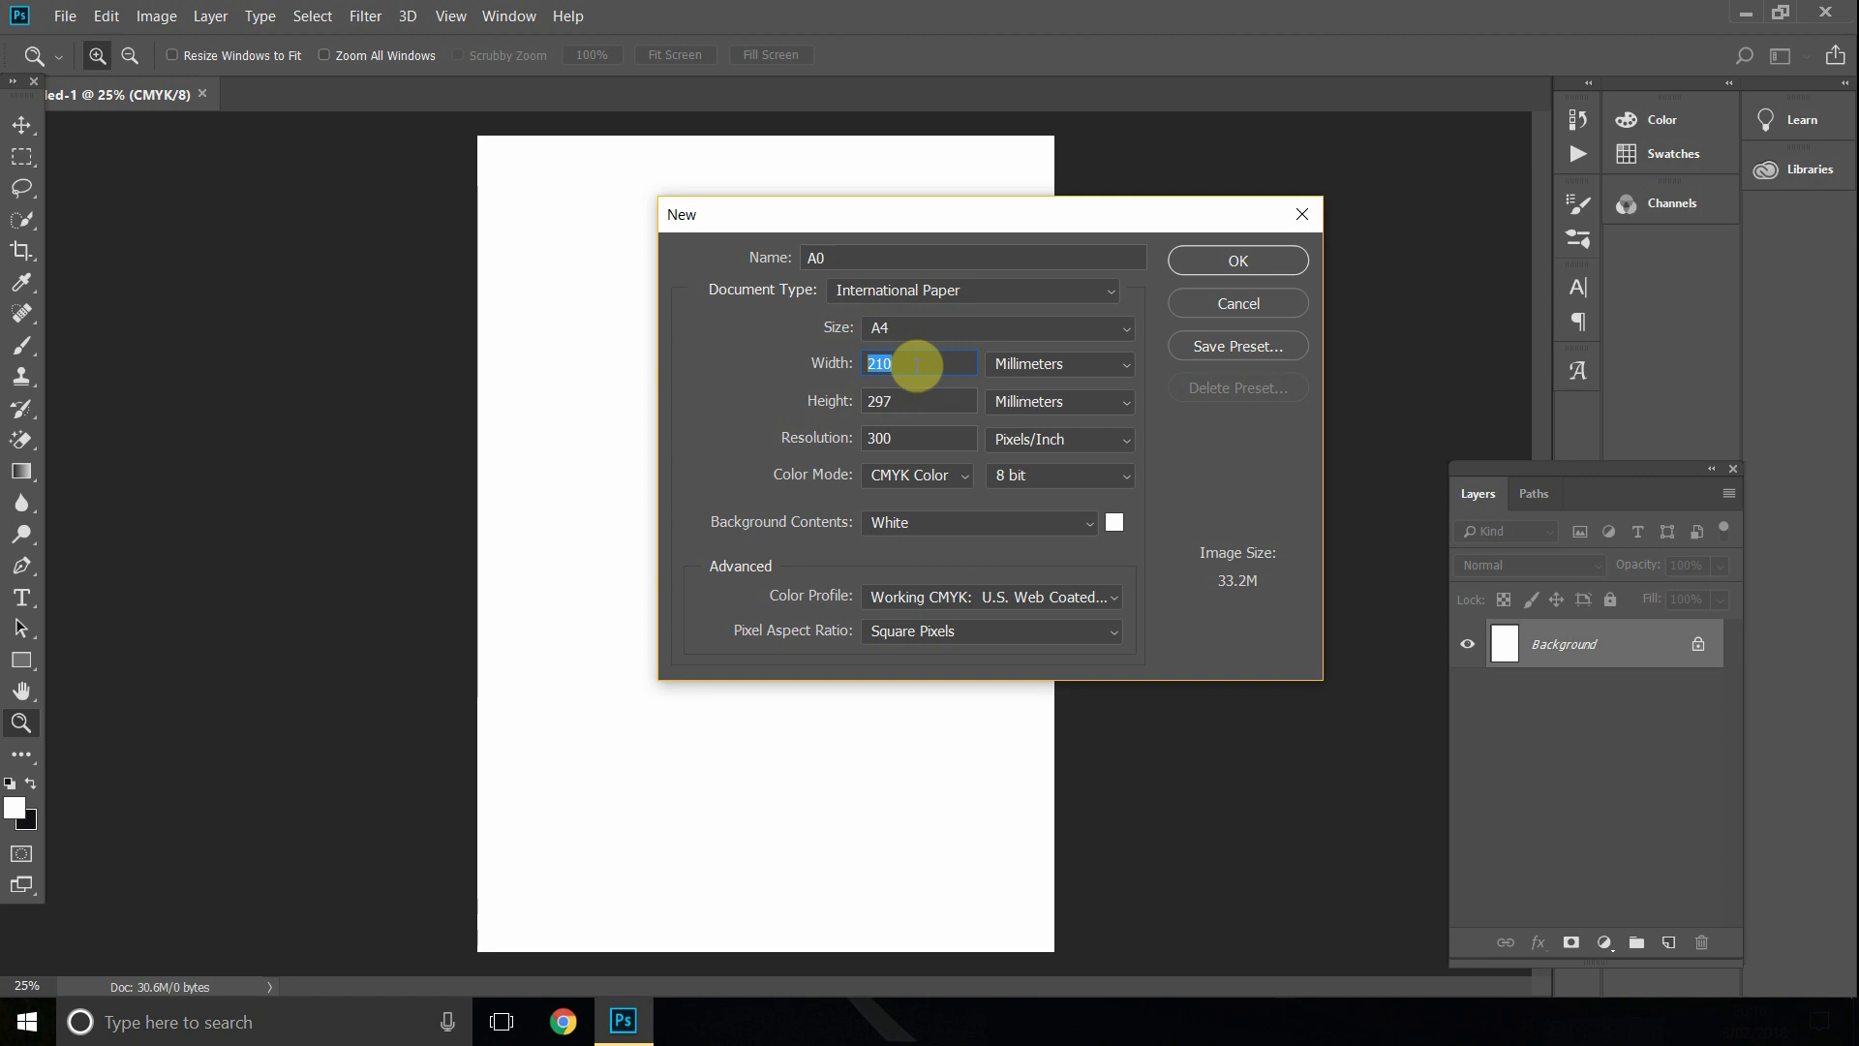
pyautogui.write('84')
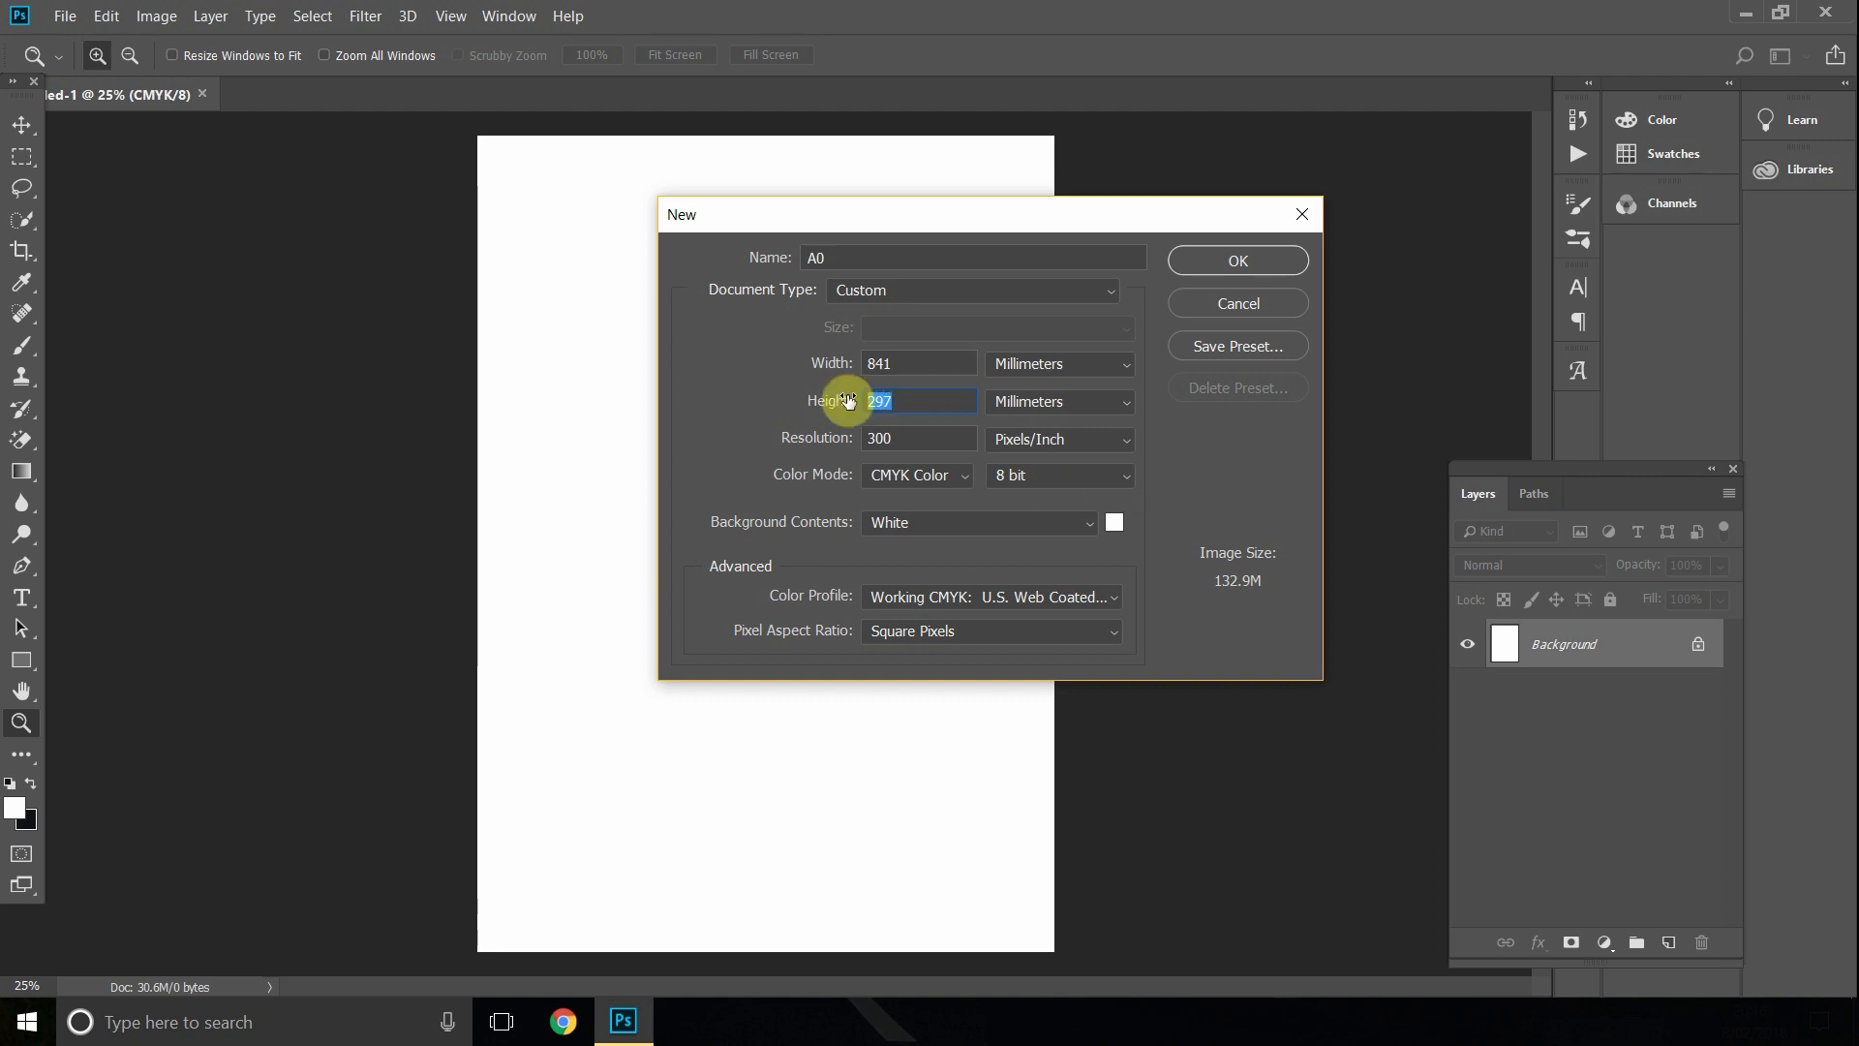
pyautogui.write('11')
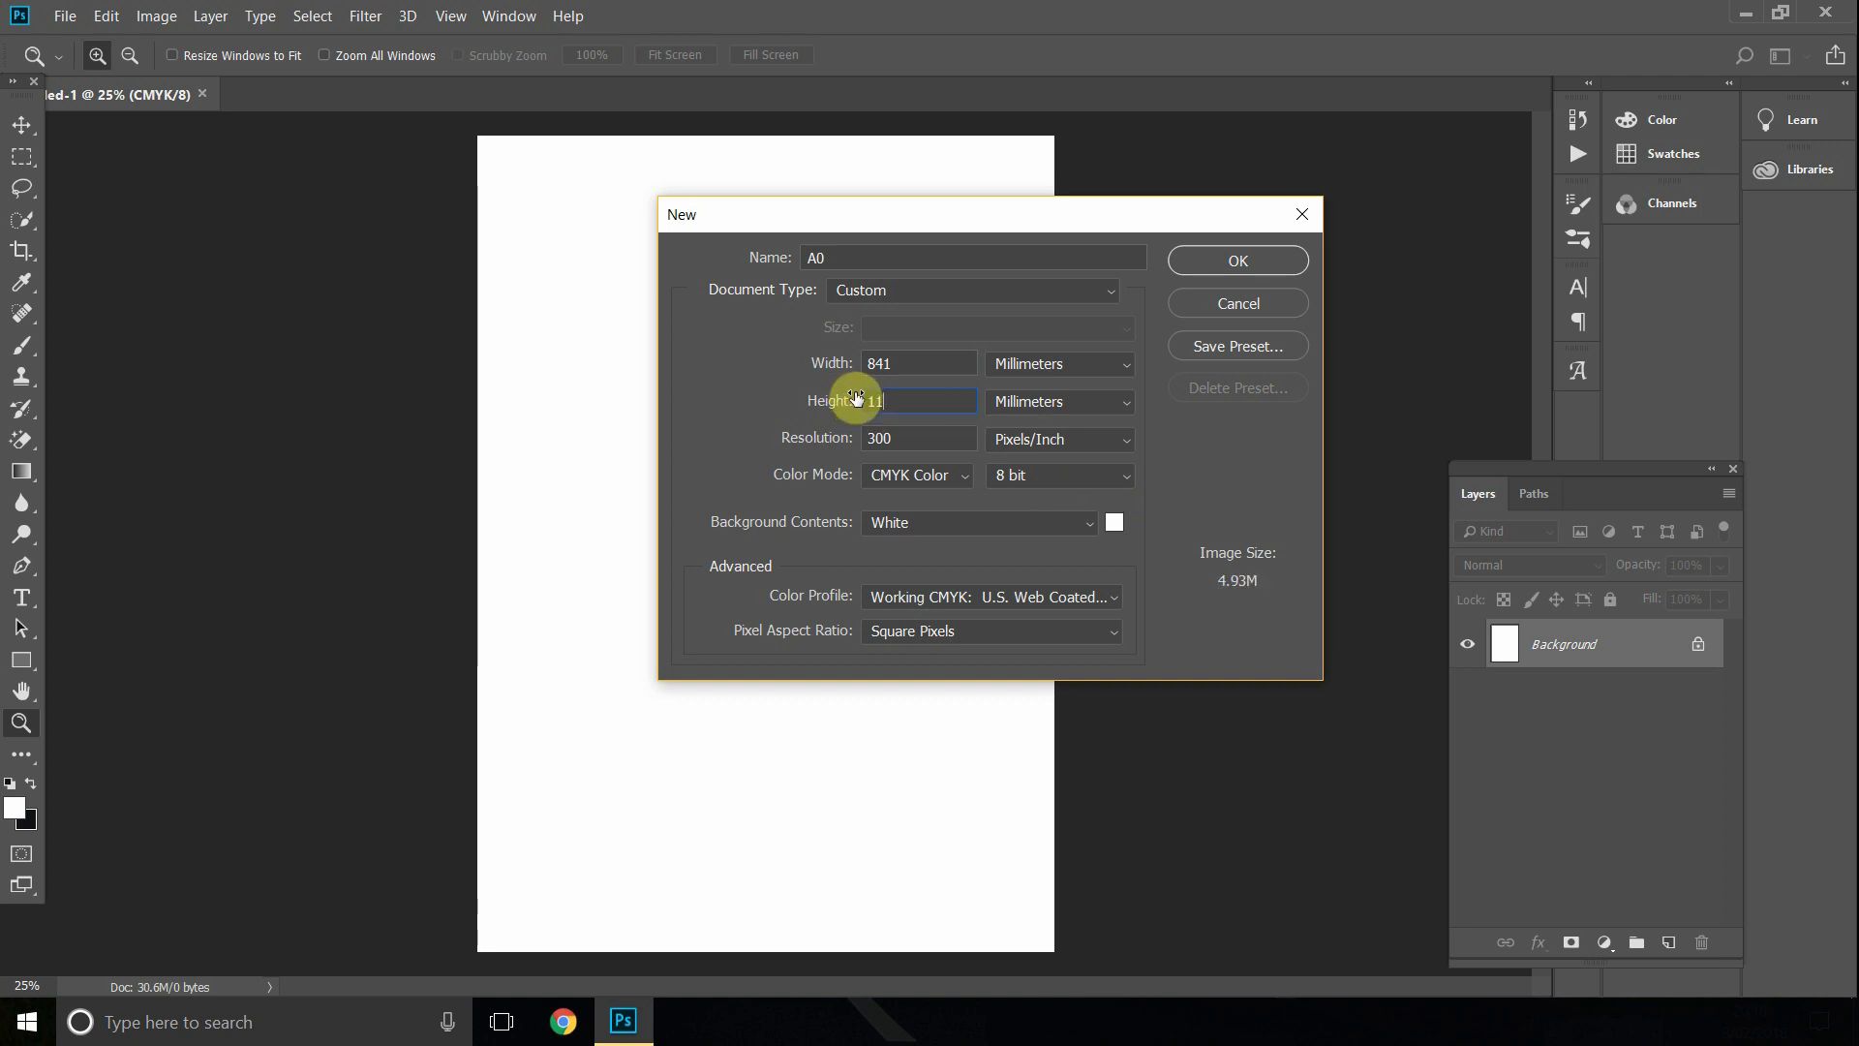
pyautogui.write('1189')
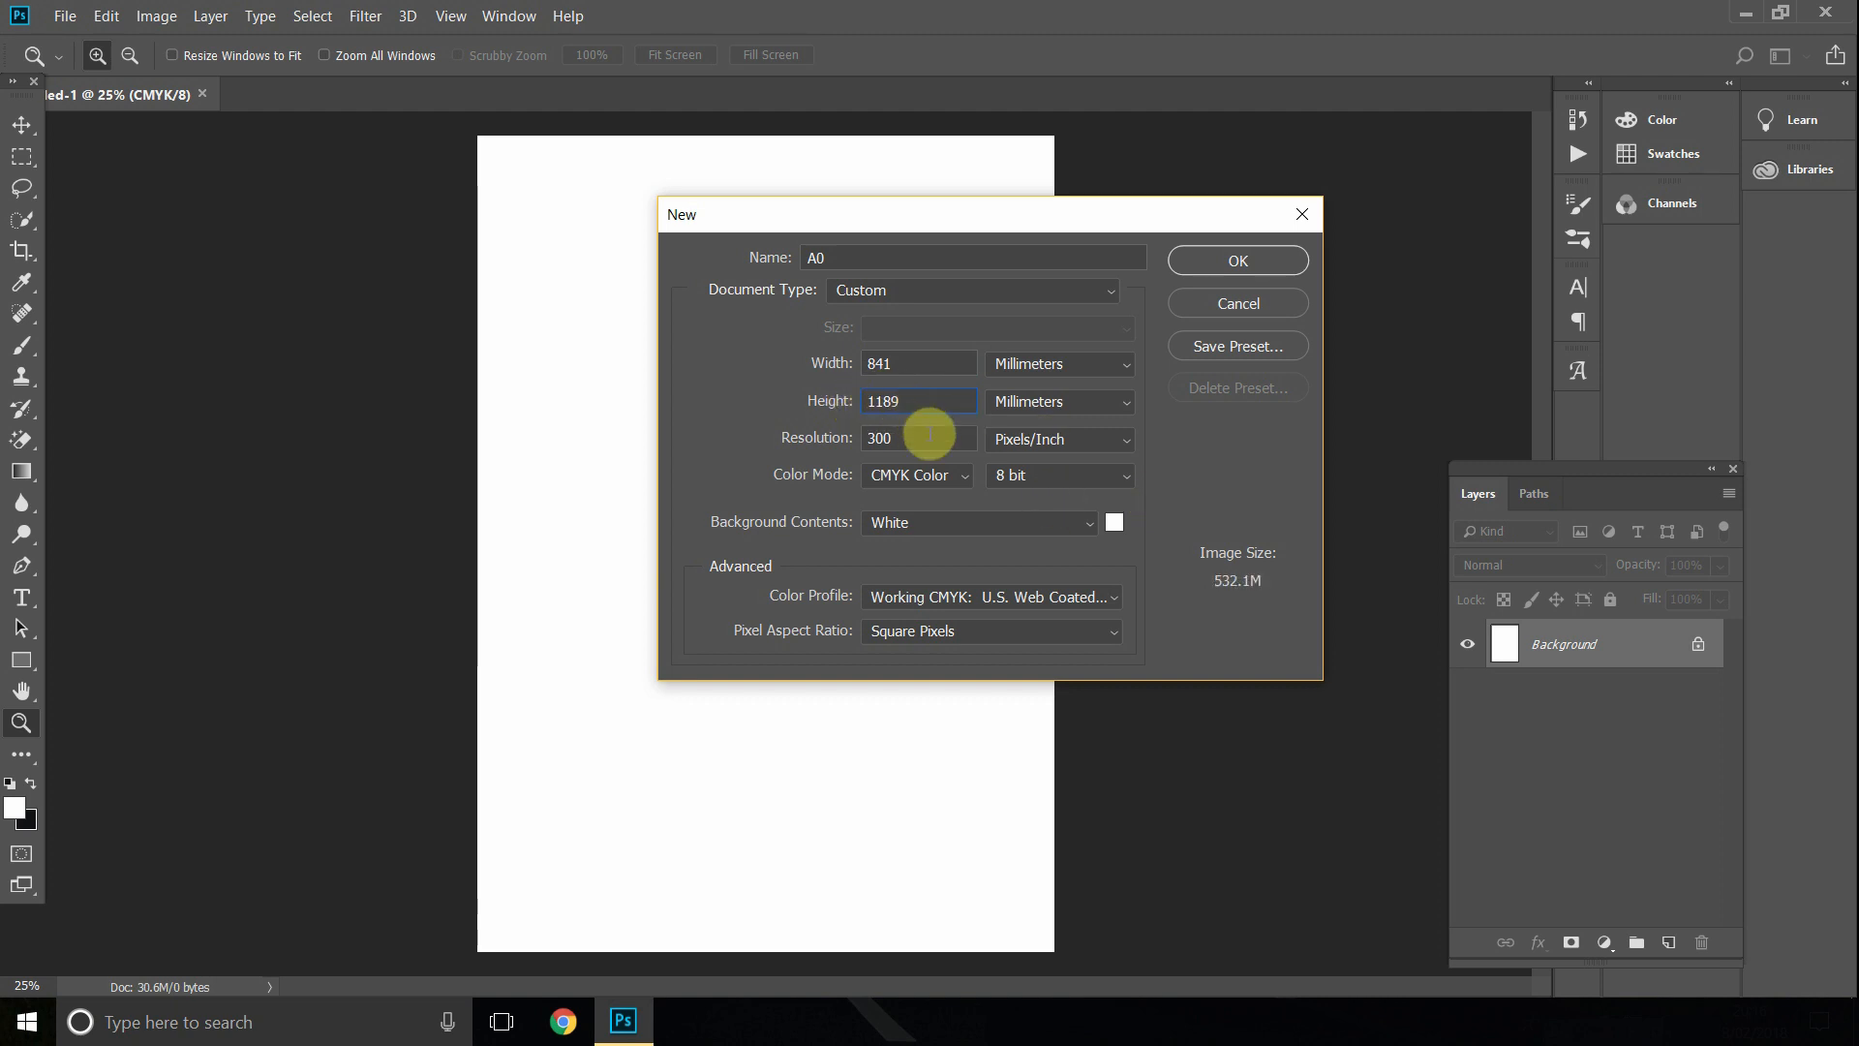
pyautogui.write('72')
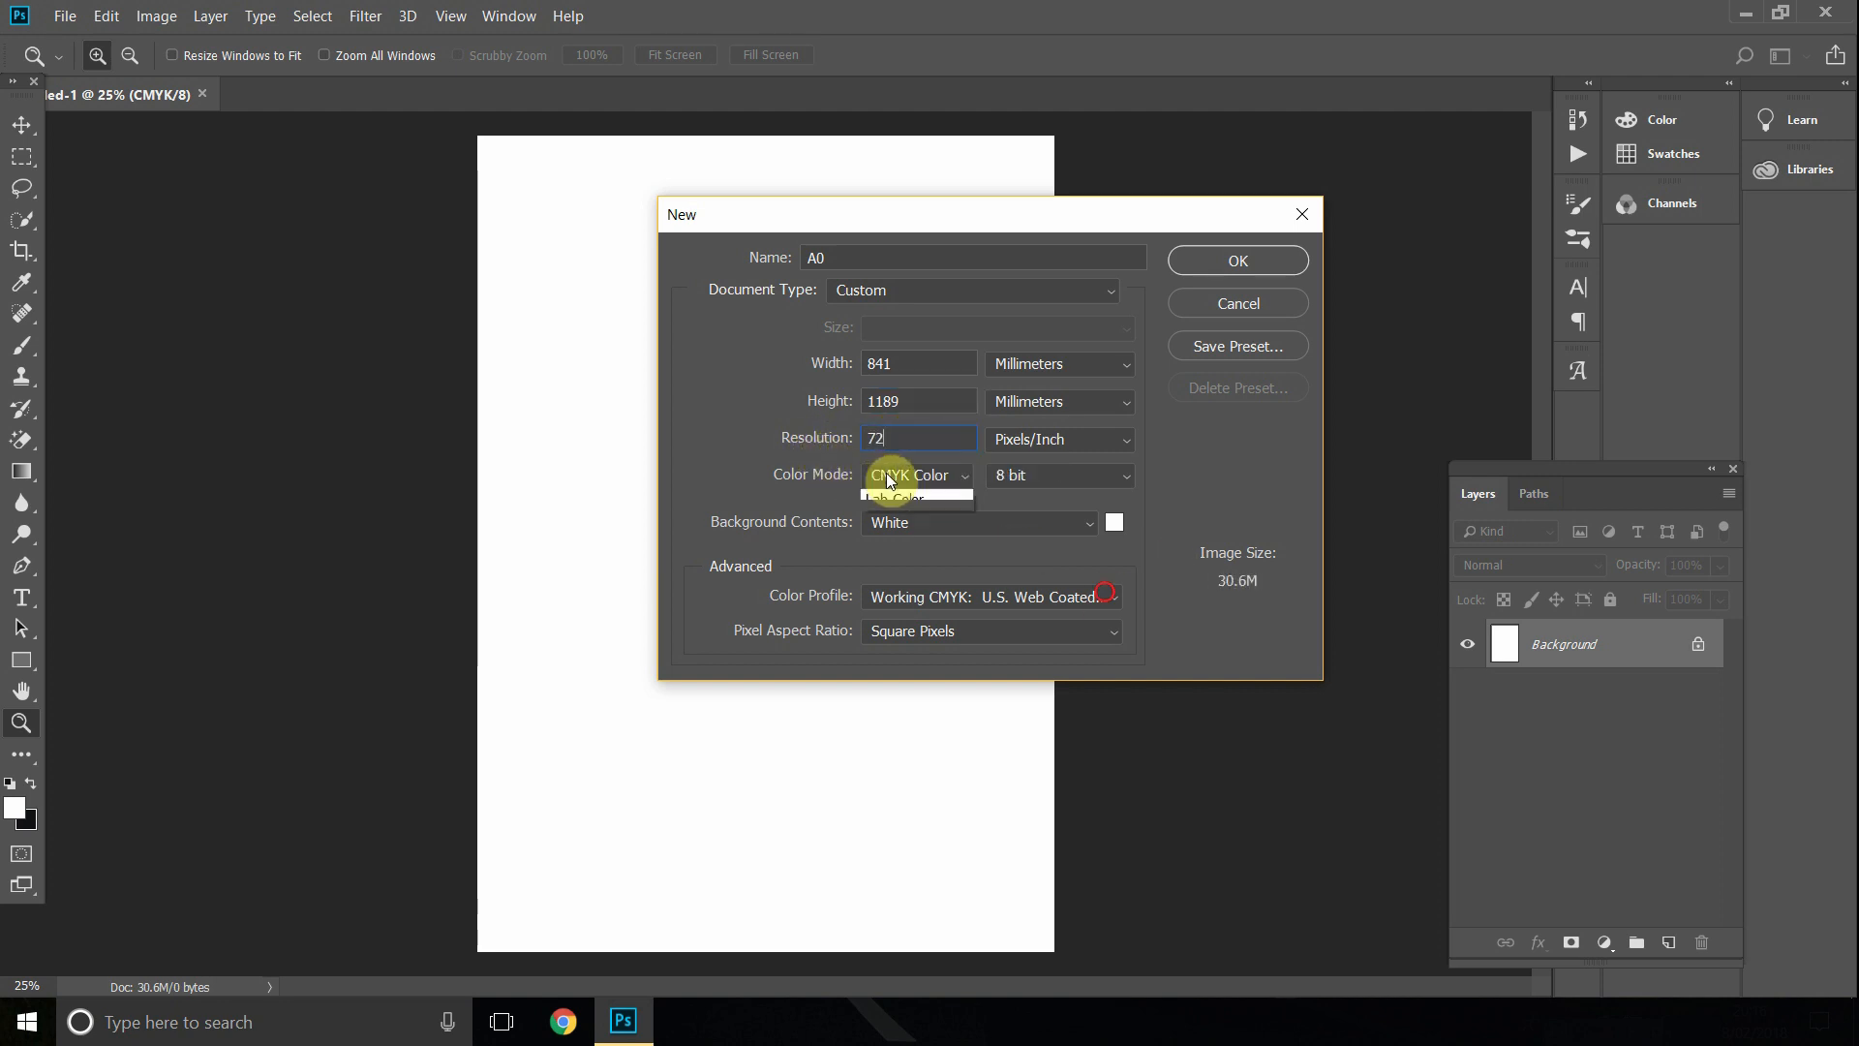
# Keep CMYK Color at 8 bit and create the document.
pyautogui.click(915, 477)
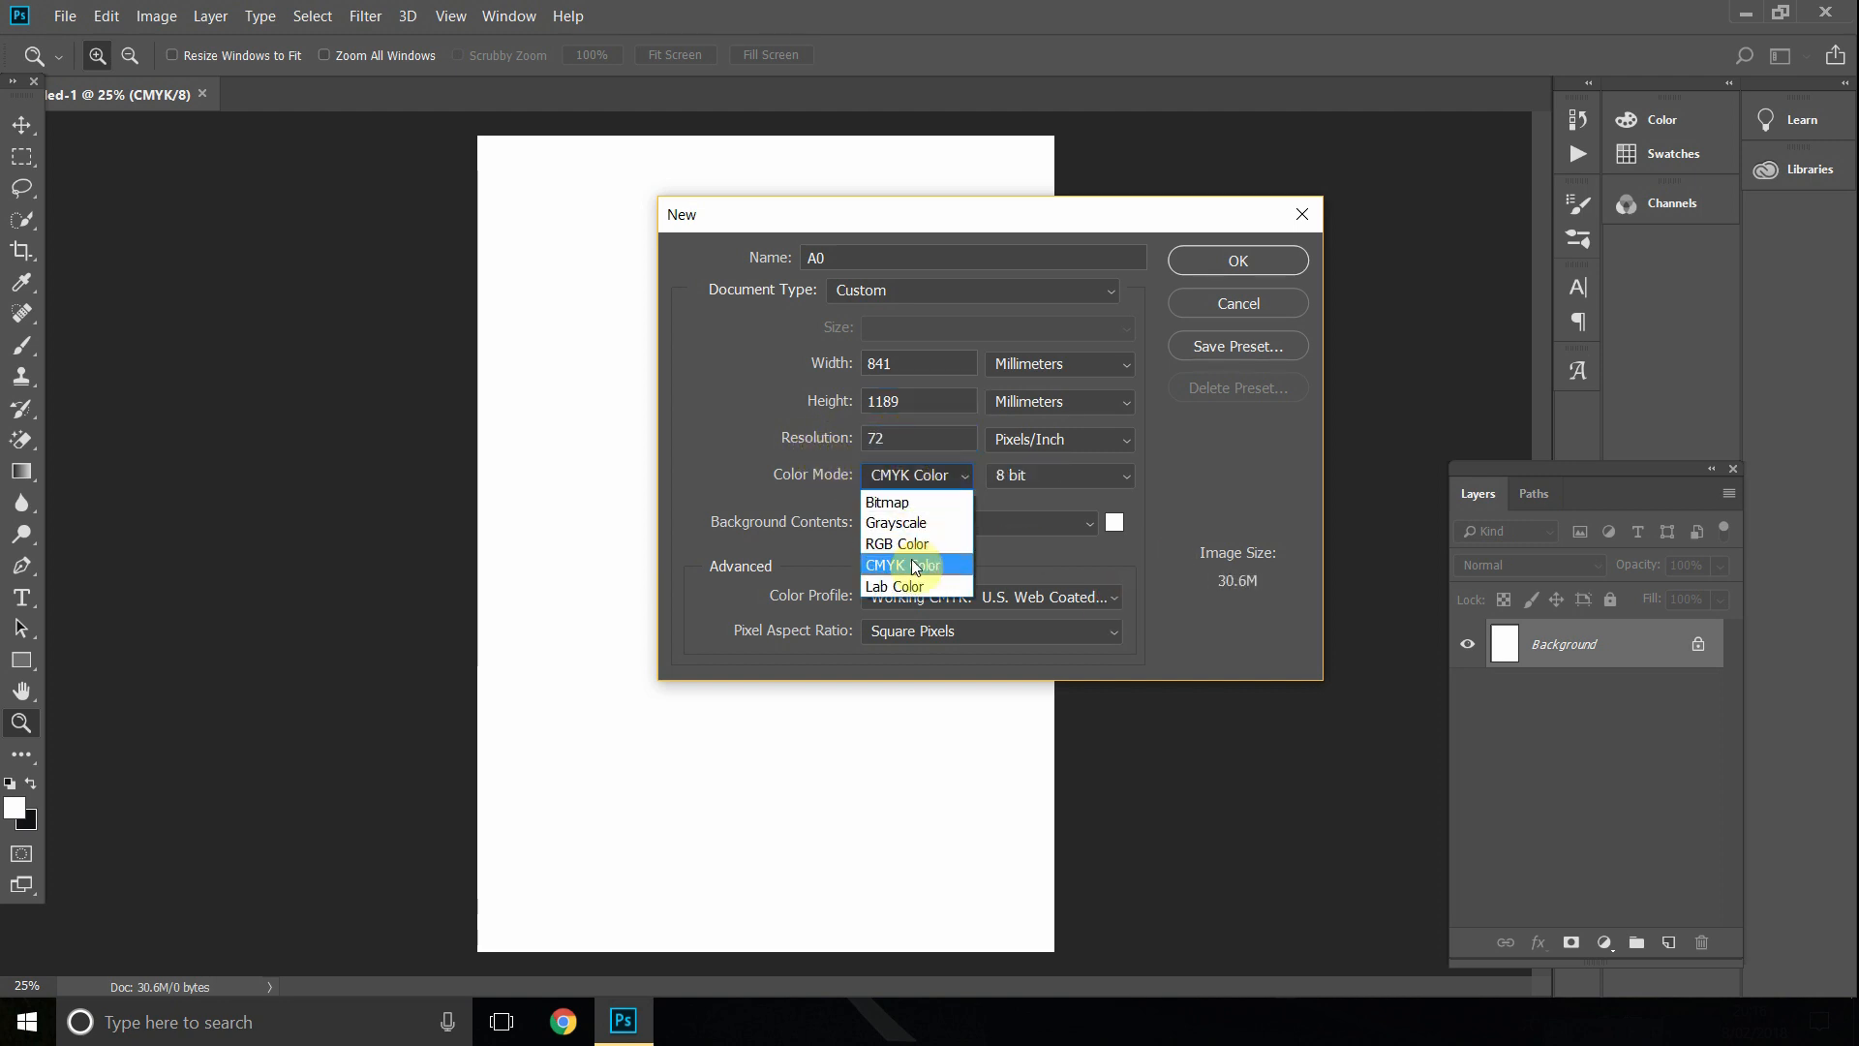
pyautogui.click(912, 563)
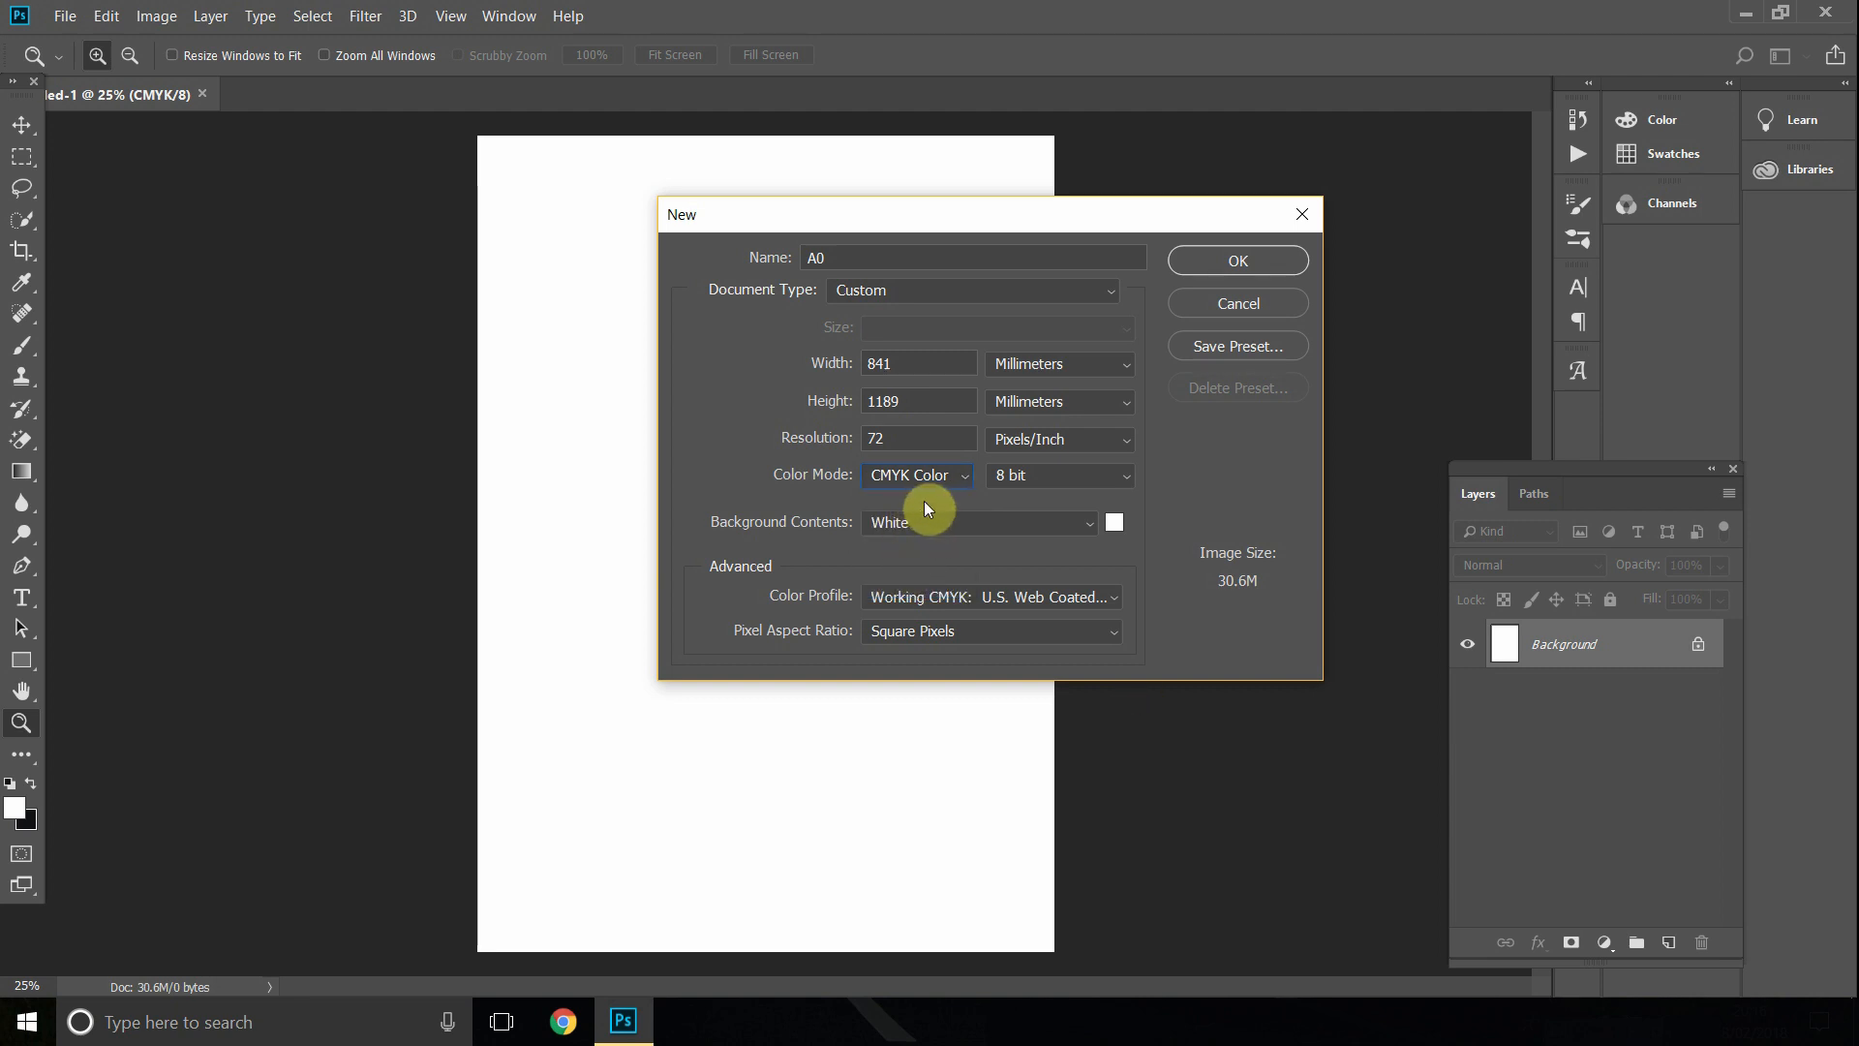
pyautogui.moveTo(993, 509)
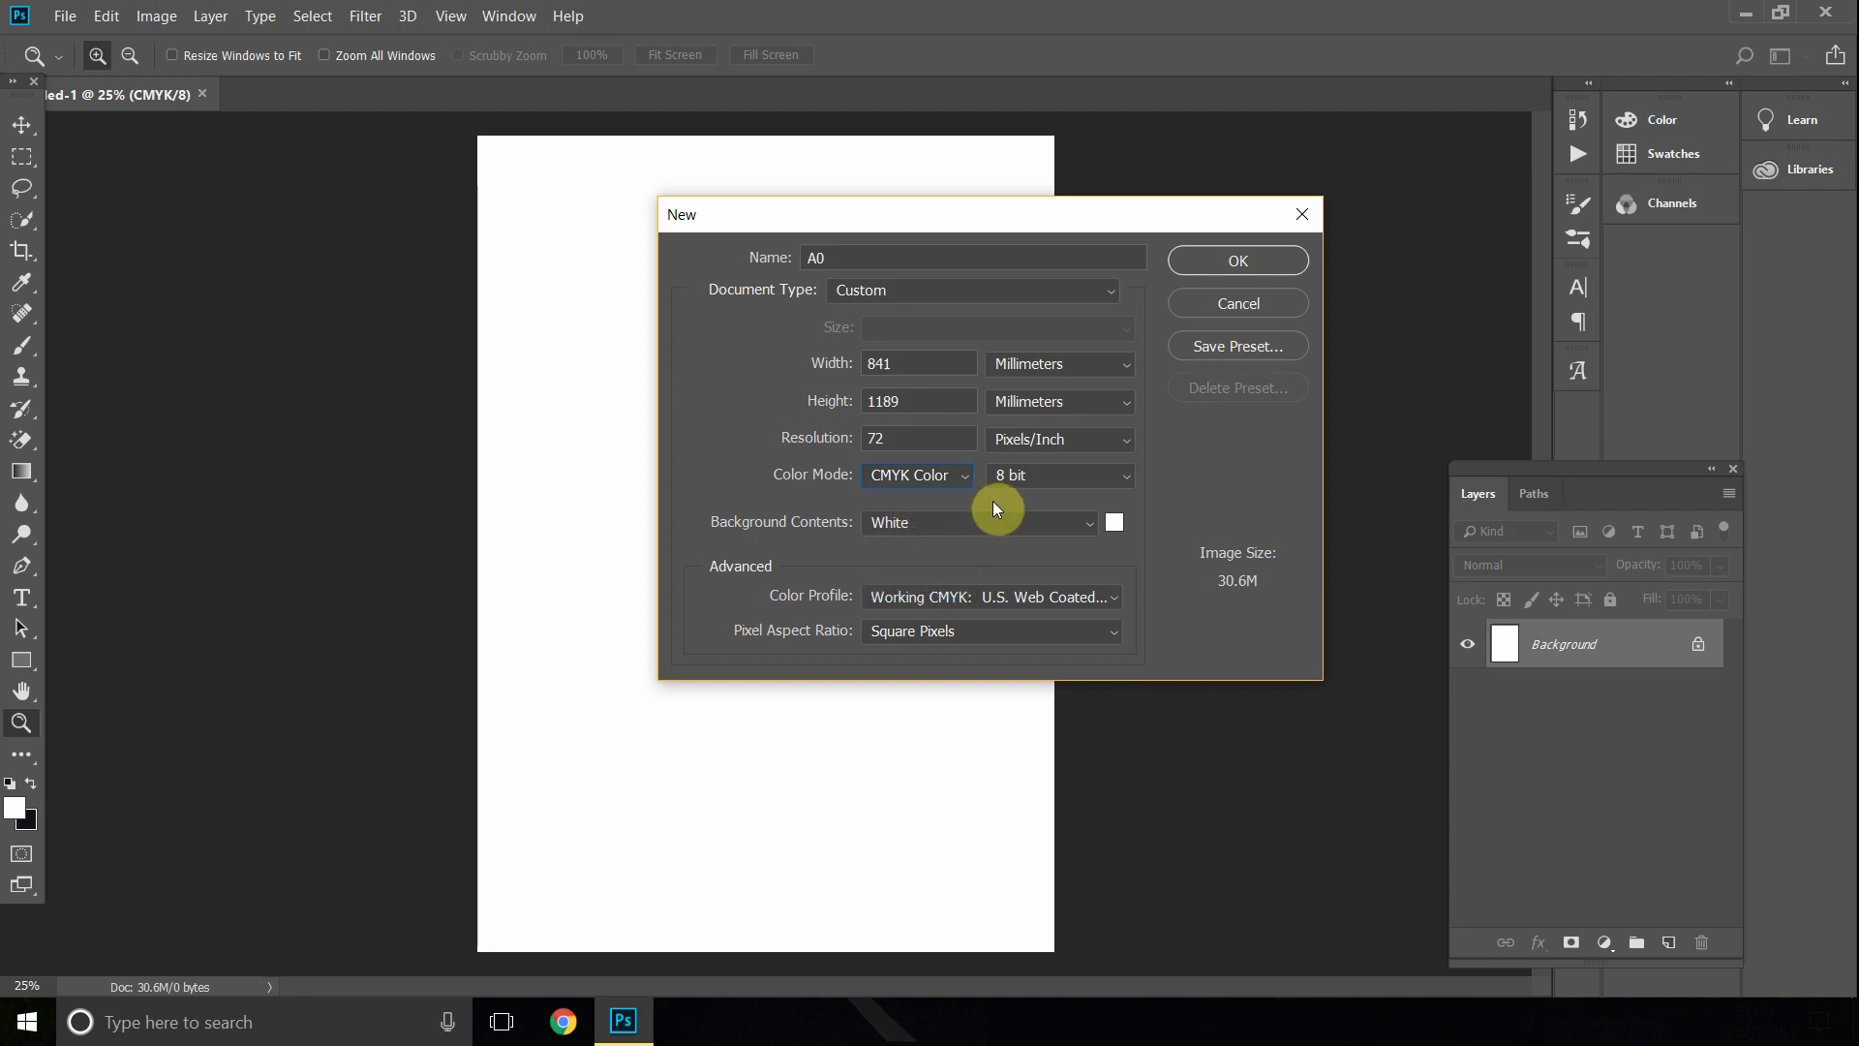
pyautogui.click(1059, 475)
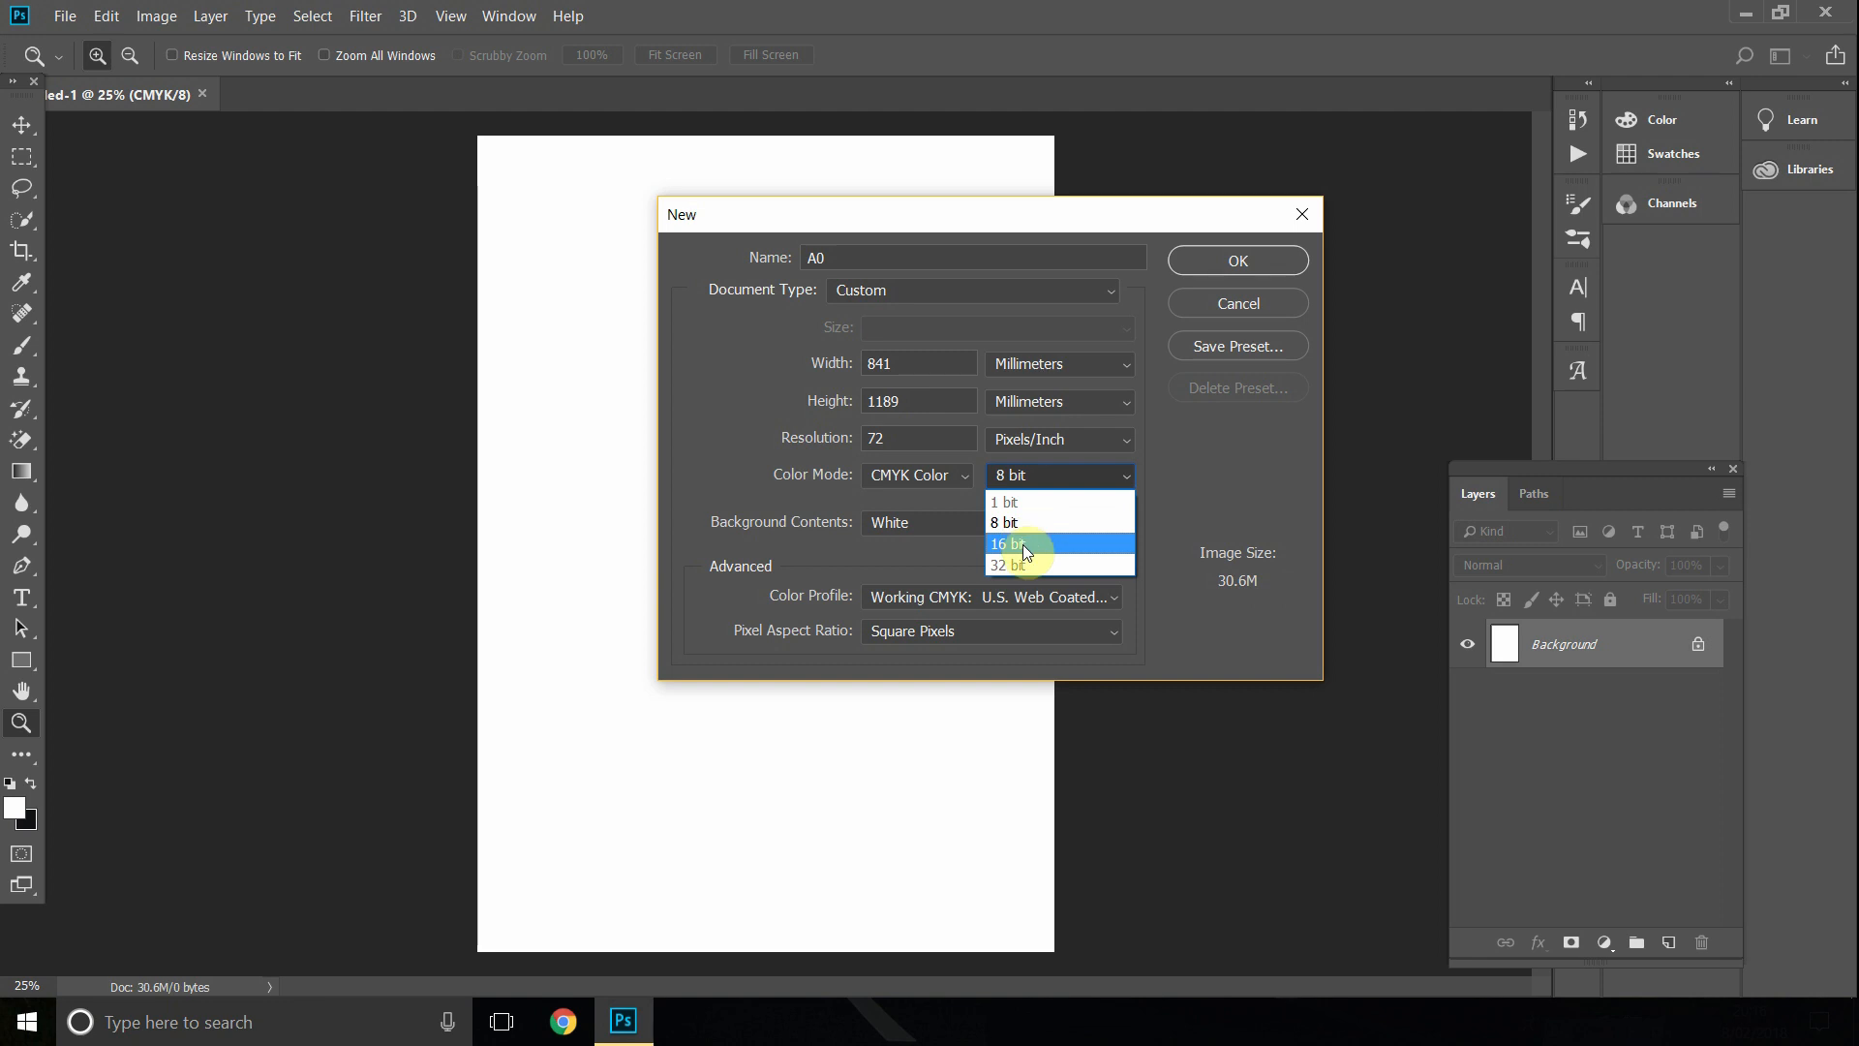
pyautogui.moveTo(1017, 523)
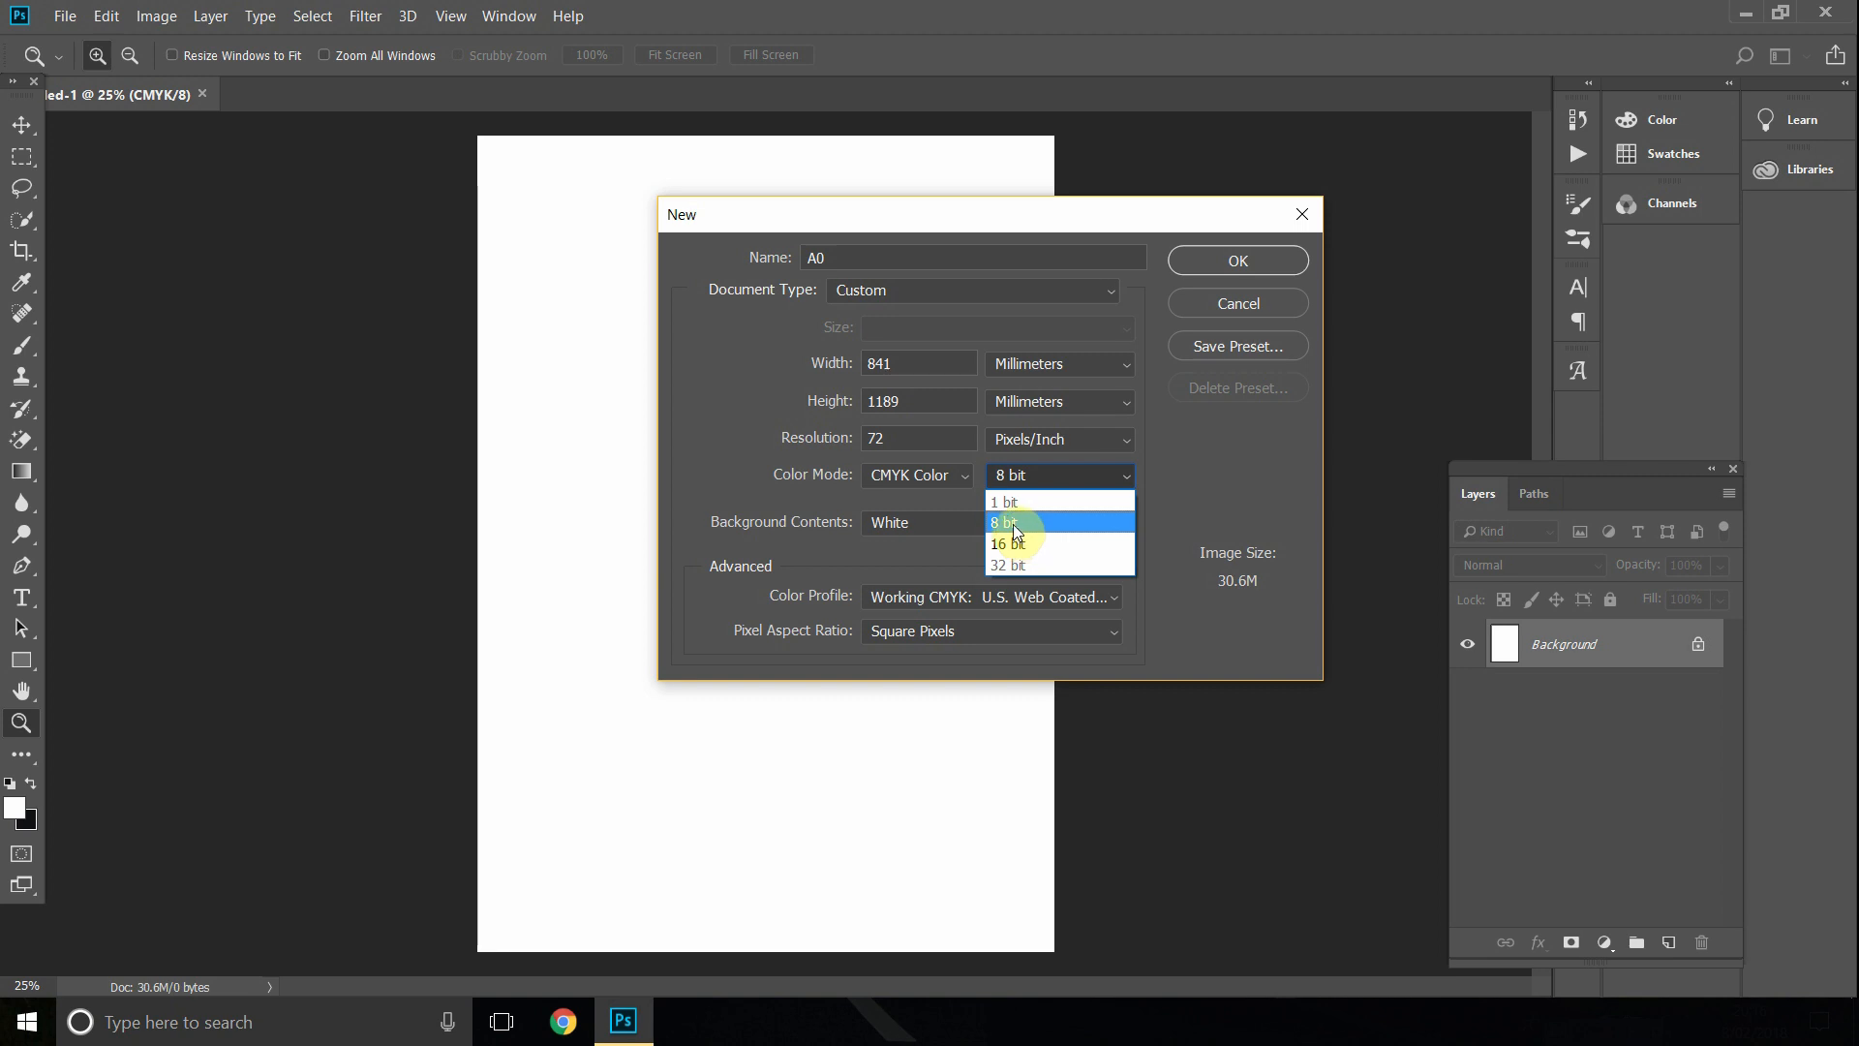
pyautogui.click(1007, 523)
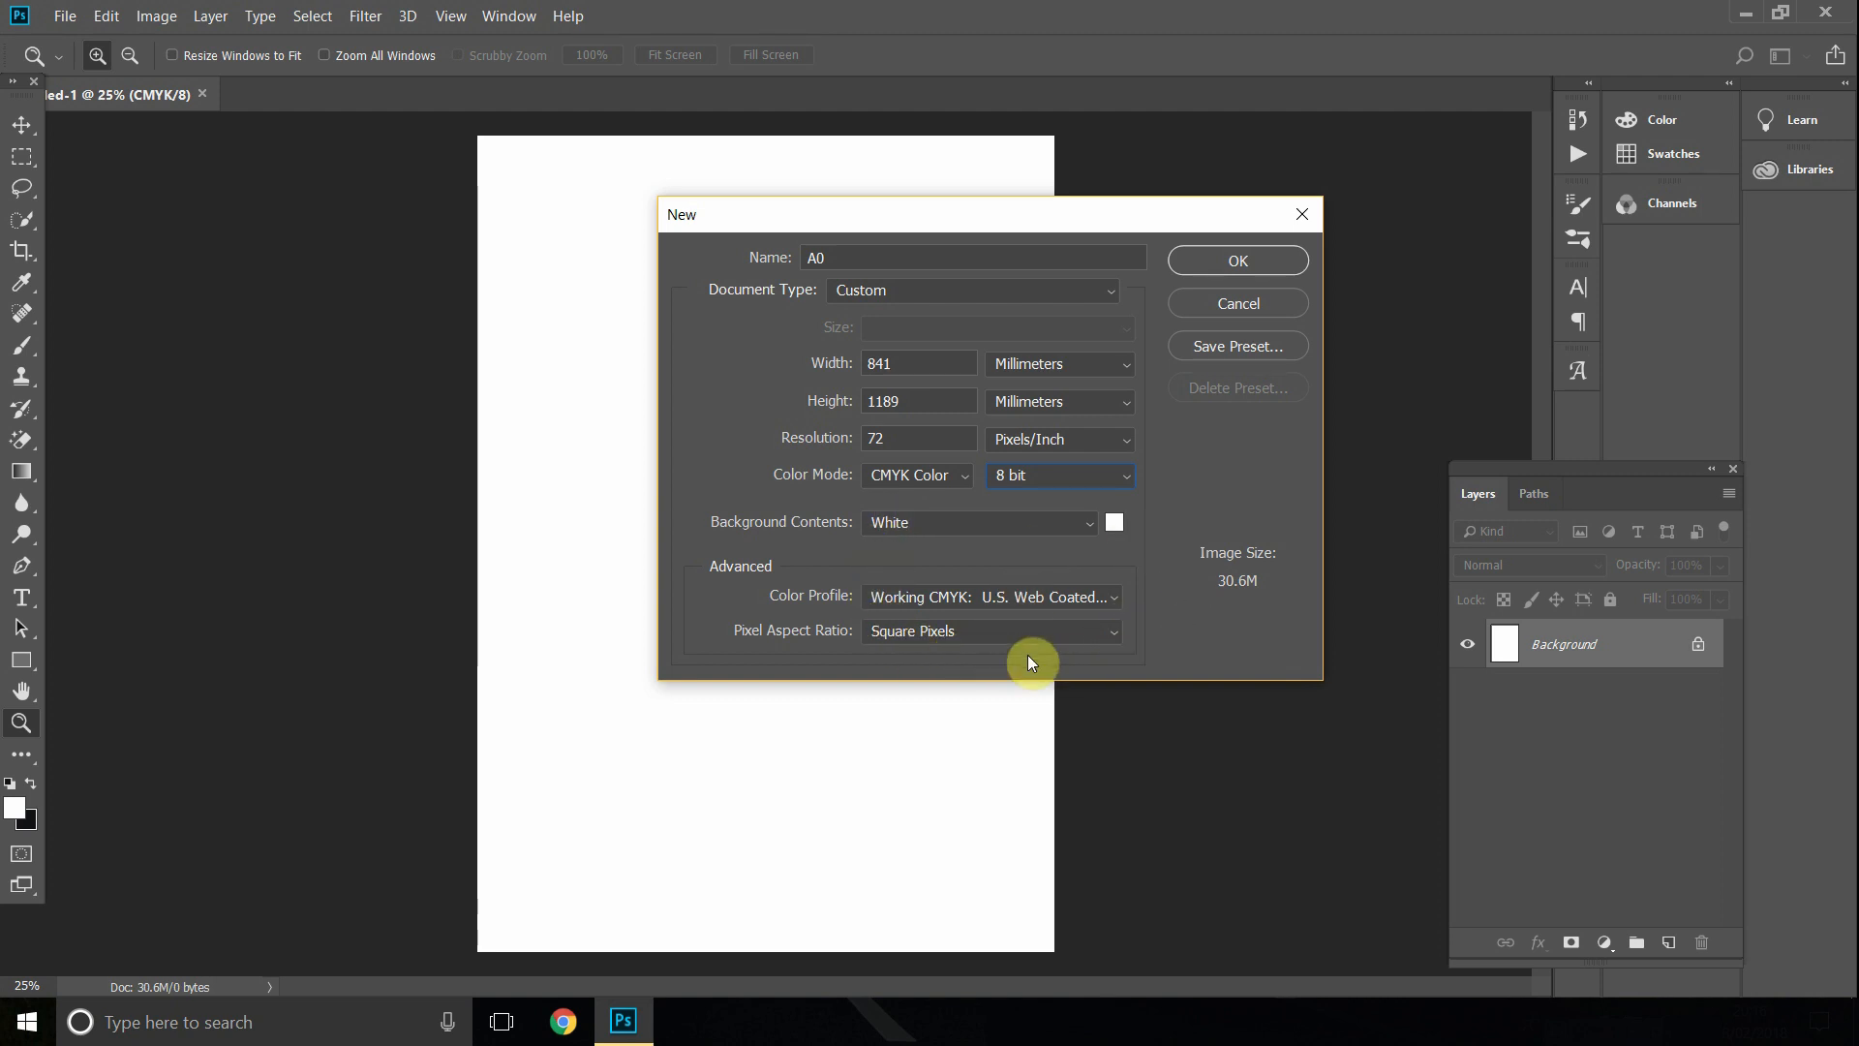
pyautogui.click(1237, 260)
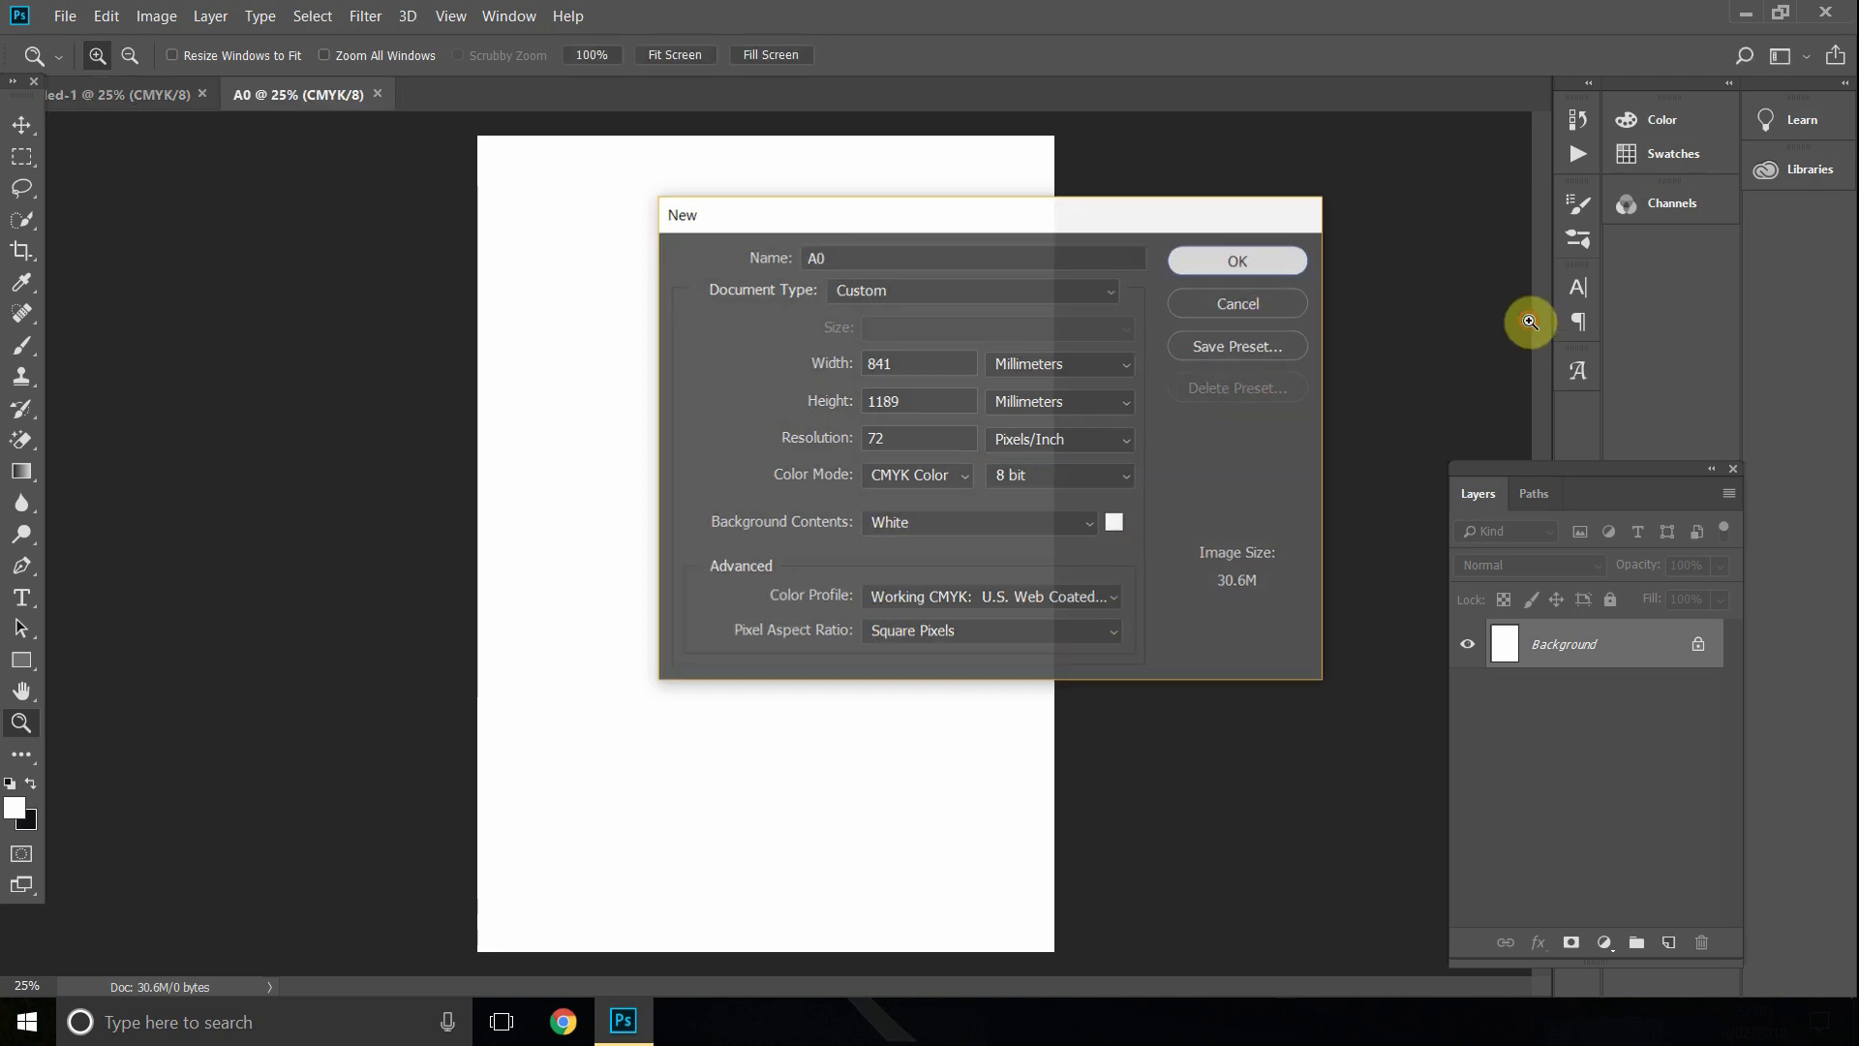
# Add large bold black 'a0' text and centre it vertically on the page.
pyautogui.click(1237, 260)
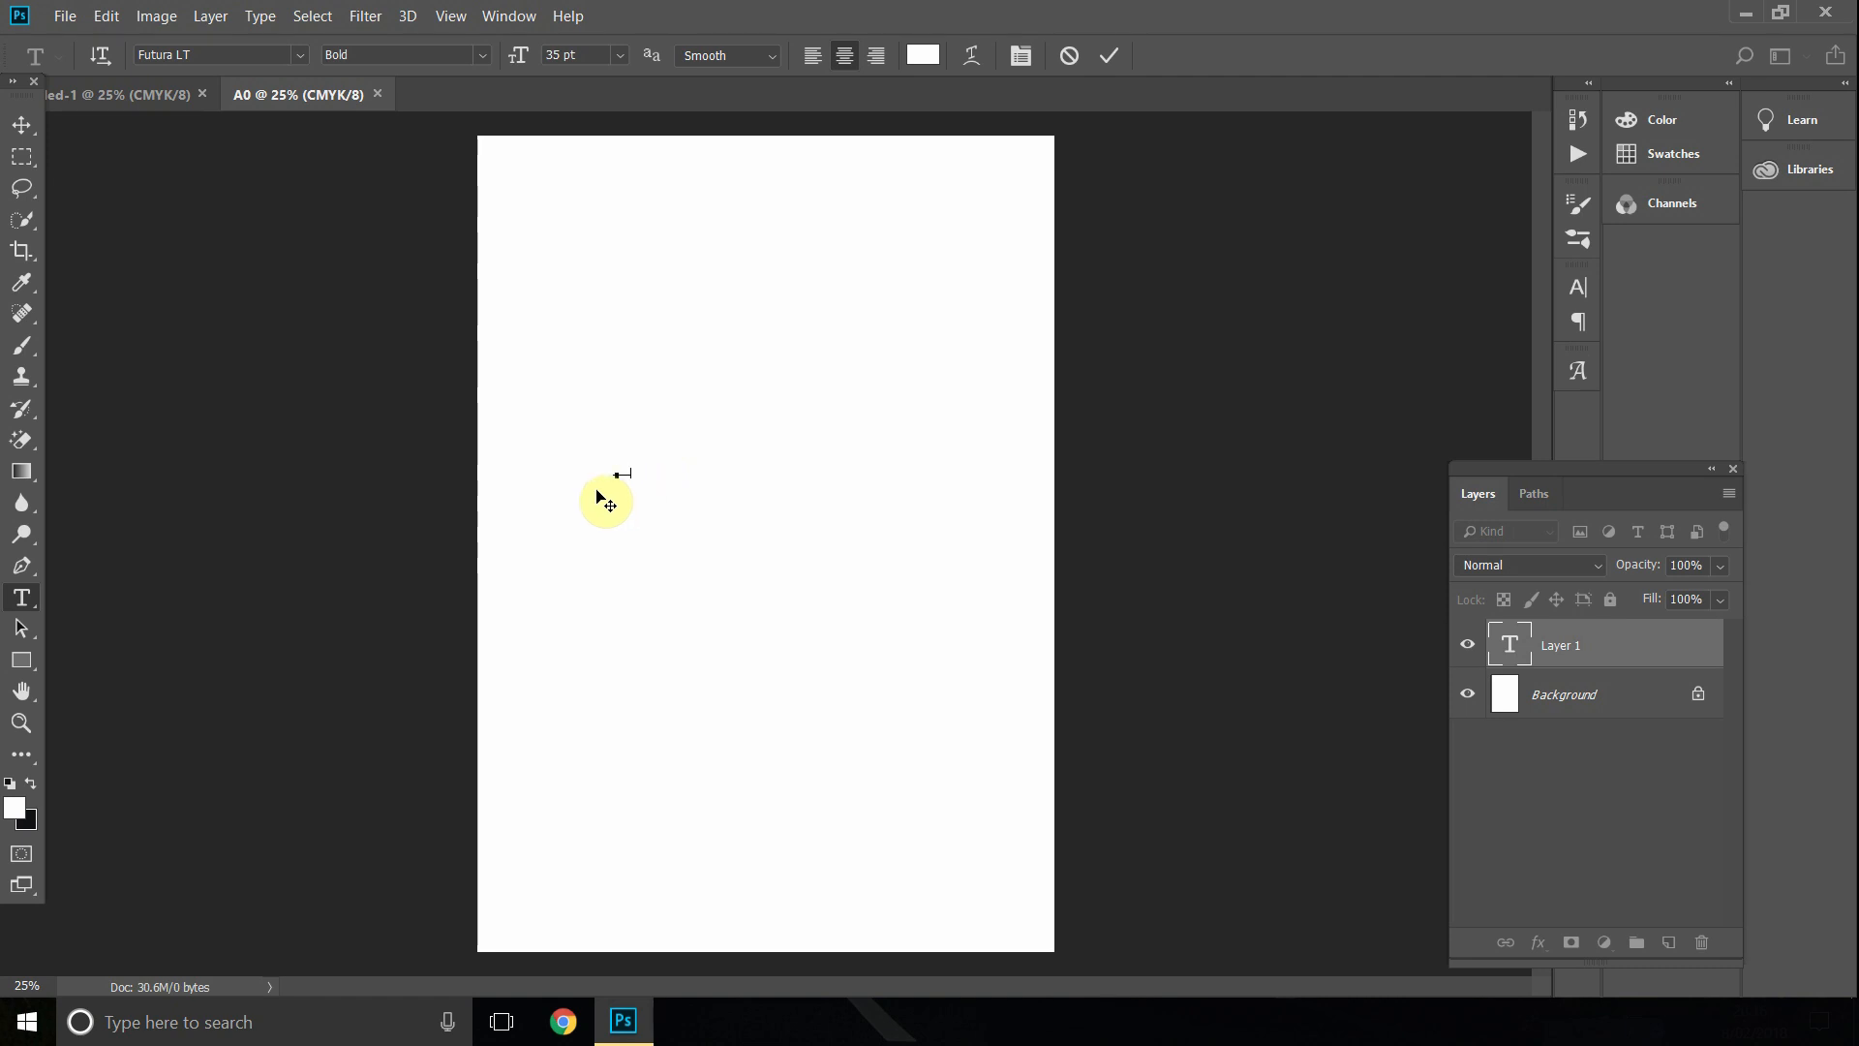
pyautogui.click(922, 54)
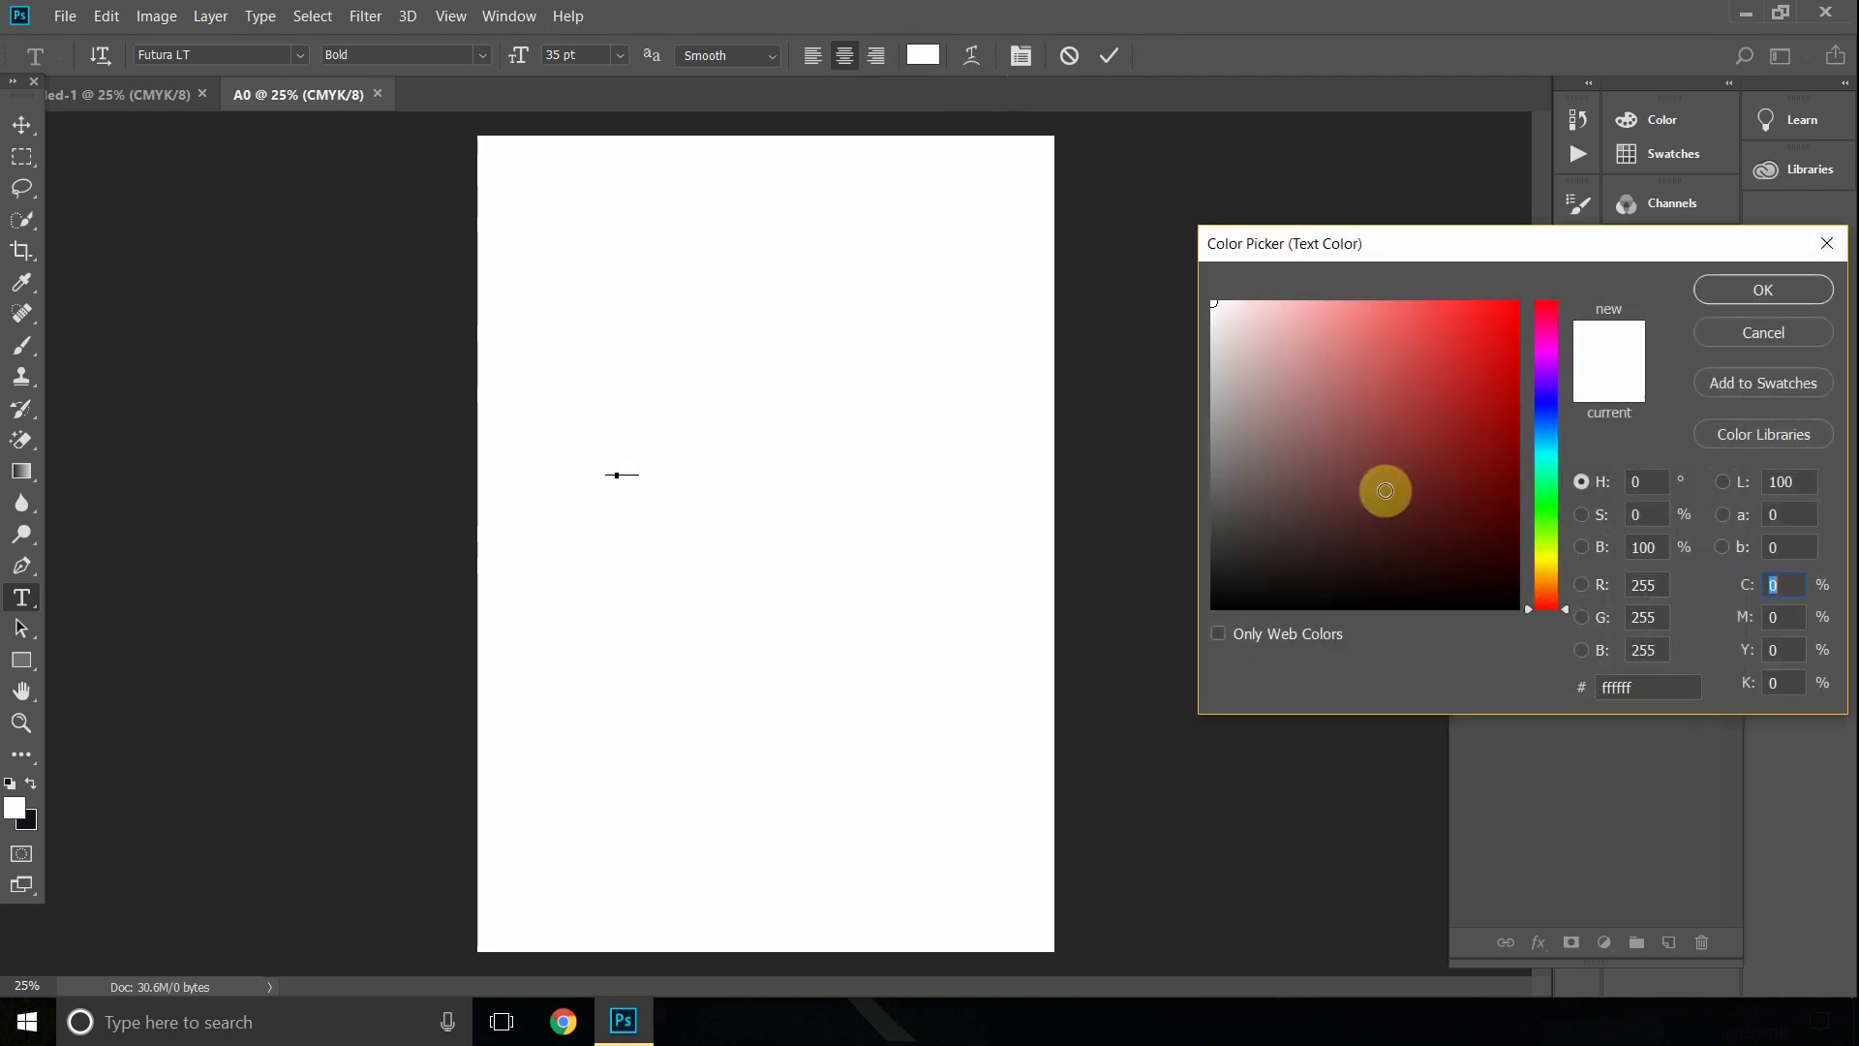
pyautogui.click(1760, 288)
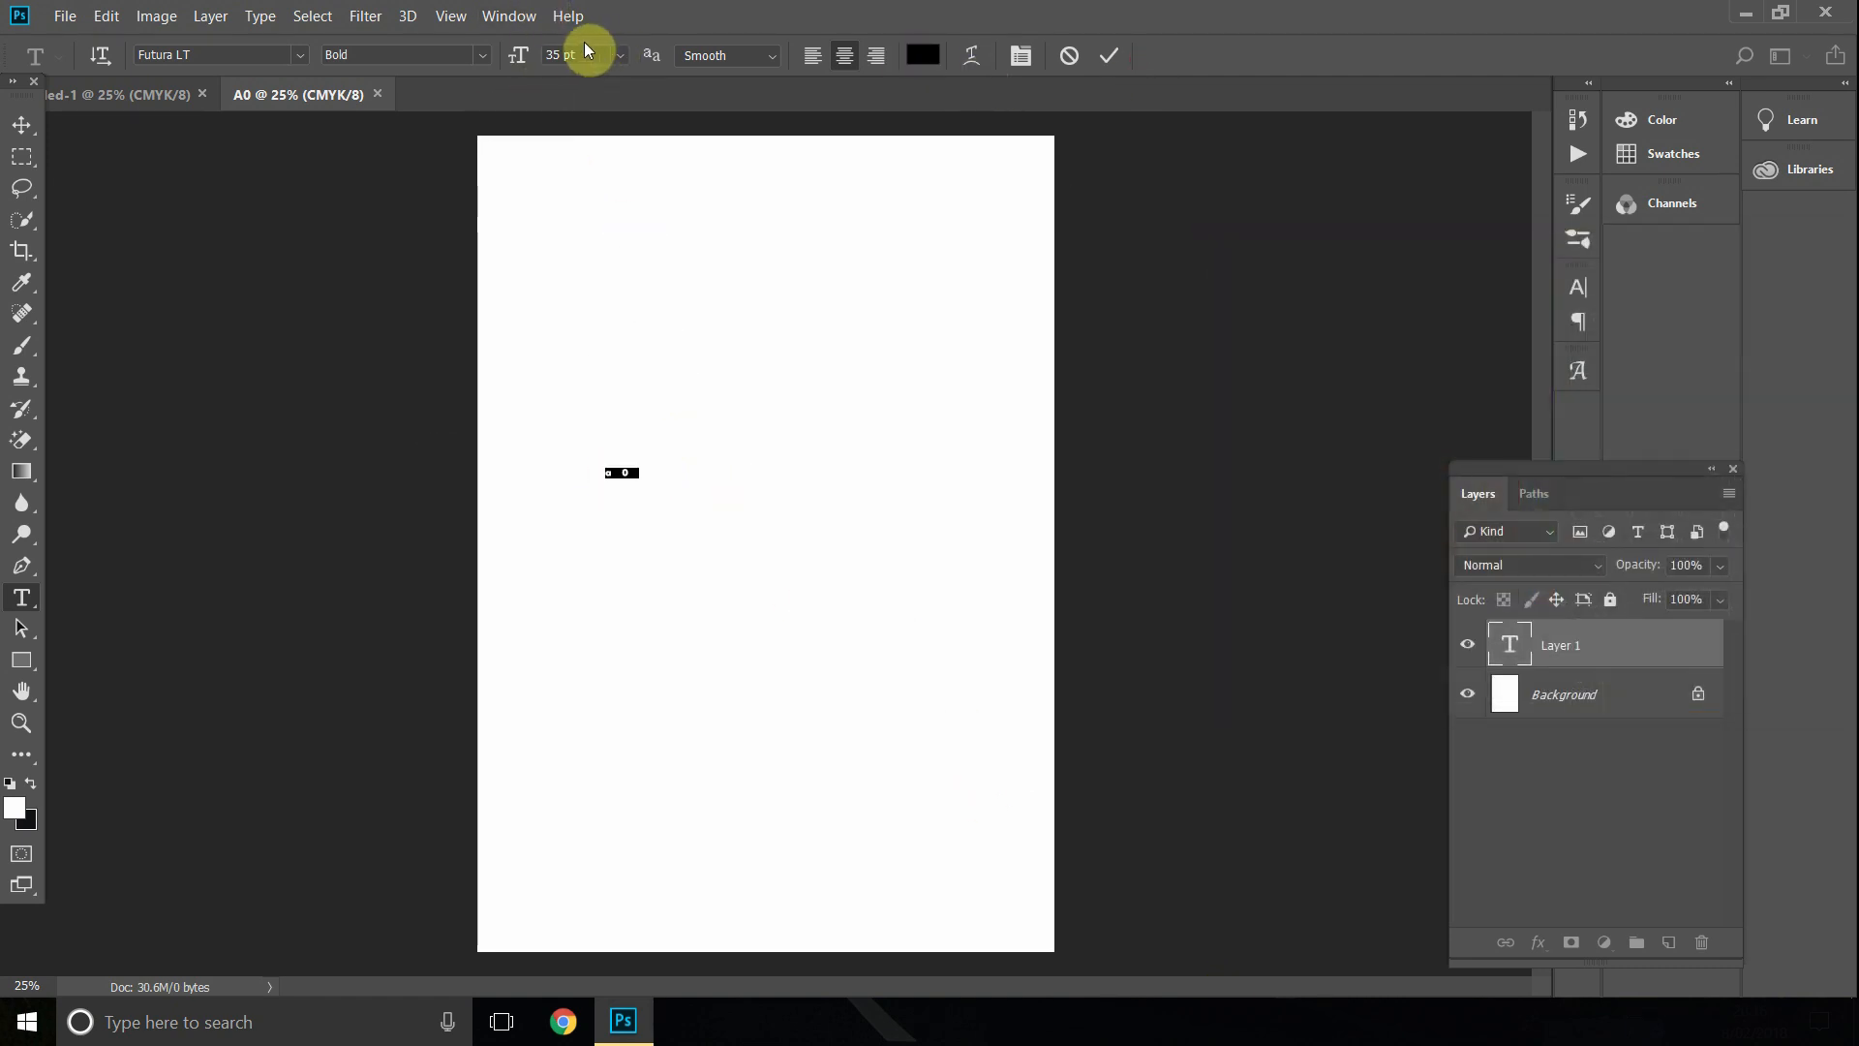
pyautogui.click(581, 55)
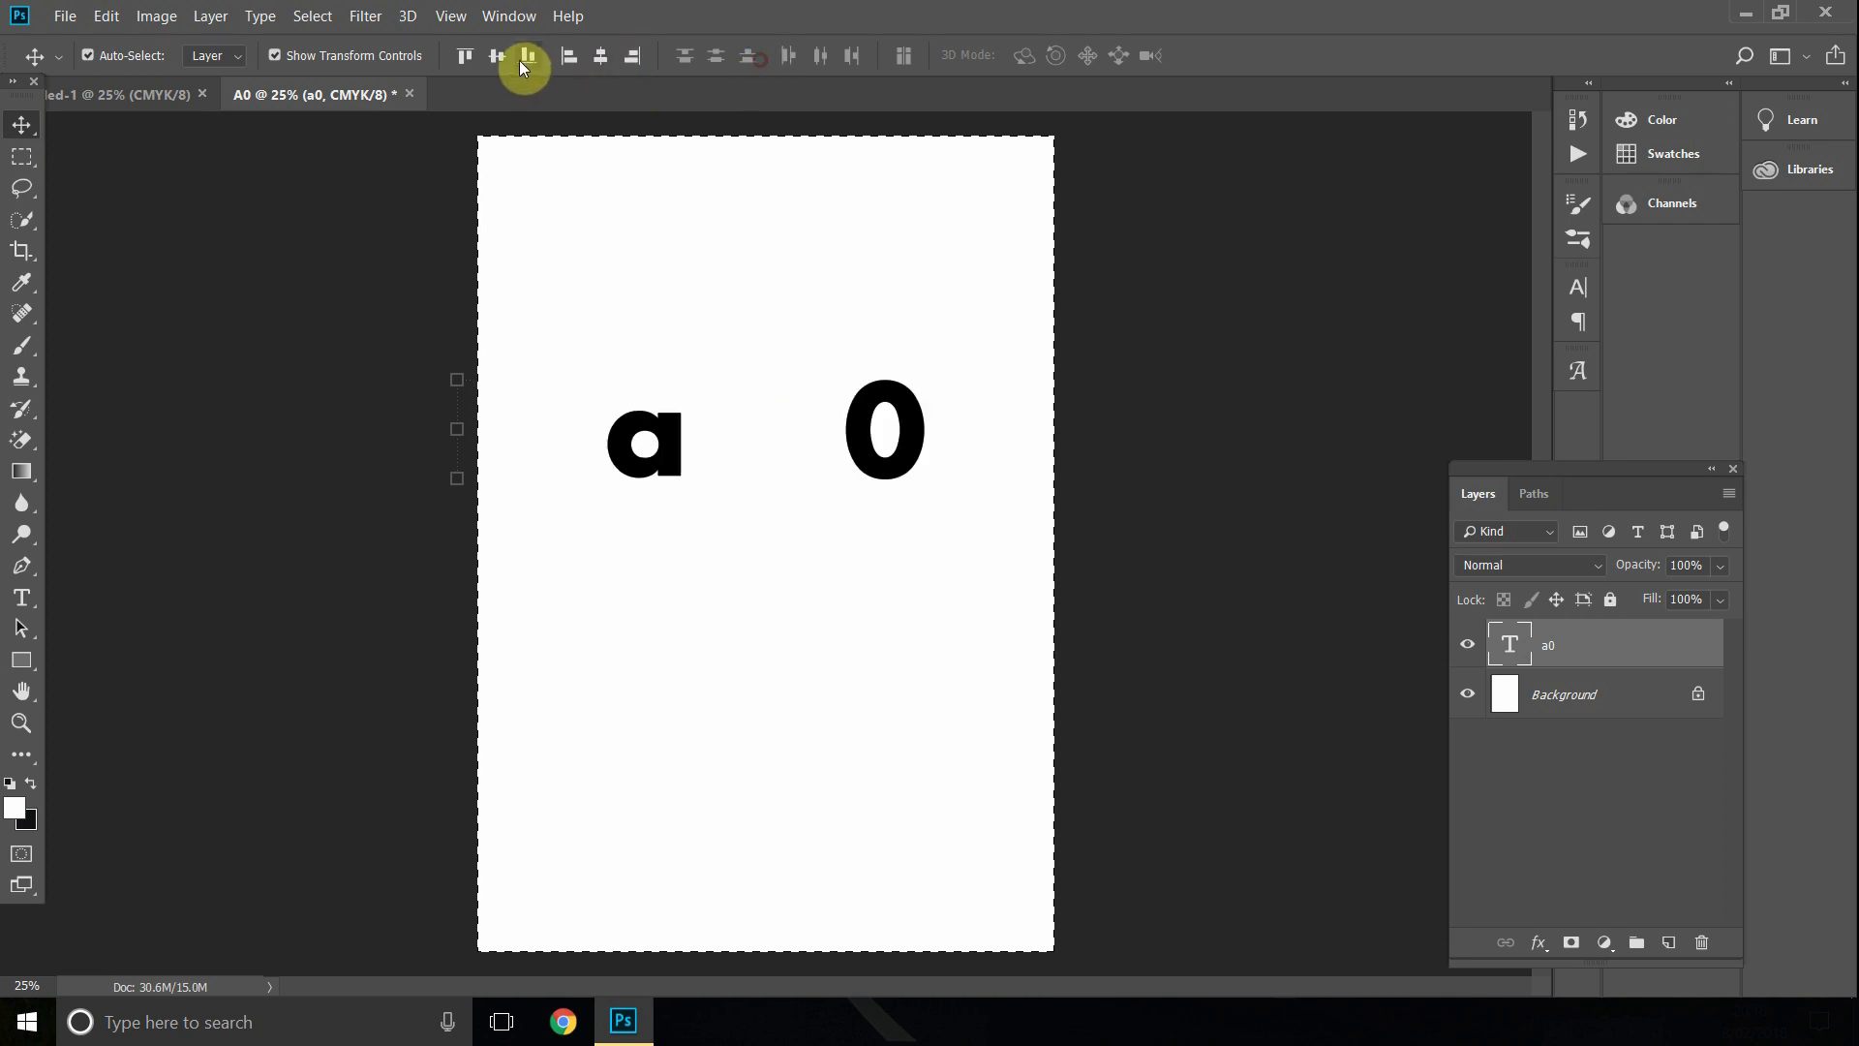
pyautogui.click(21, 156)
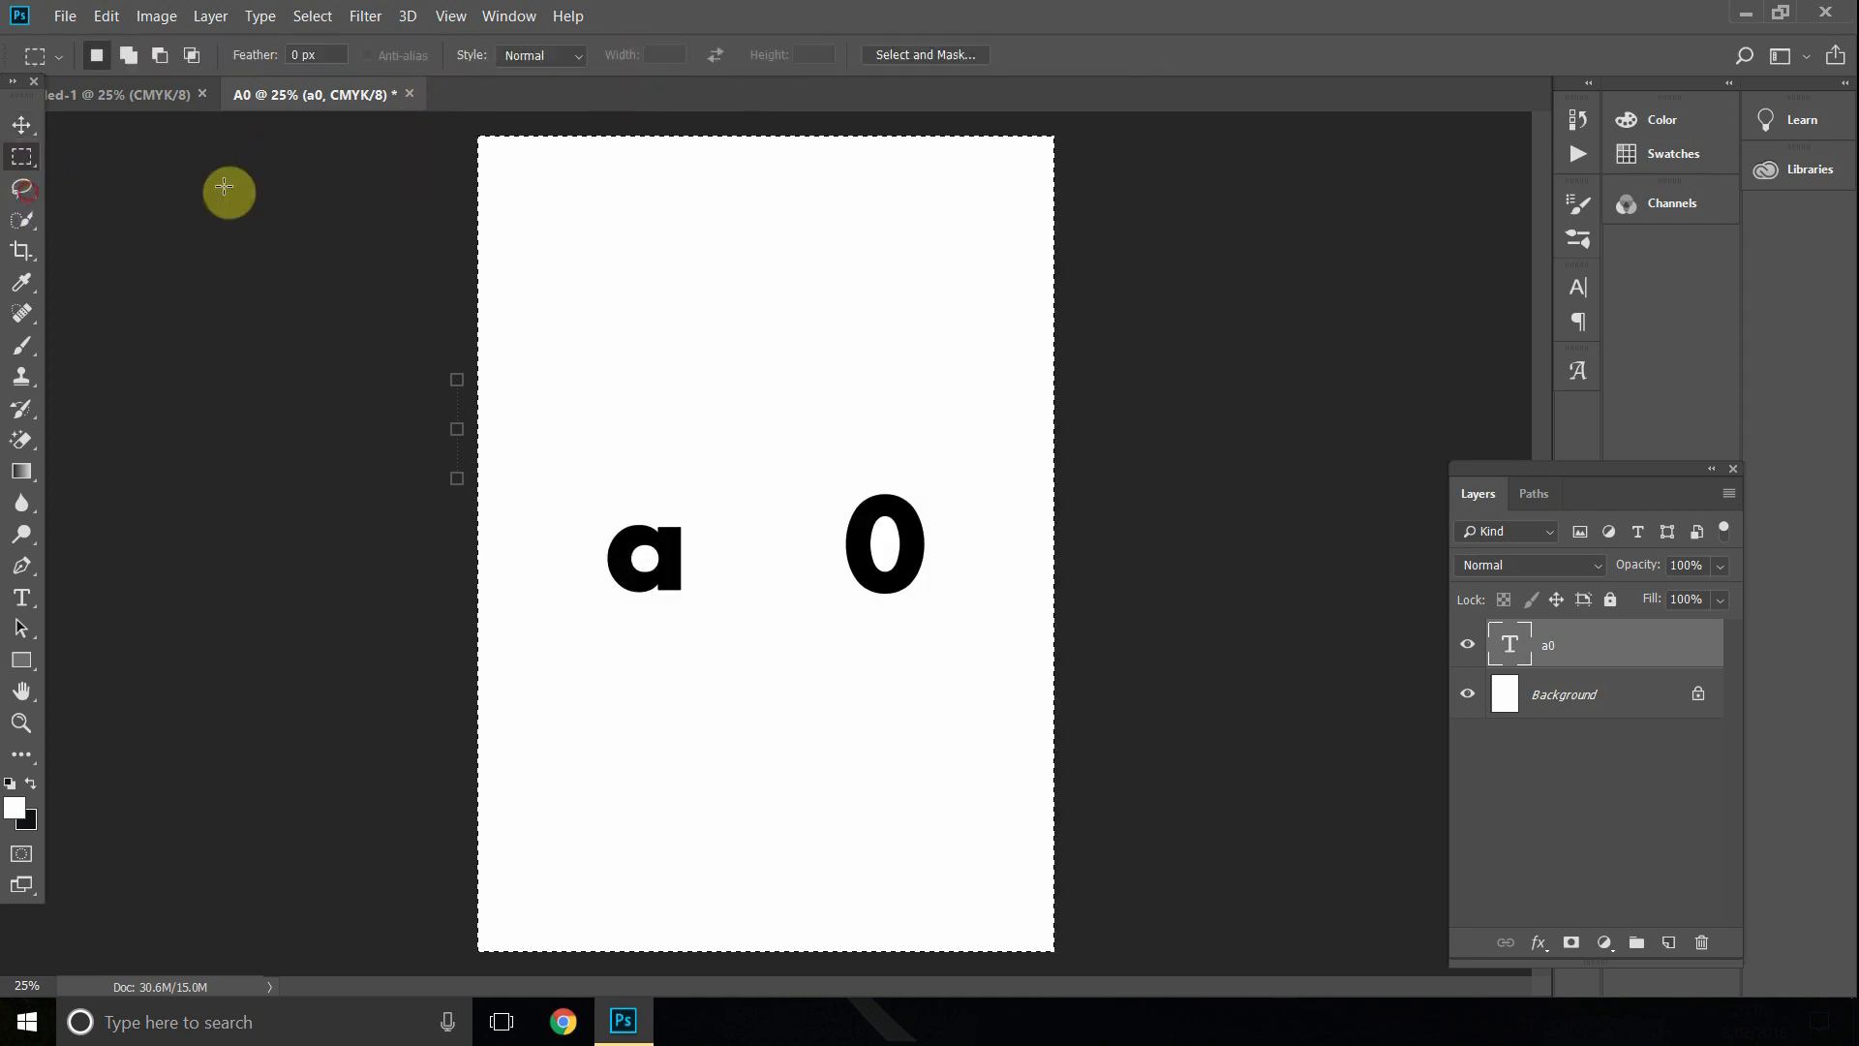
# Save as Photoshop PDF named A0, replacing the existing A0.pdf.
pyautogui.click(64, 16)
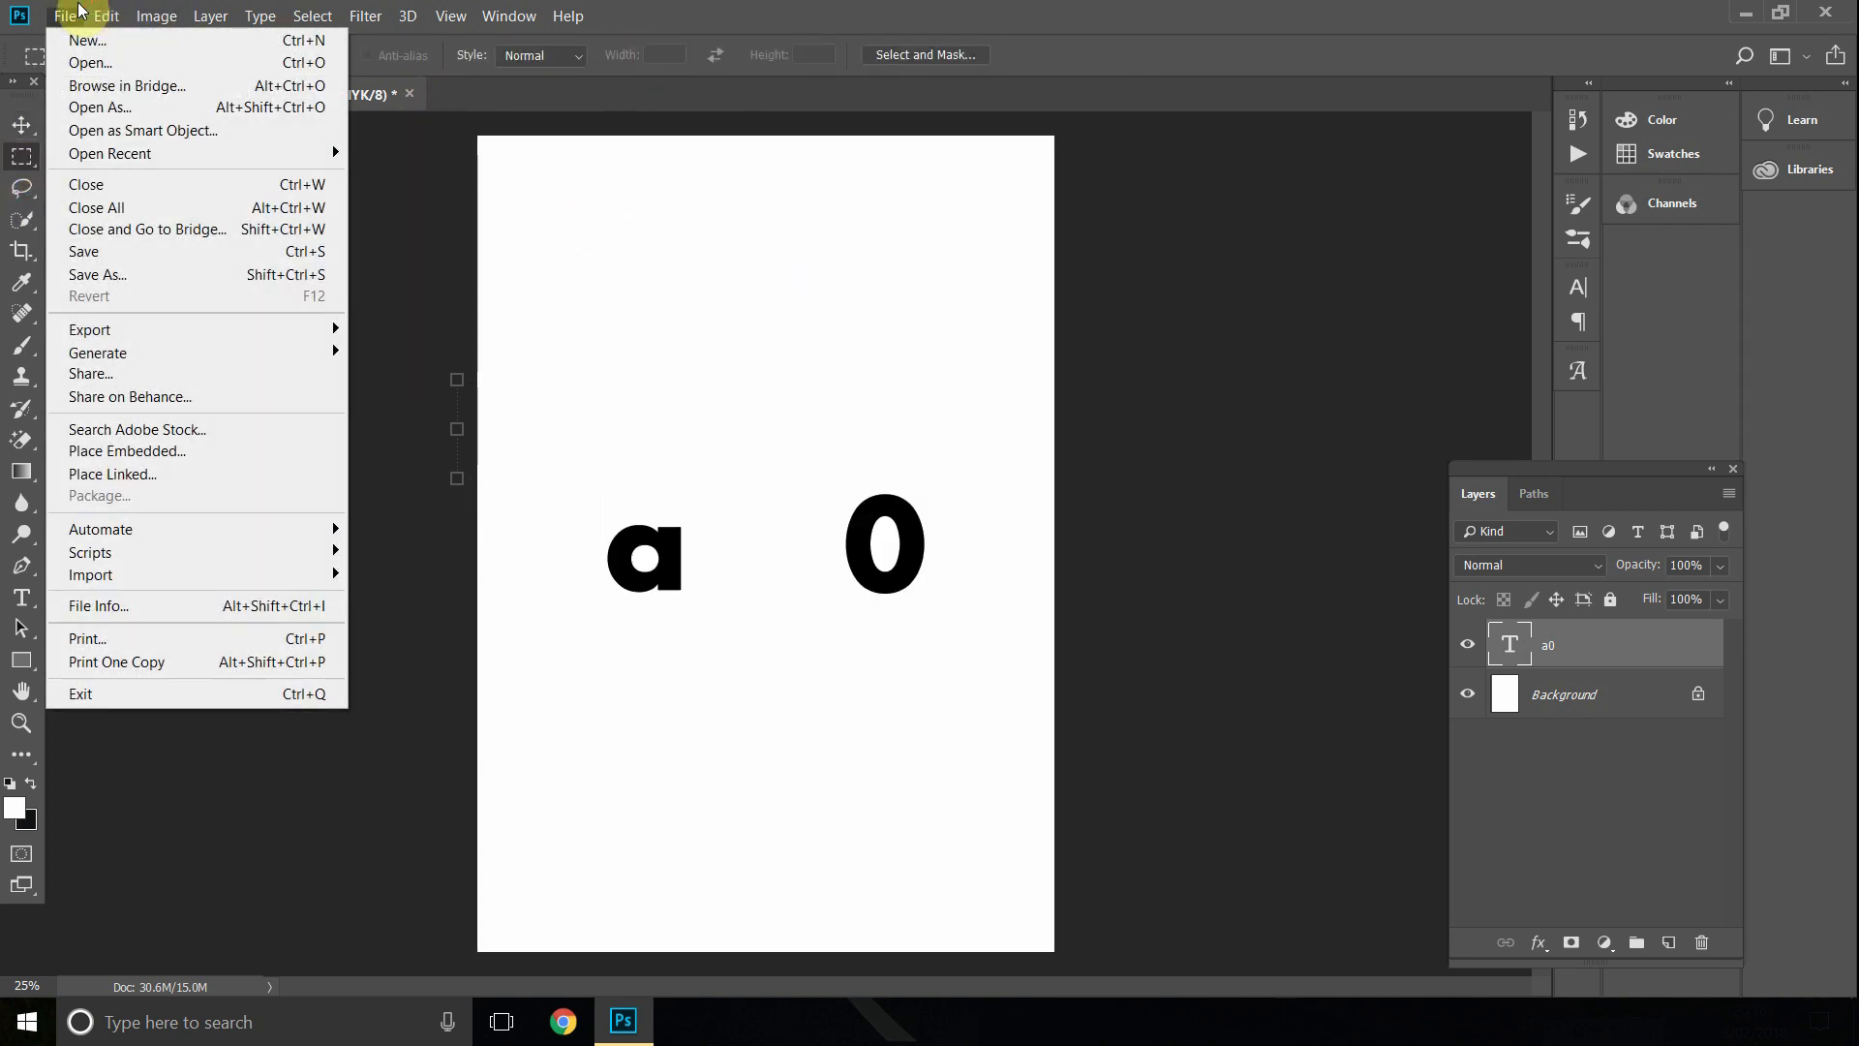
pyautogui.moveTo(118, 275)
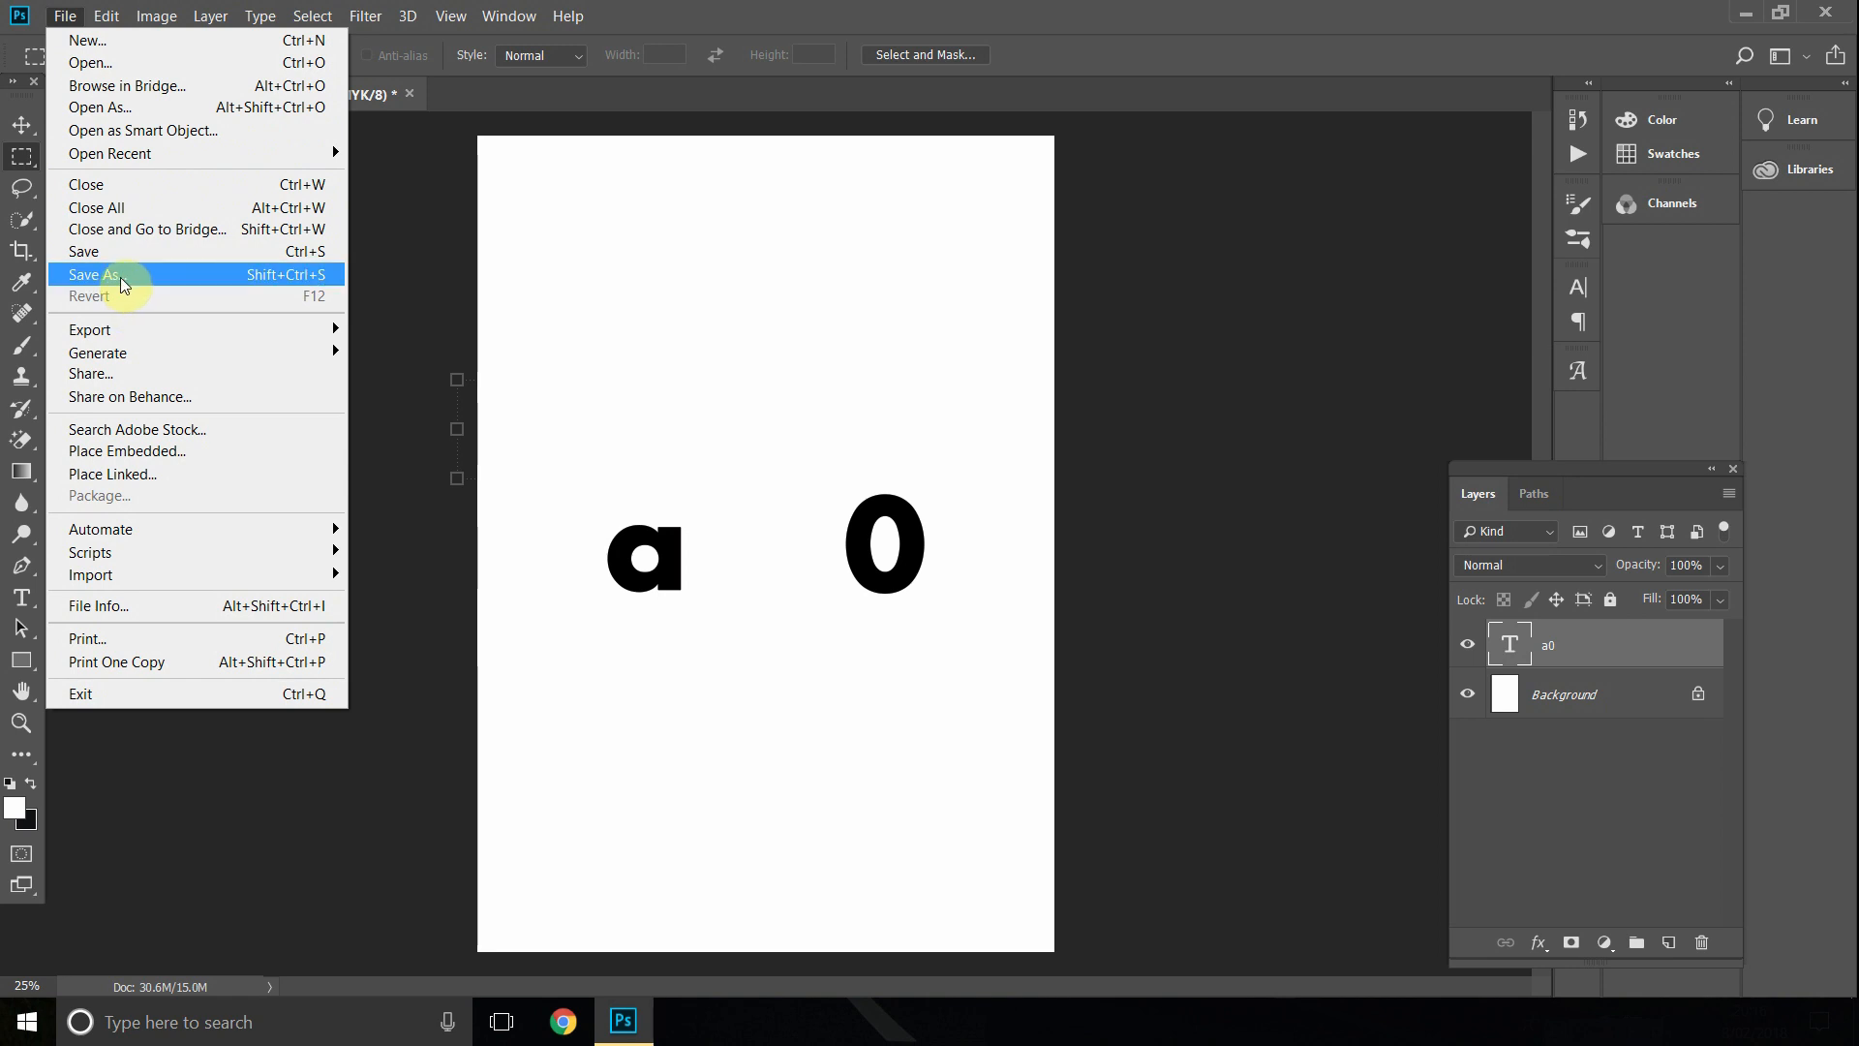
pyautogui.click(95, 273)
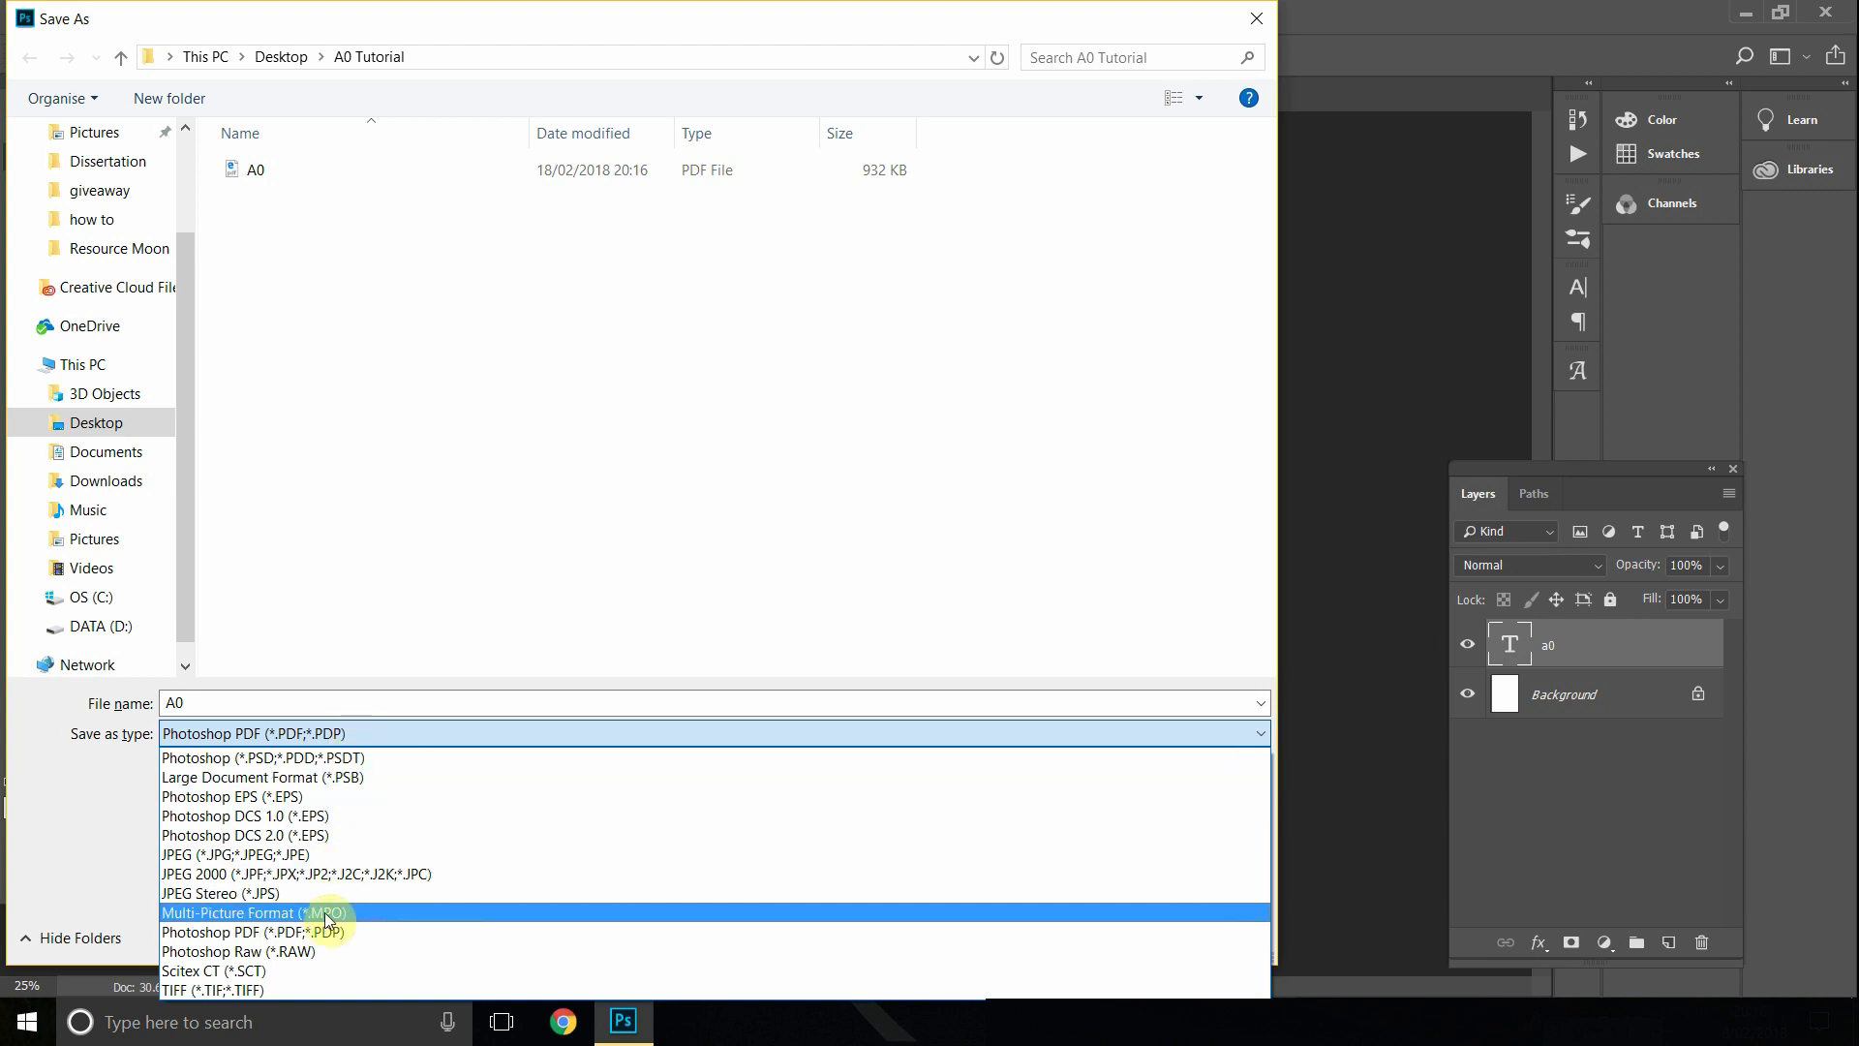
pyautogui.click(252, 932)
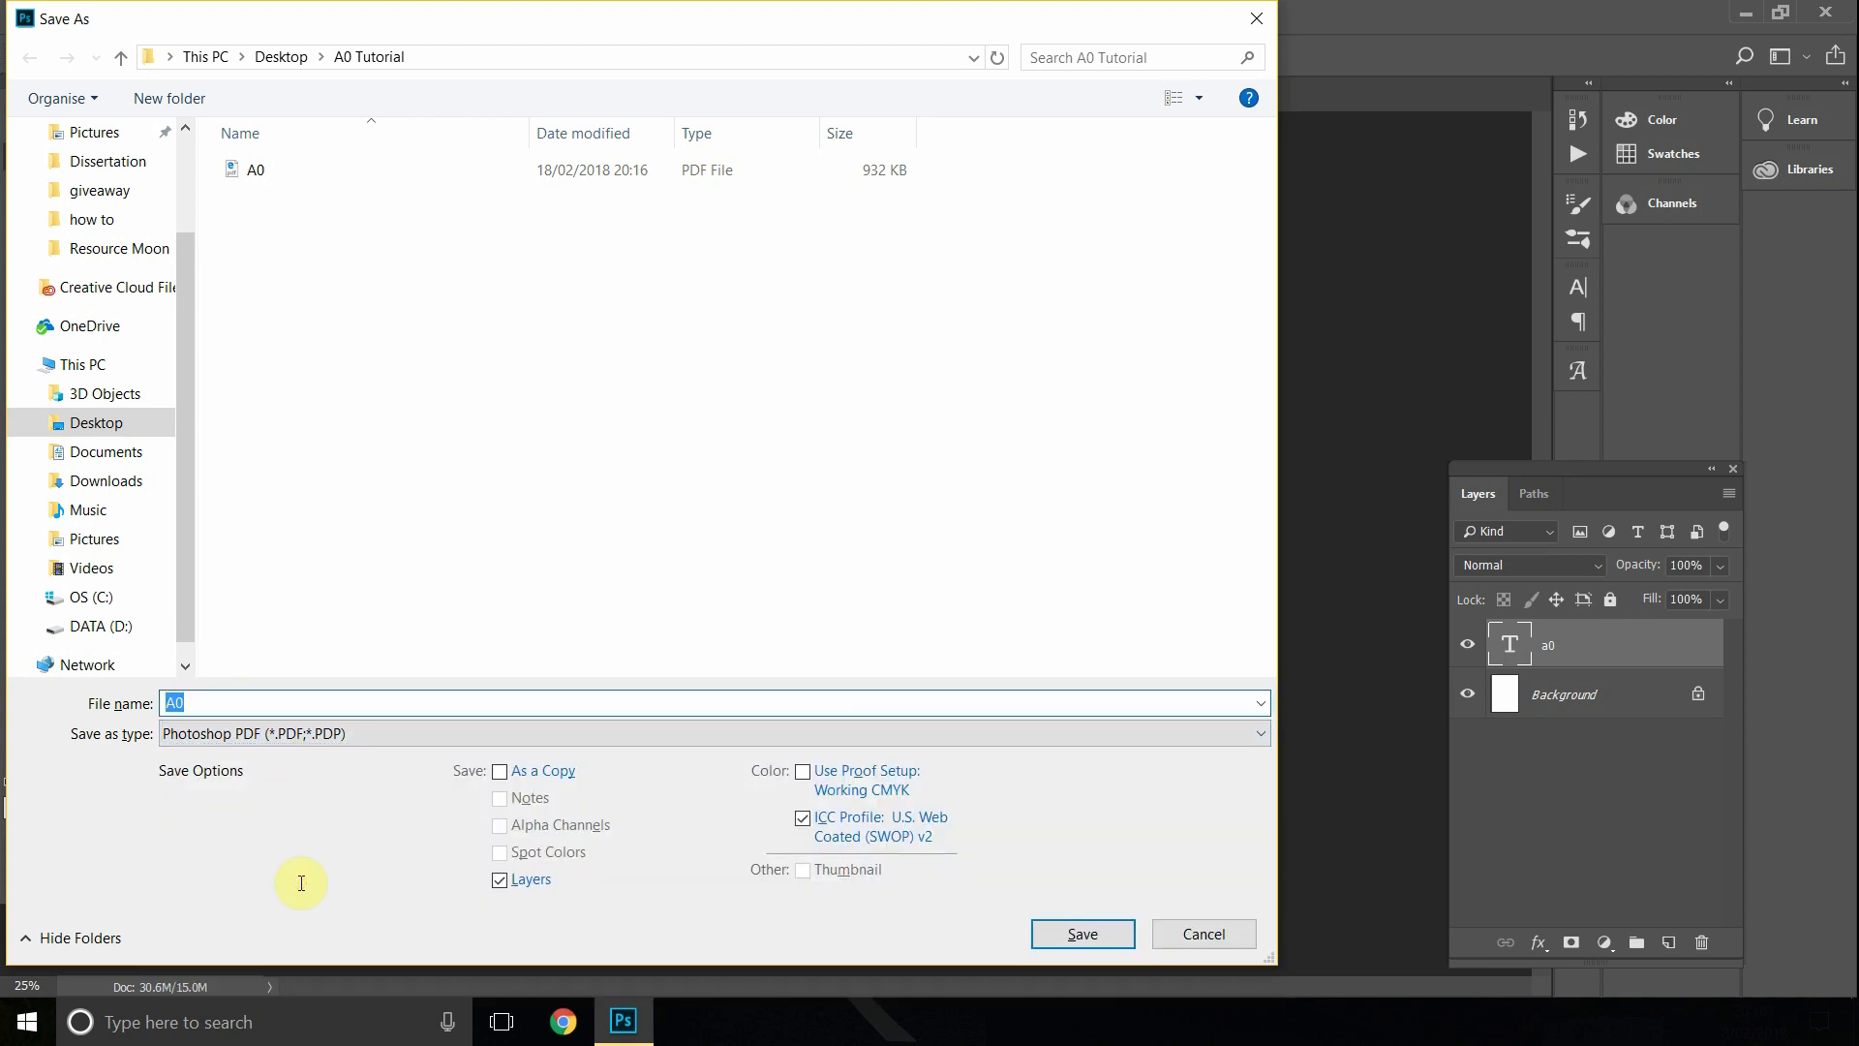
pyautogui.click(1080, 933)
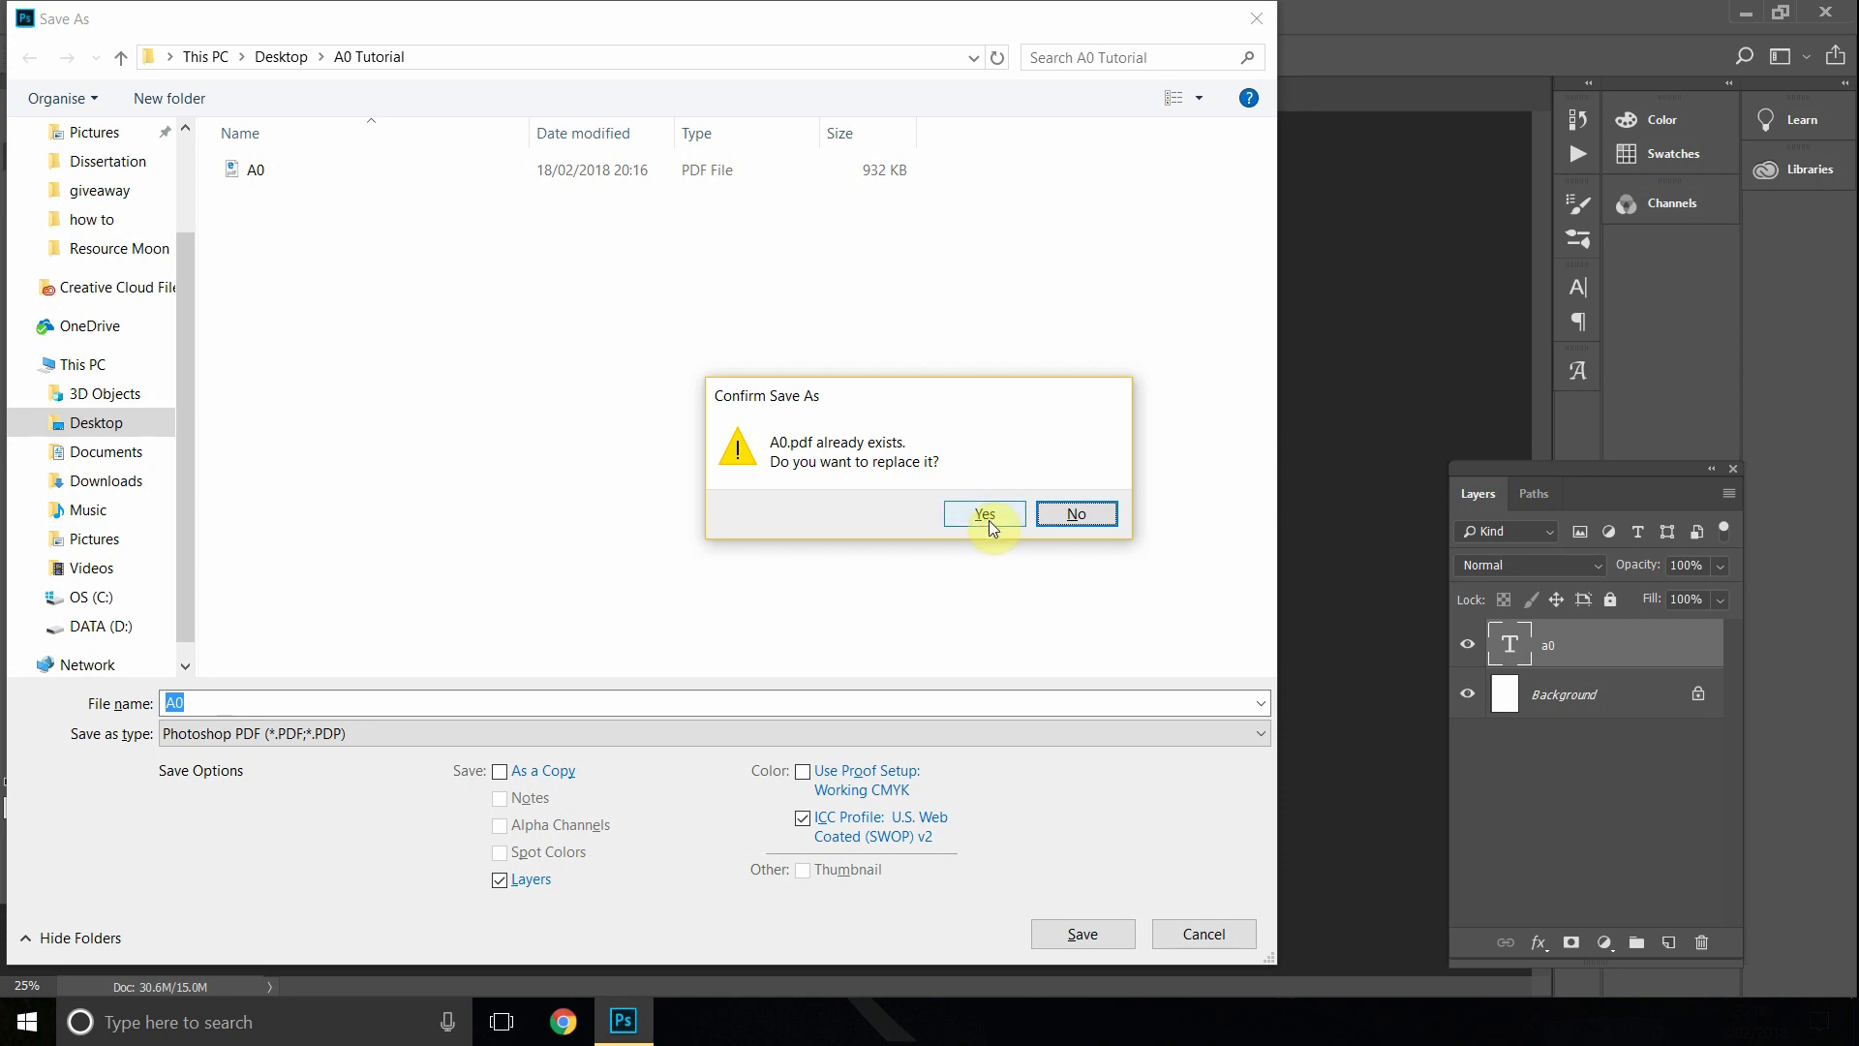
pyautogui.click(983, 513)
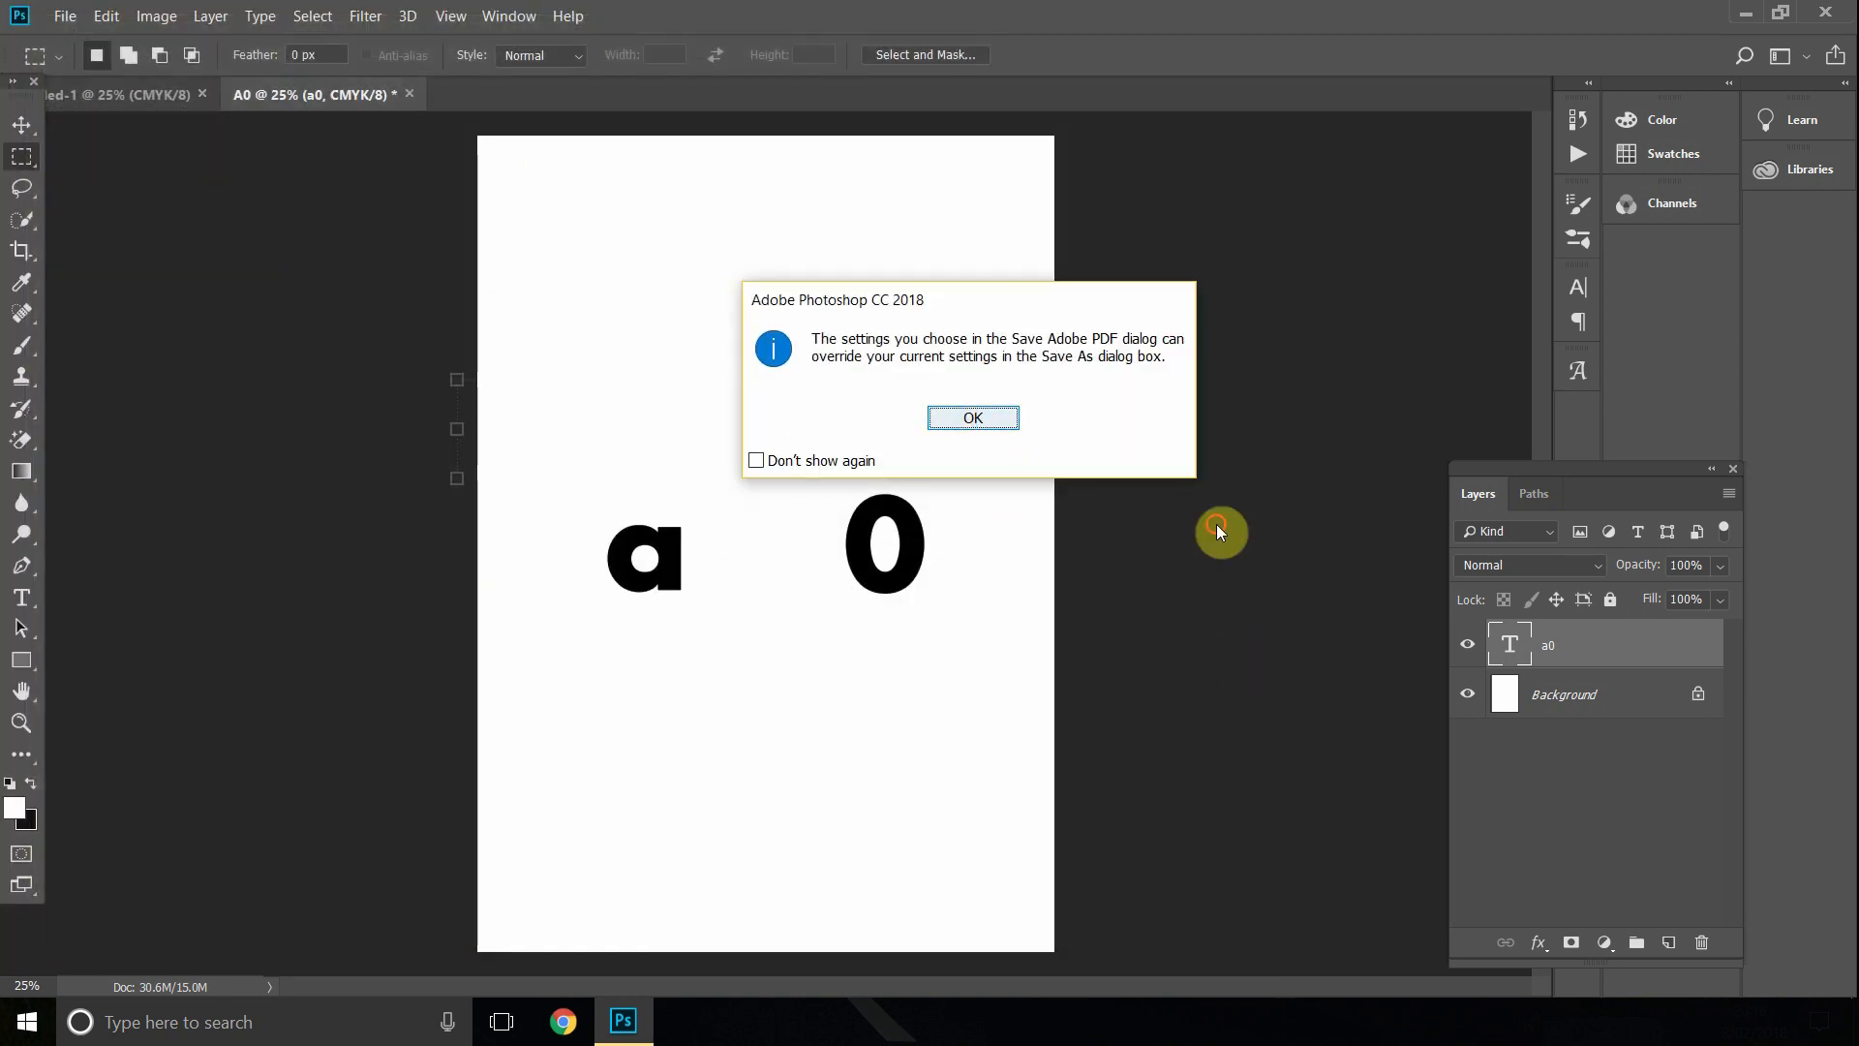
# Write the PDF with the High Quality Print preset and Acrobat 5 compatibility, accepting the warning.
pyautogui.click(972, 418)
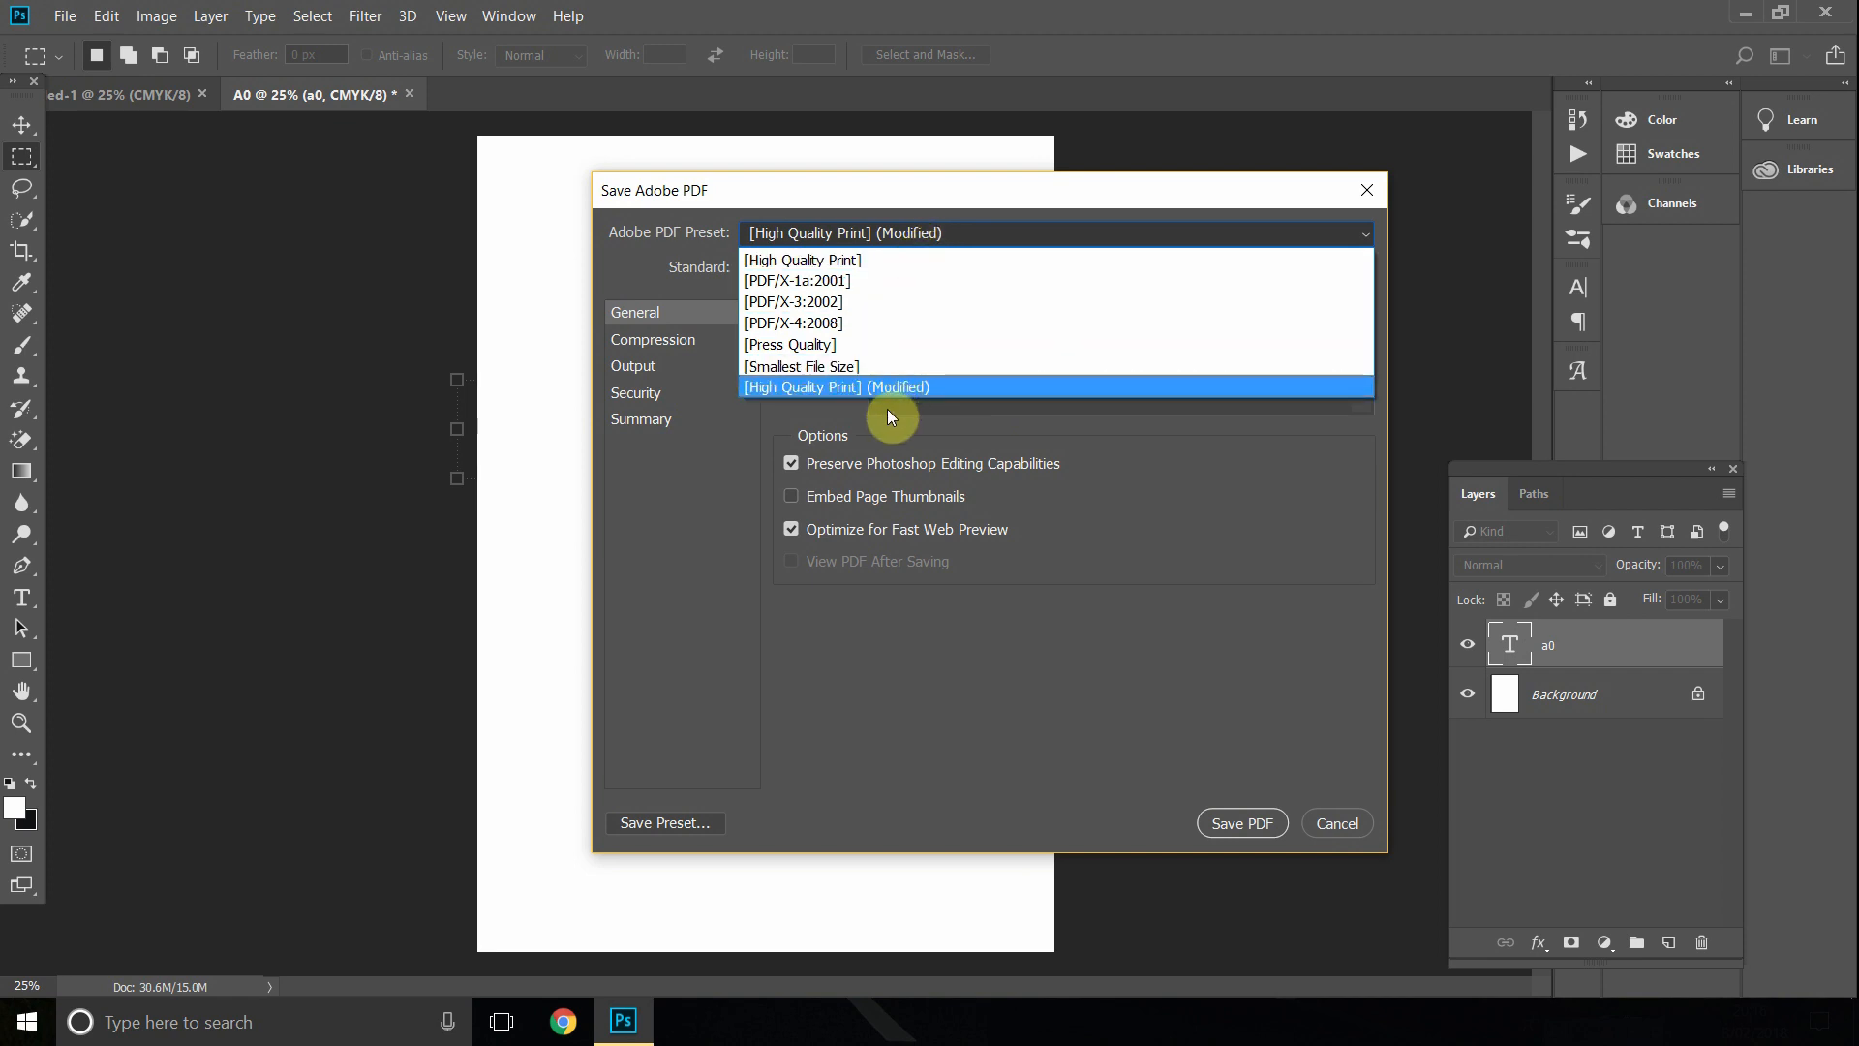
pyautogui.click(801, 259)
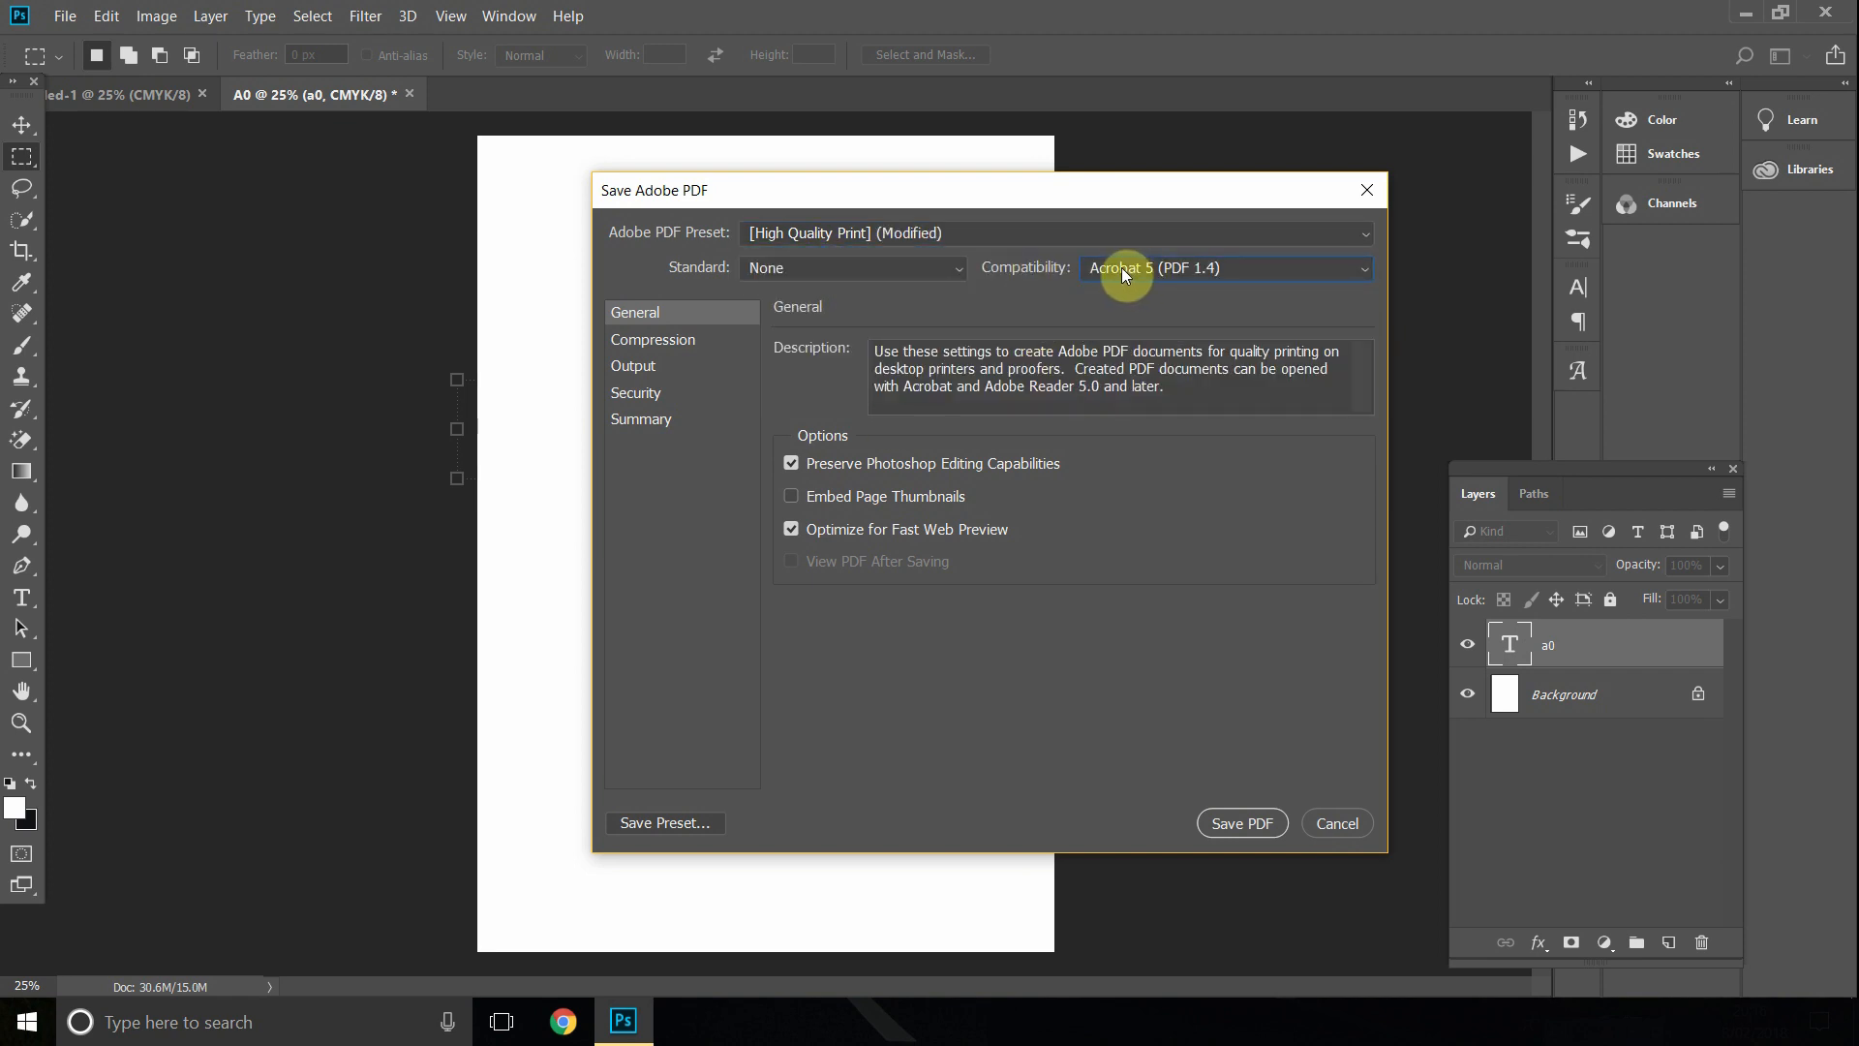
pyautogui.click(1223, 267)
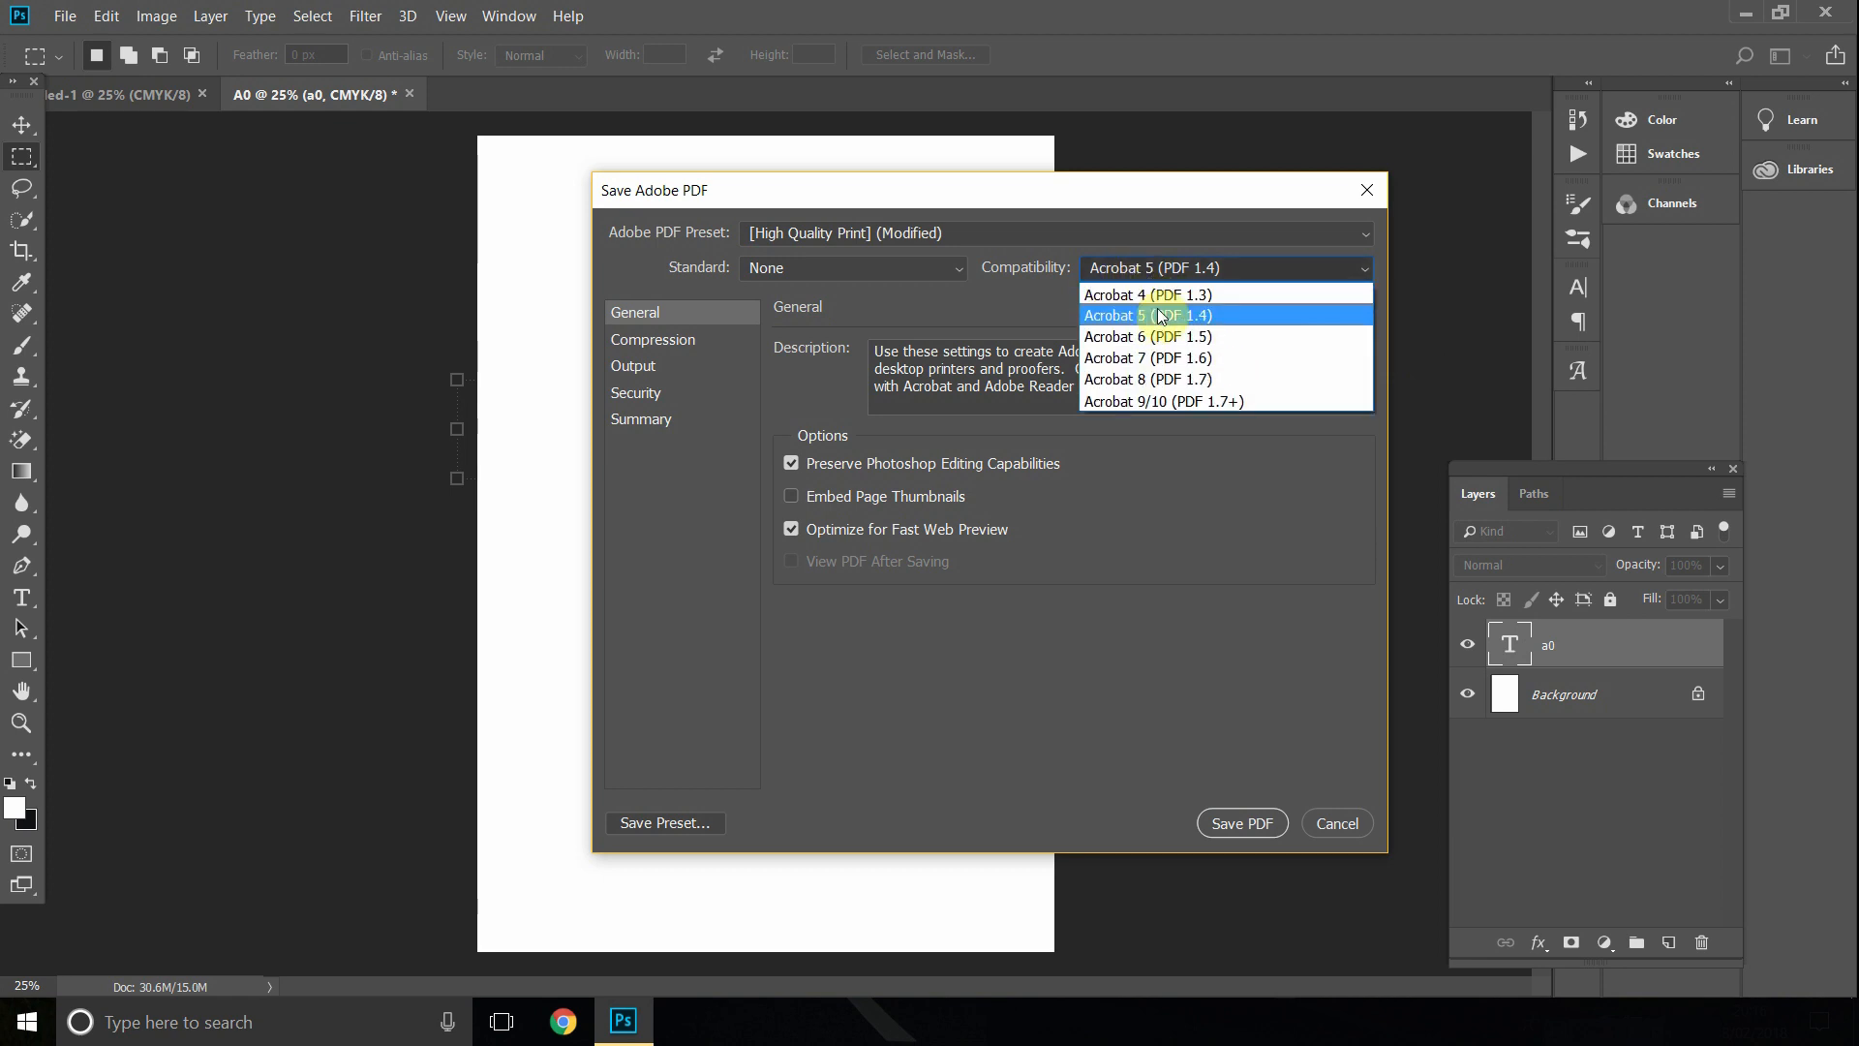
pyautogui.moveTo(1148, 294)
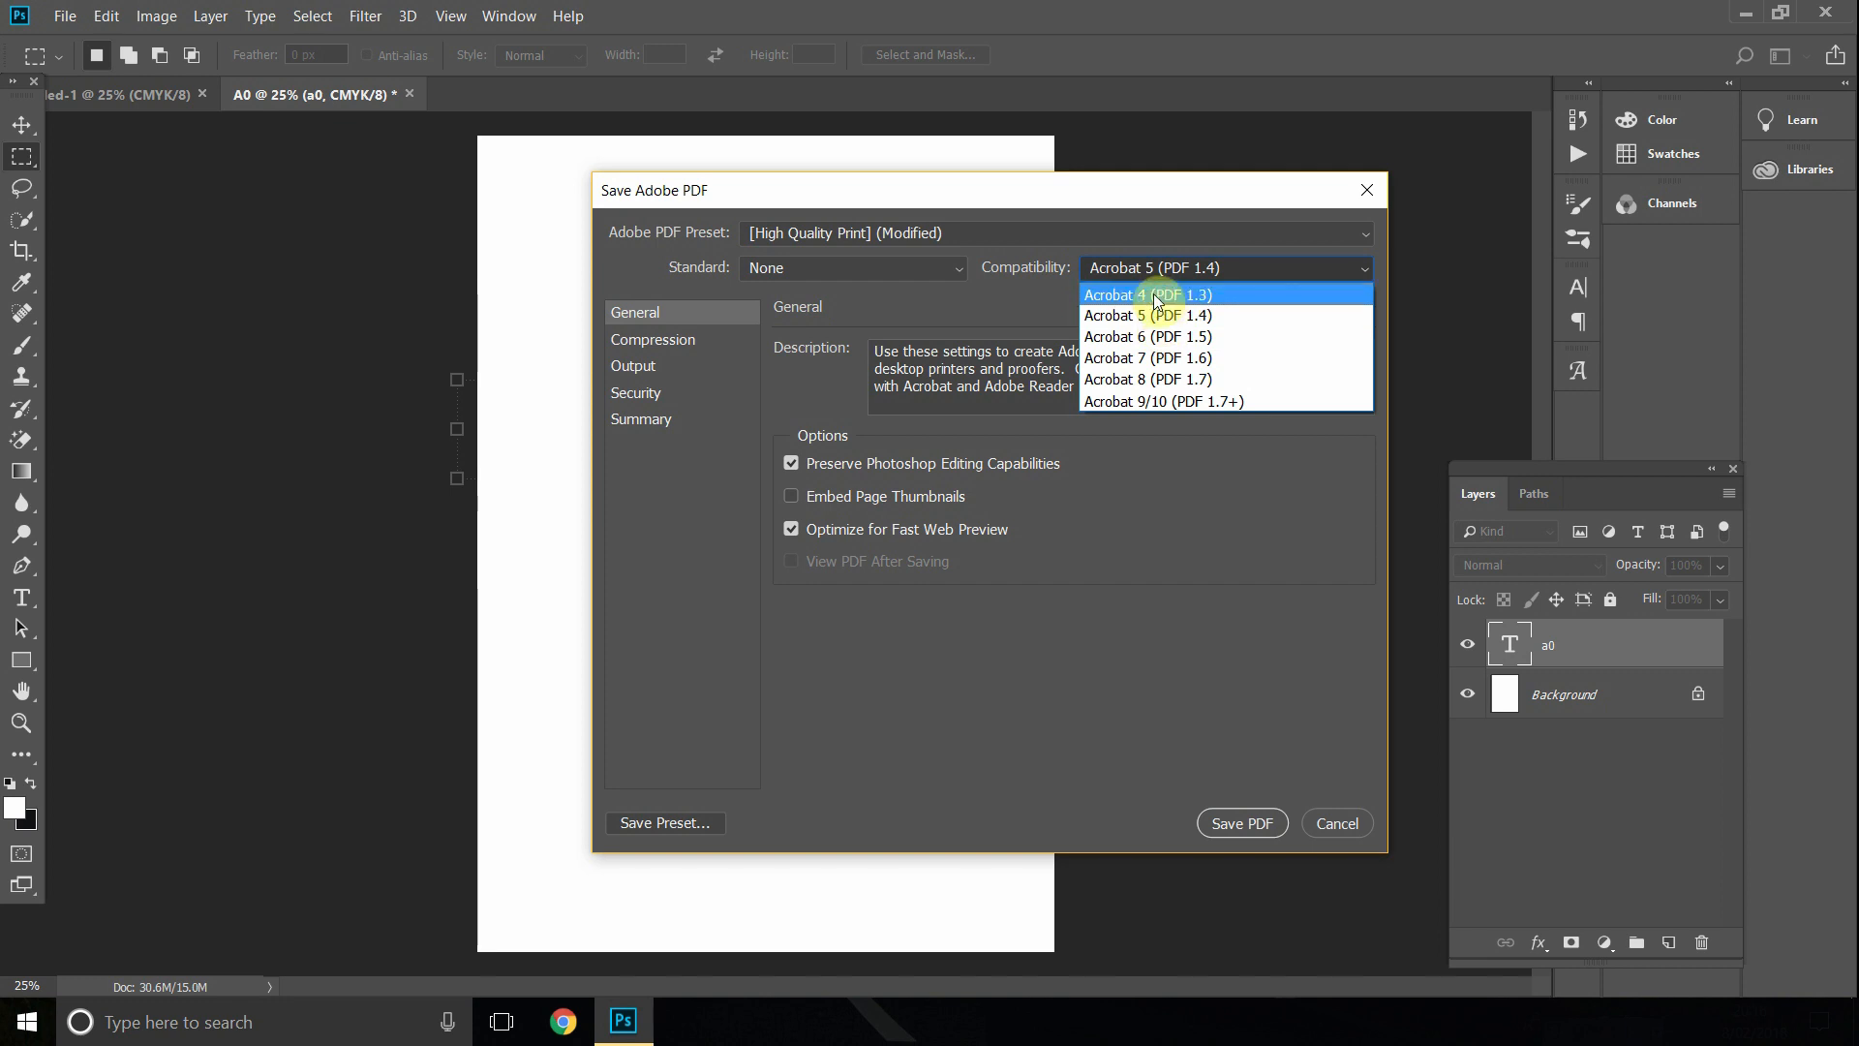
pyautogui.moveTo(1159, 315)
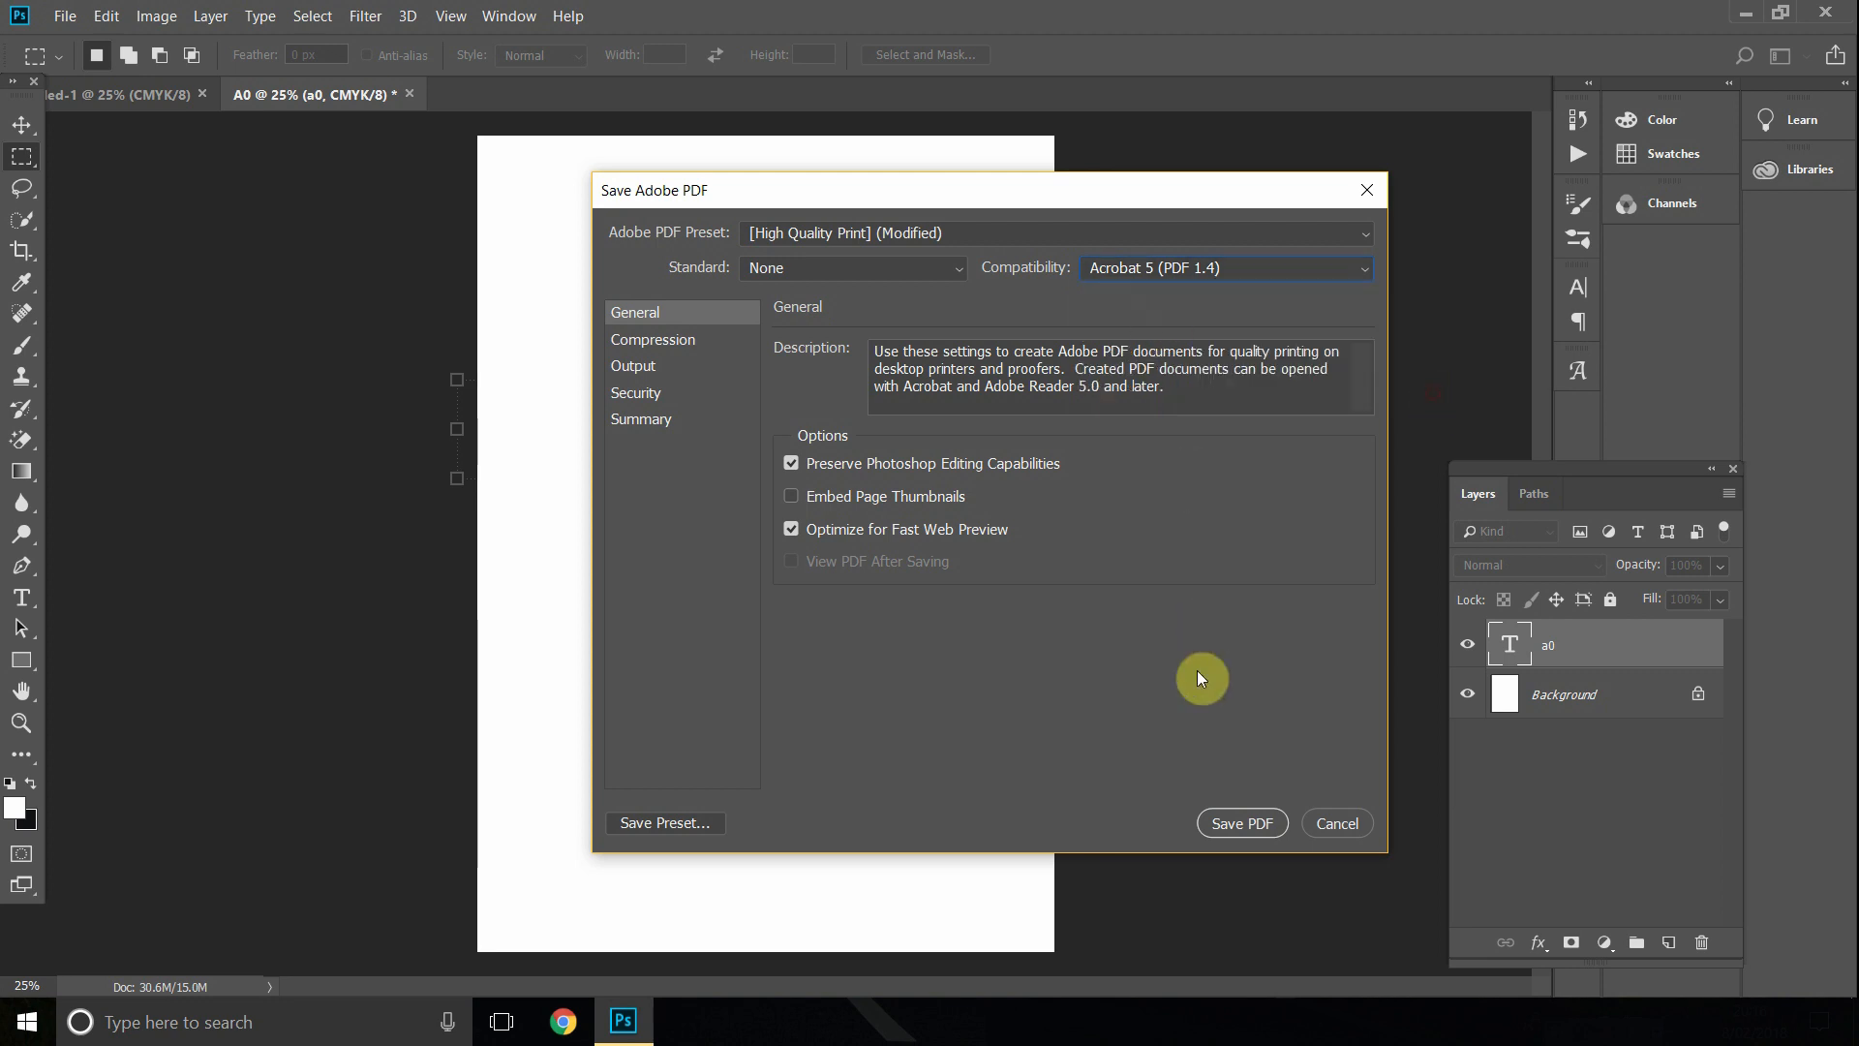
pyautogui.click(1242, 823)
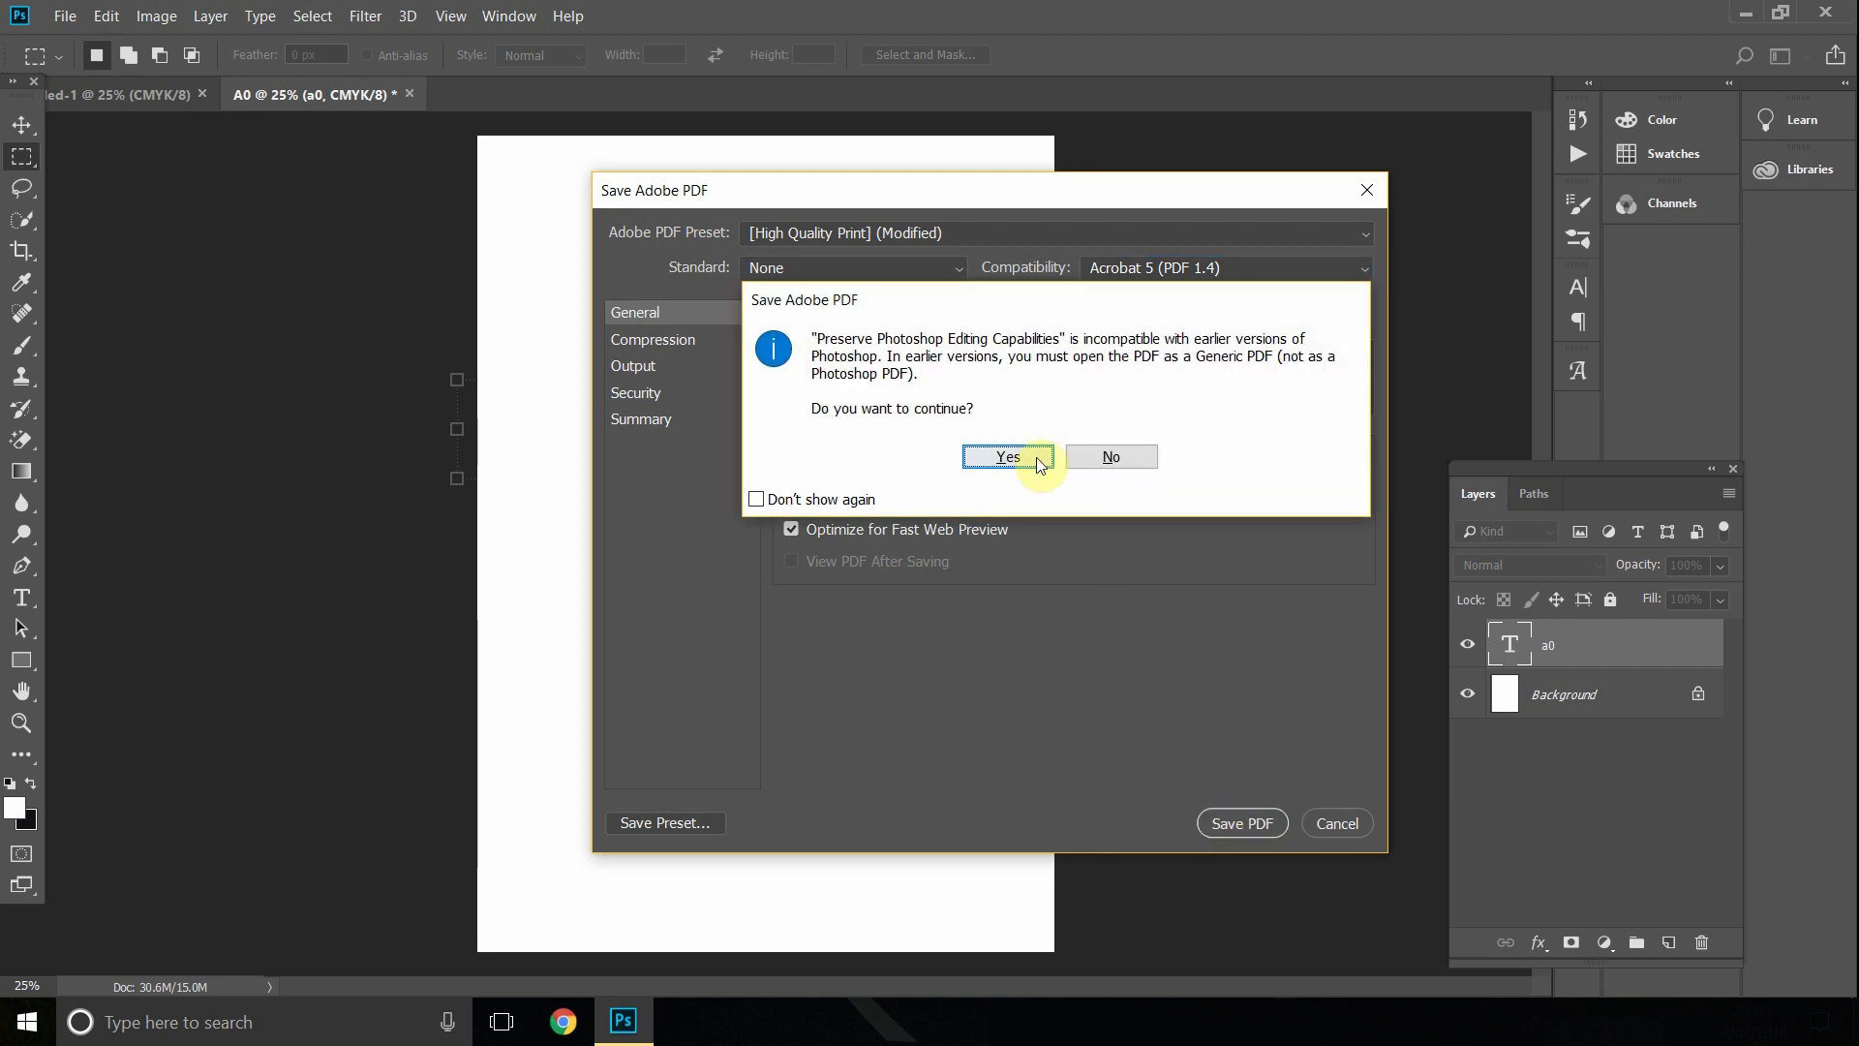
pyautogui.click(1007, 457)
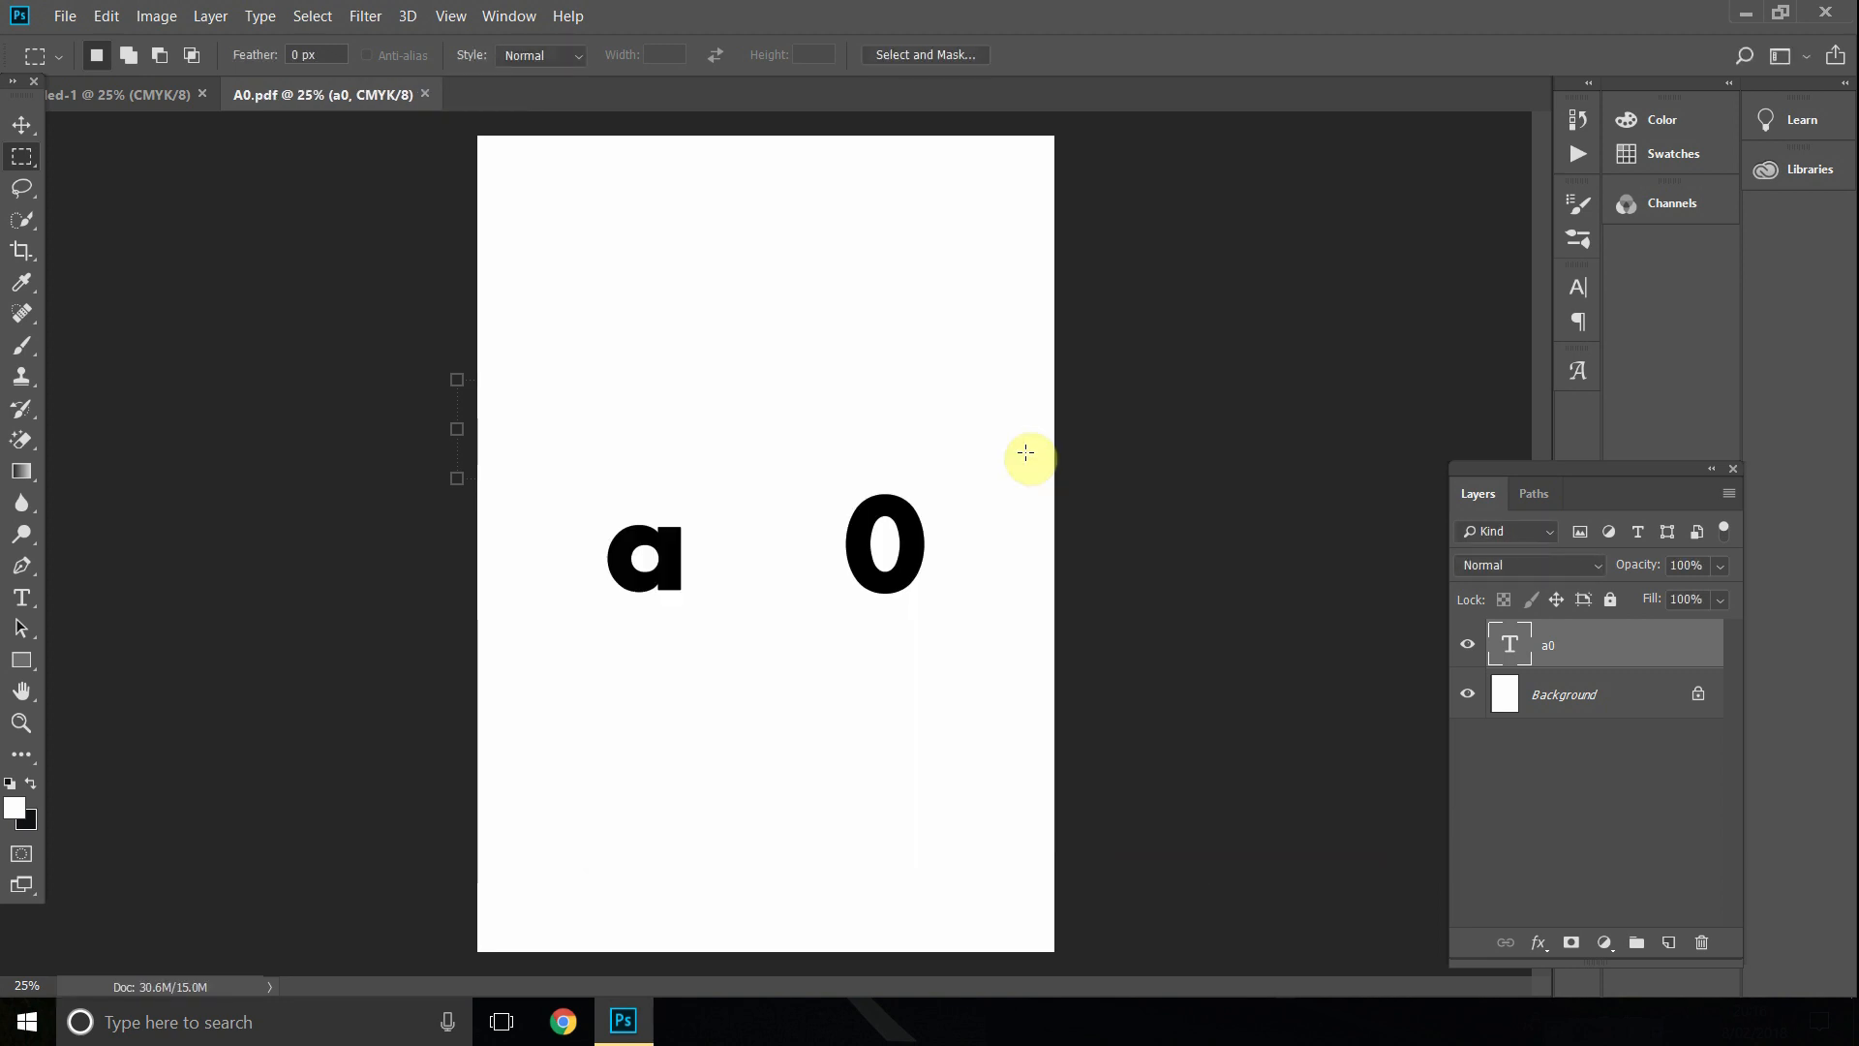
pyautogui.moveTo(1047, 482)
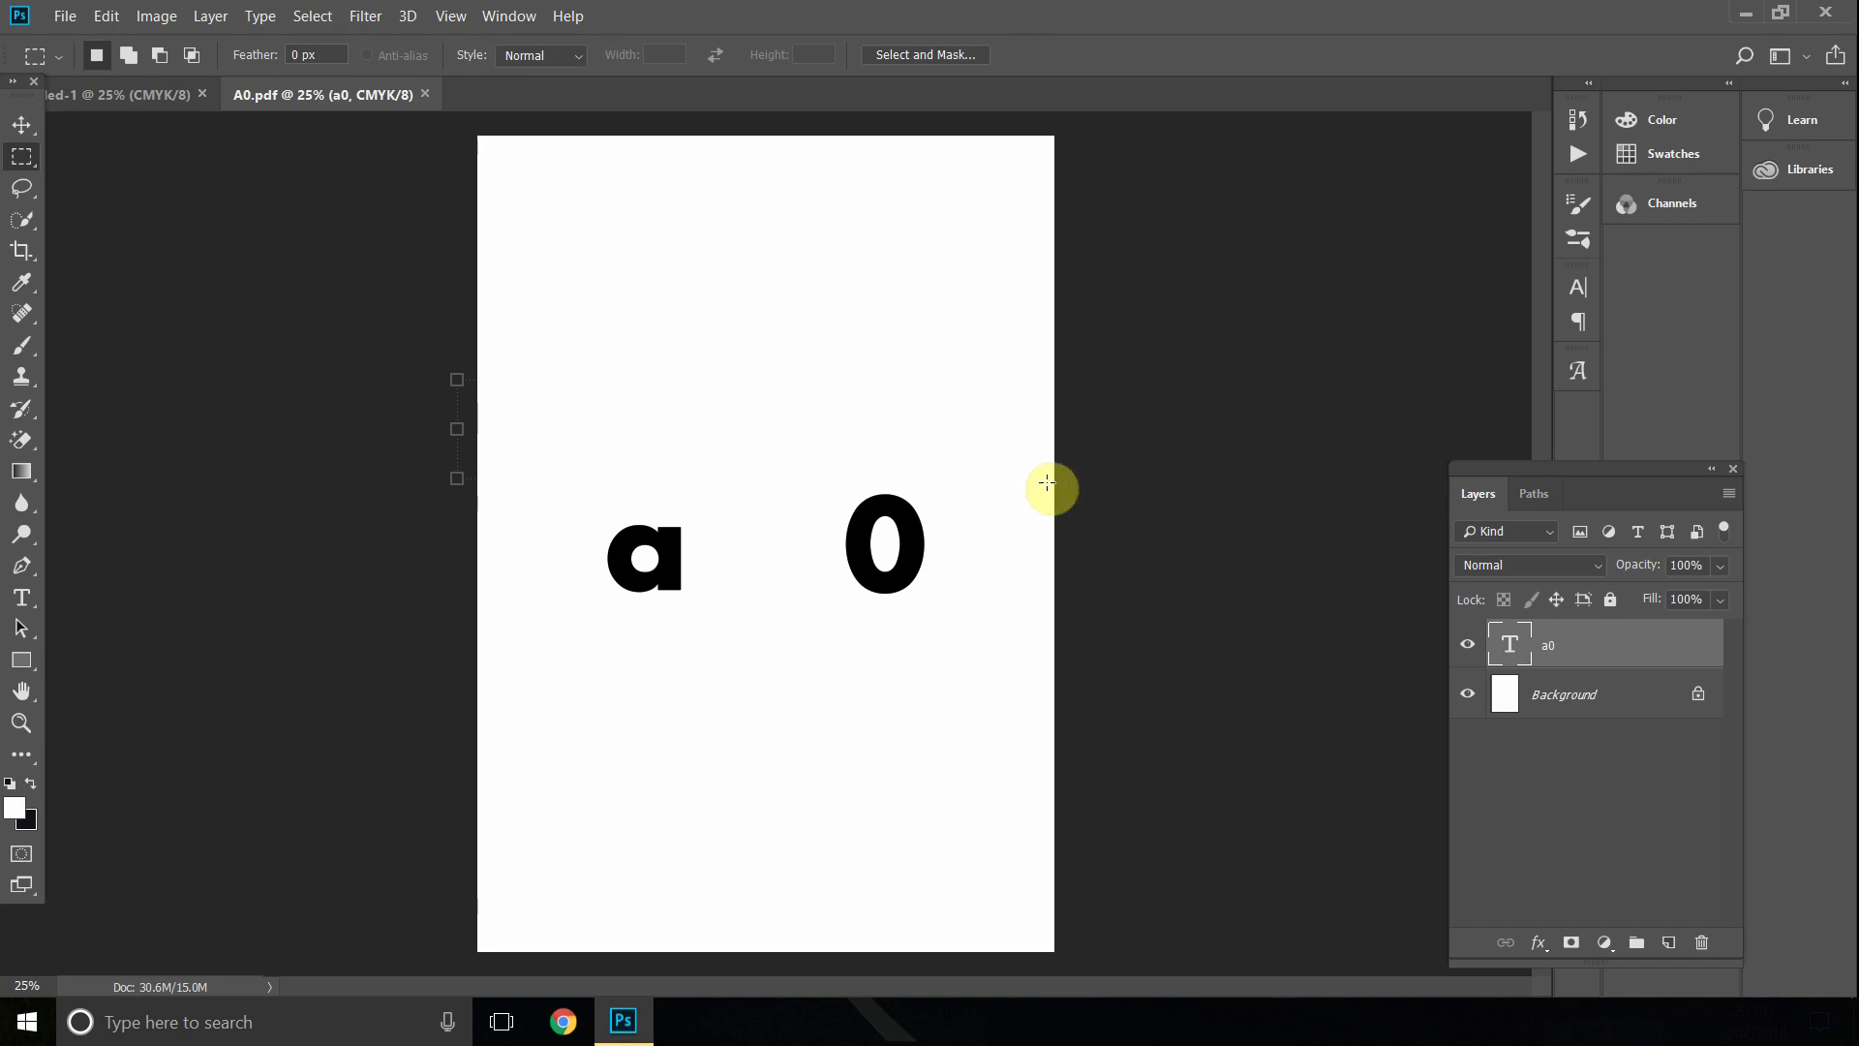
pyautogui.moveTo(1127, 581)
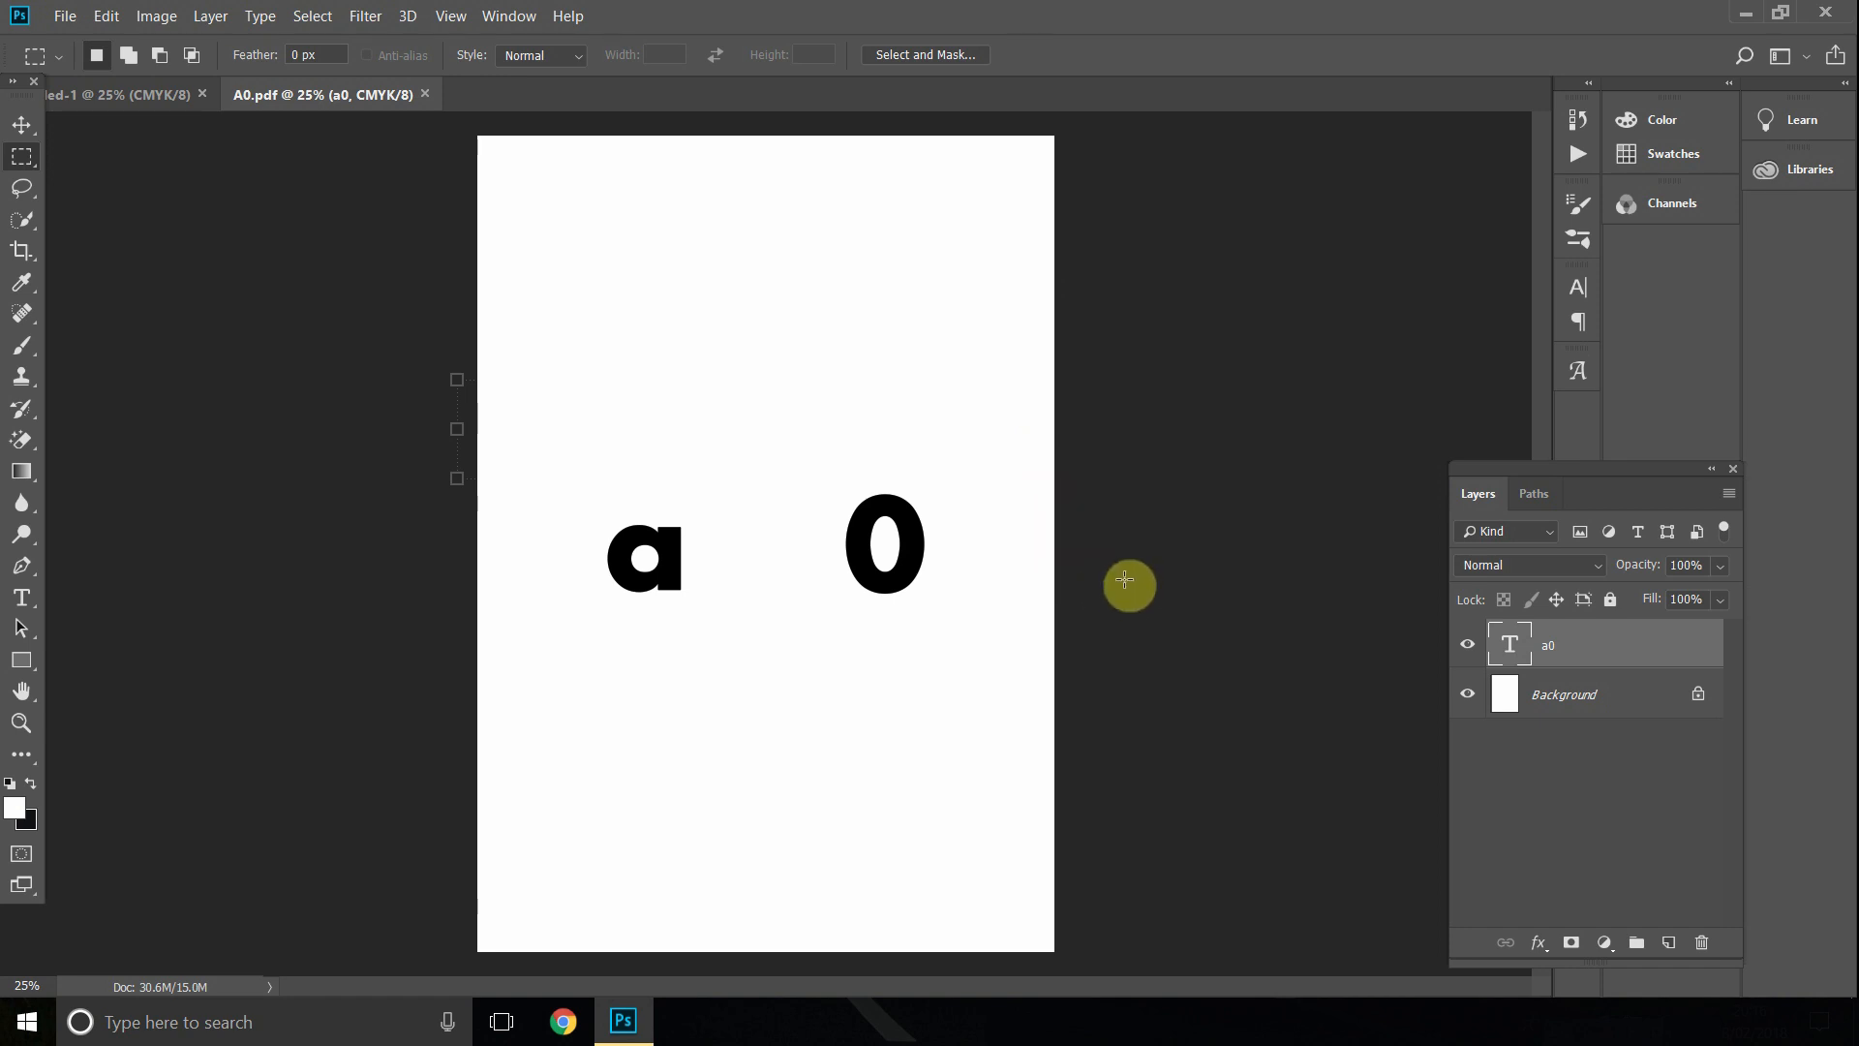